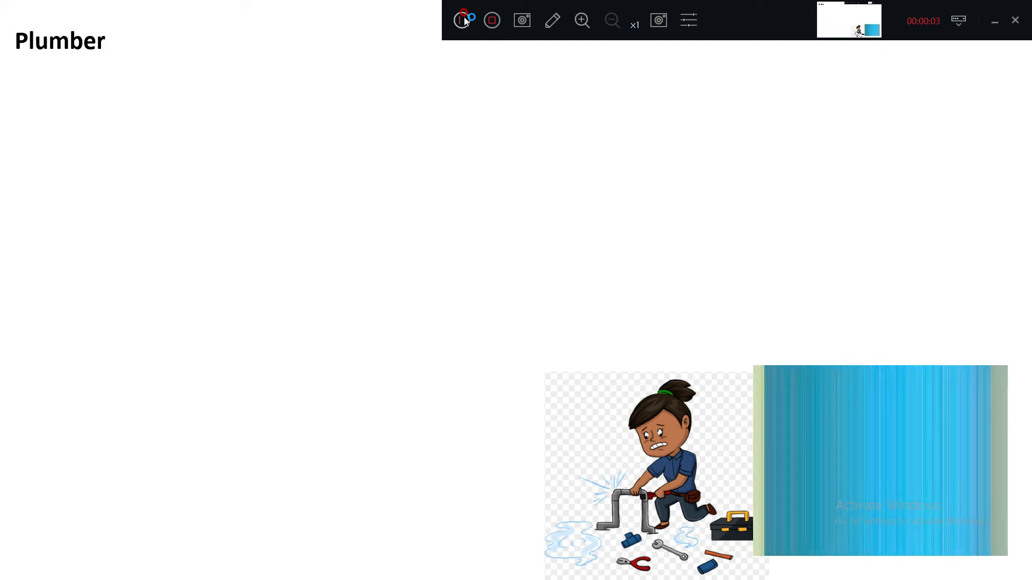
Reveal the Plumber paragraph on installing, repairing and maintaining piping systems
click(462, 20)
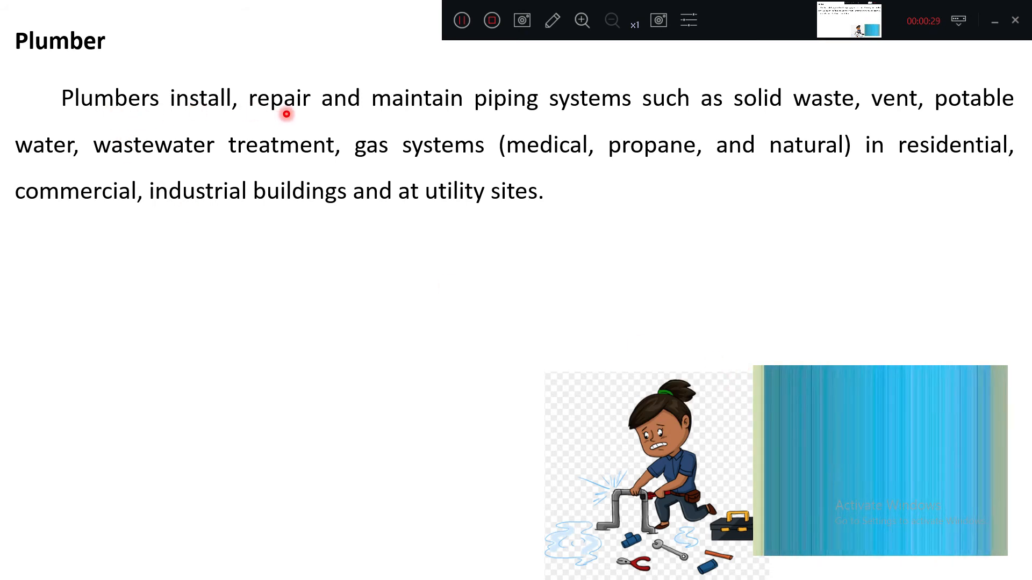
mouse_move(563, 116)
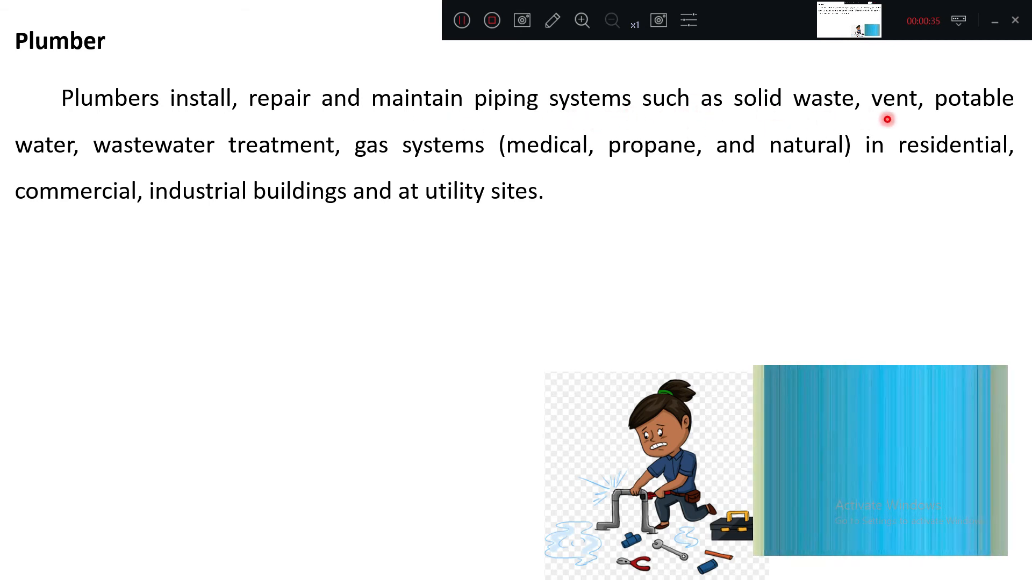
mouse_move(56, 152)
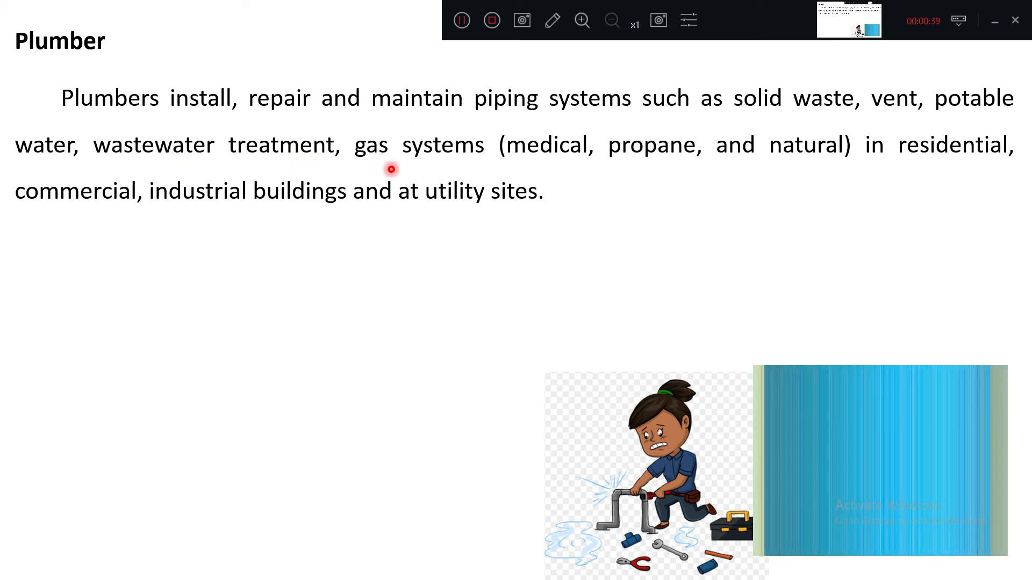
mouse_move(593, 170)
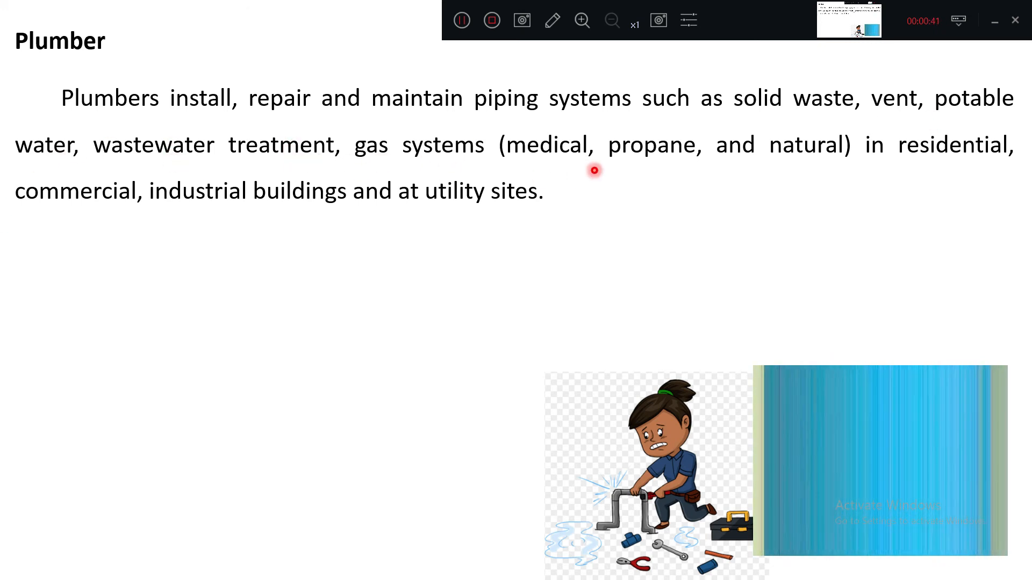
mouse_move(808, 174)
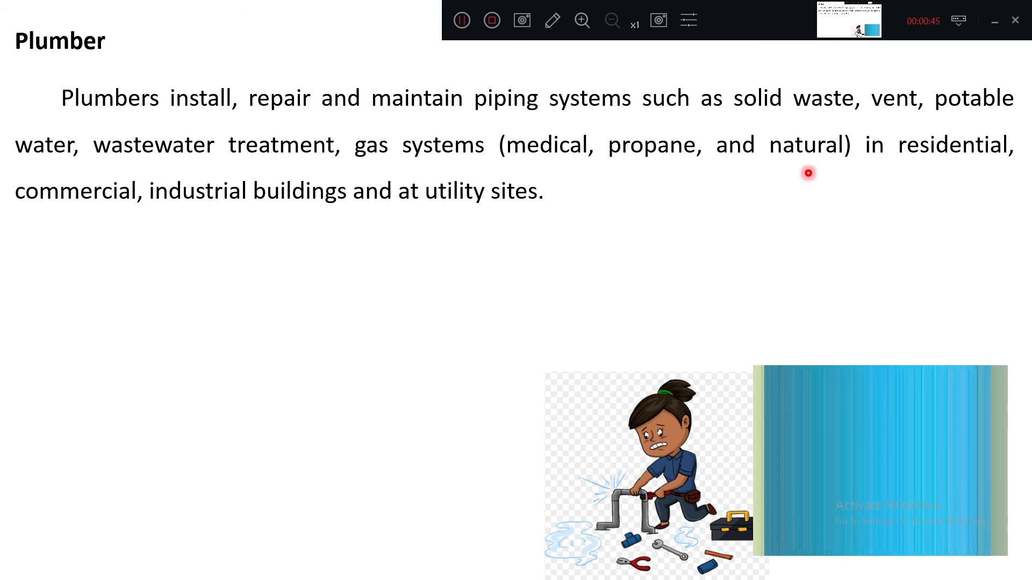
mouse_move(48, 216)
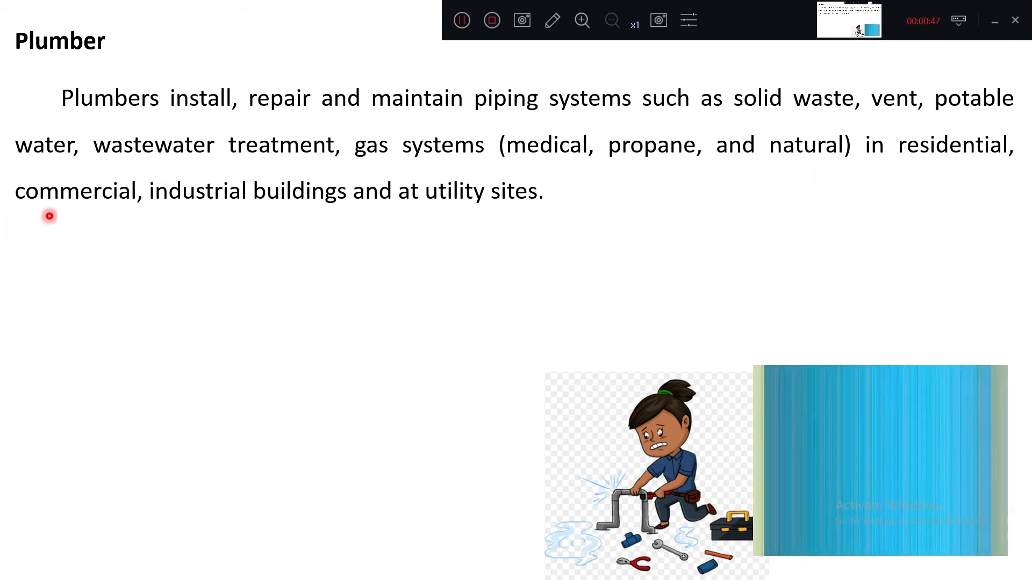
mouse_move(281, 216)
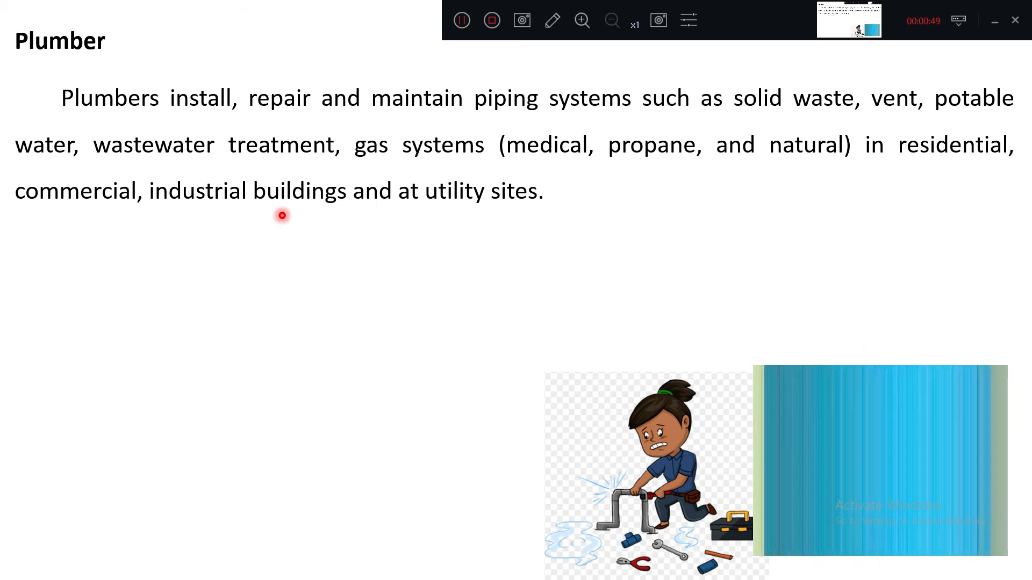
mouse_move(490, 223)
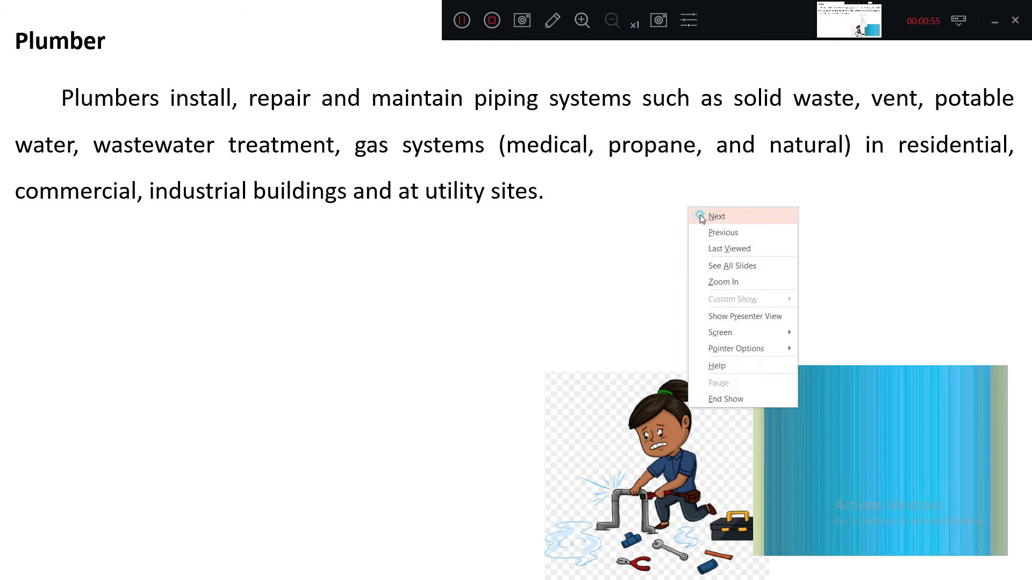
Show the second Plumber paragraph on skills needed under specifications and plumbing codes
click(716, 216)
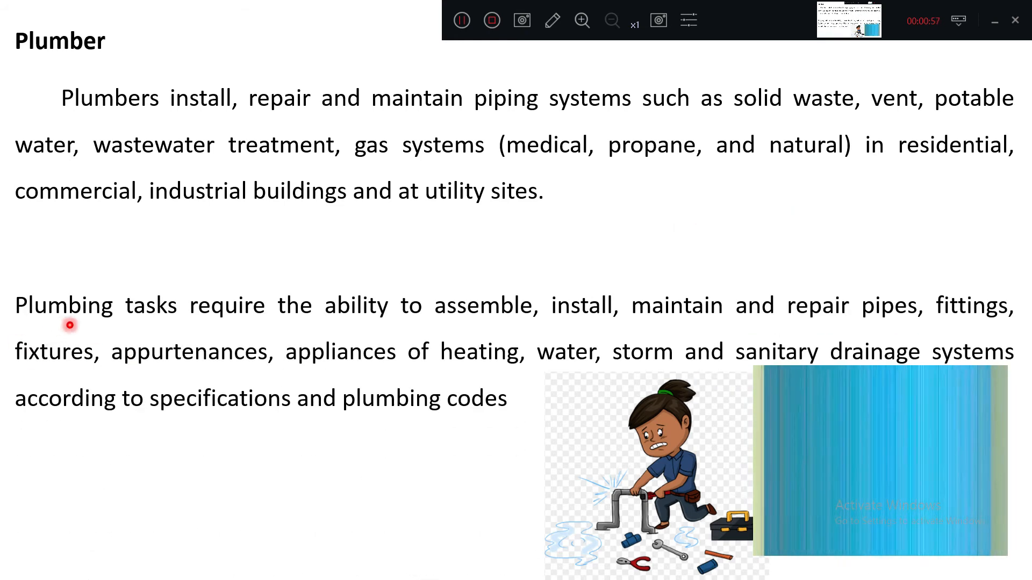
mouse_move(397, 322)
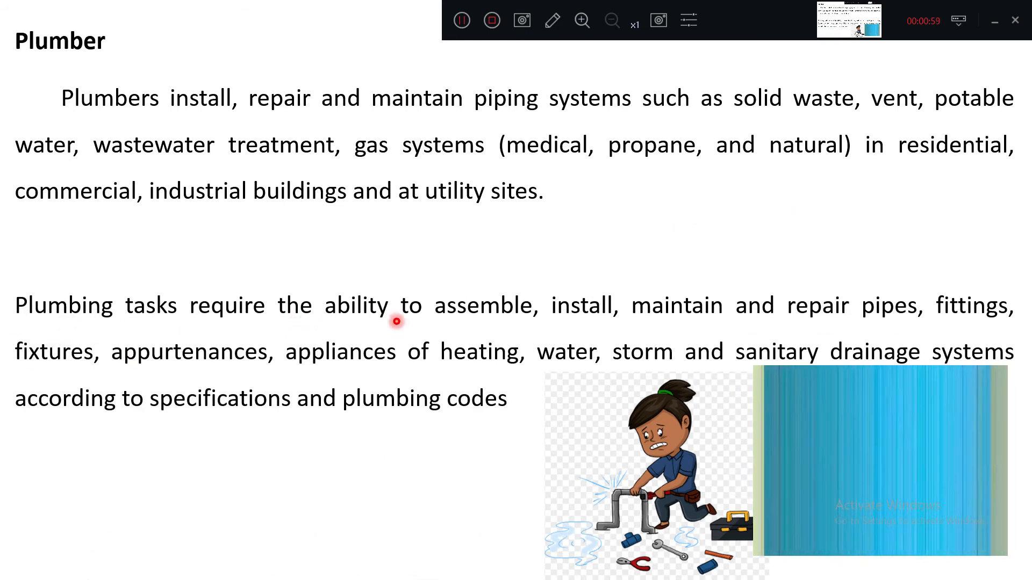
mouse_move(543, 311)
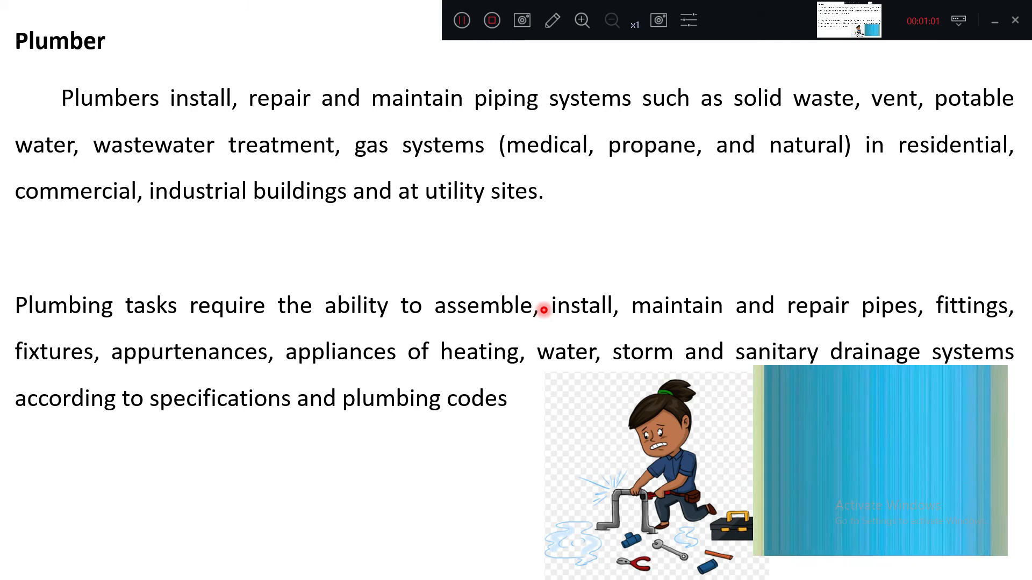
mouse_move(692, 317)
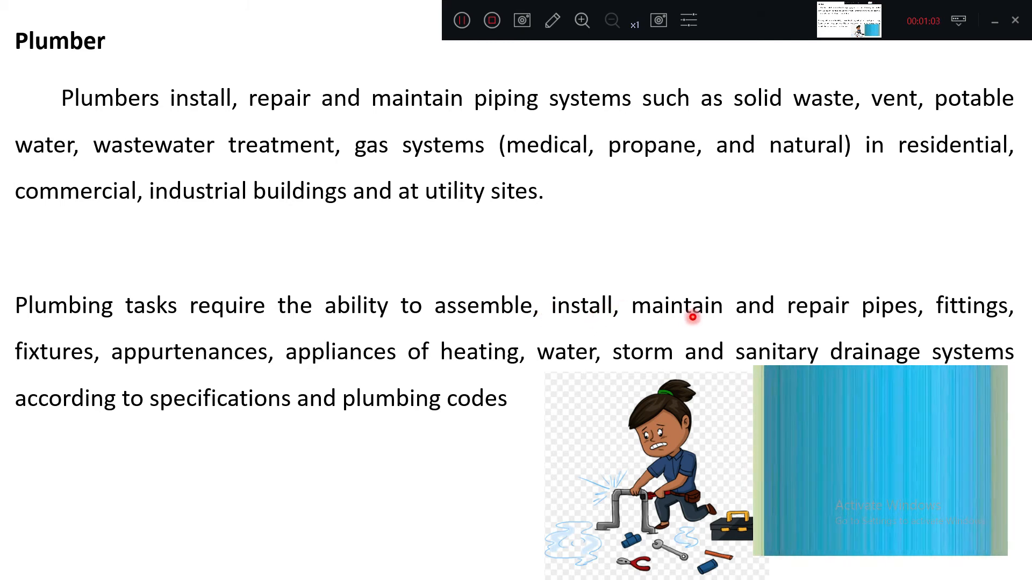
mouse_move(866, 322)
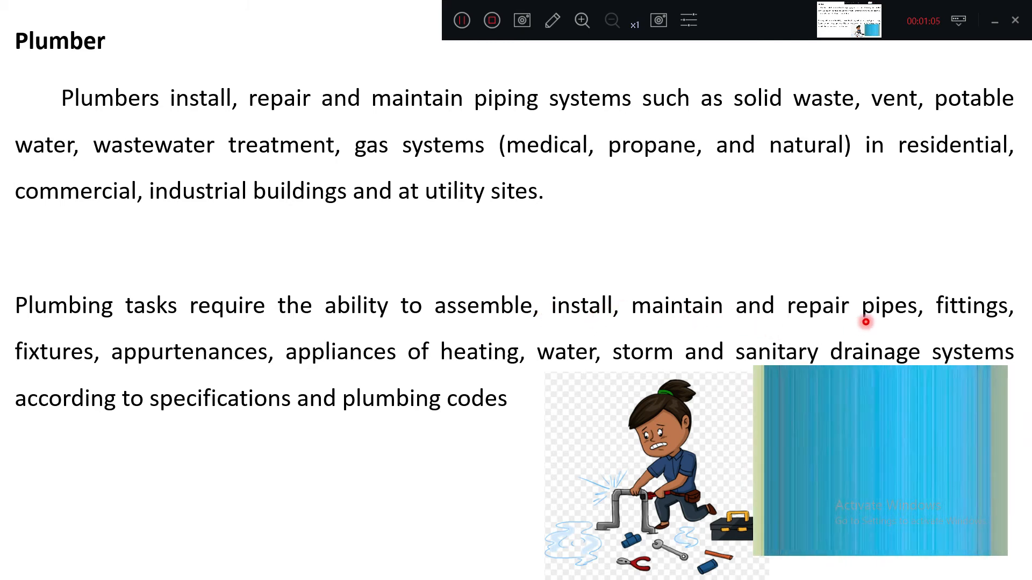
mouse_move(178, 349)
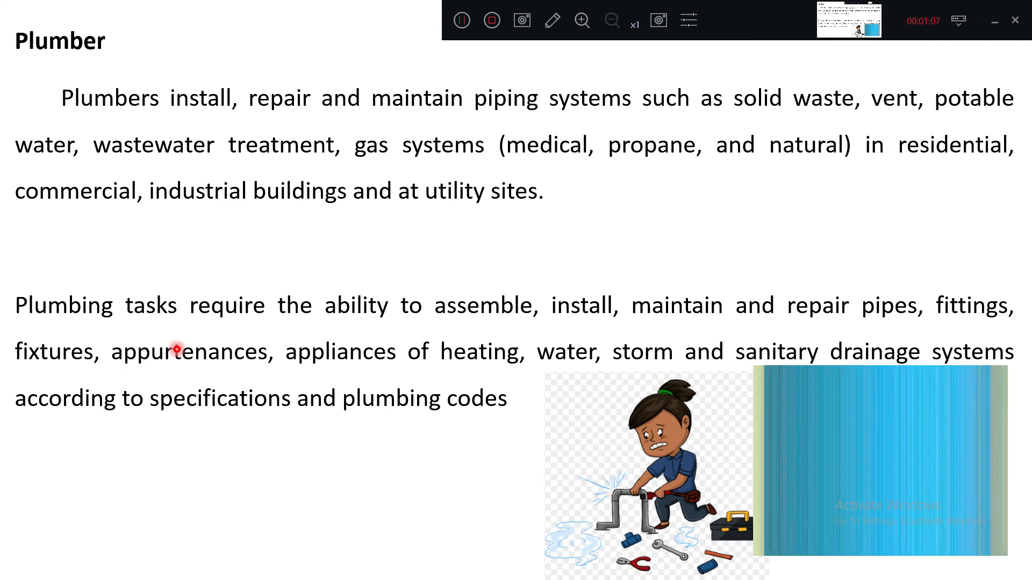
mouse_move(222, 367)
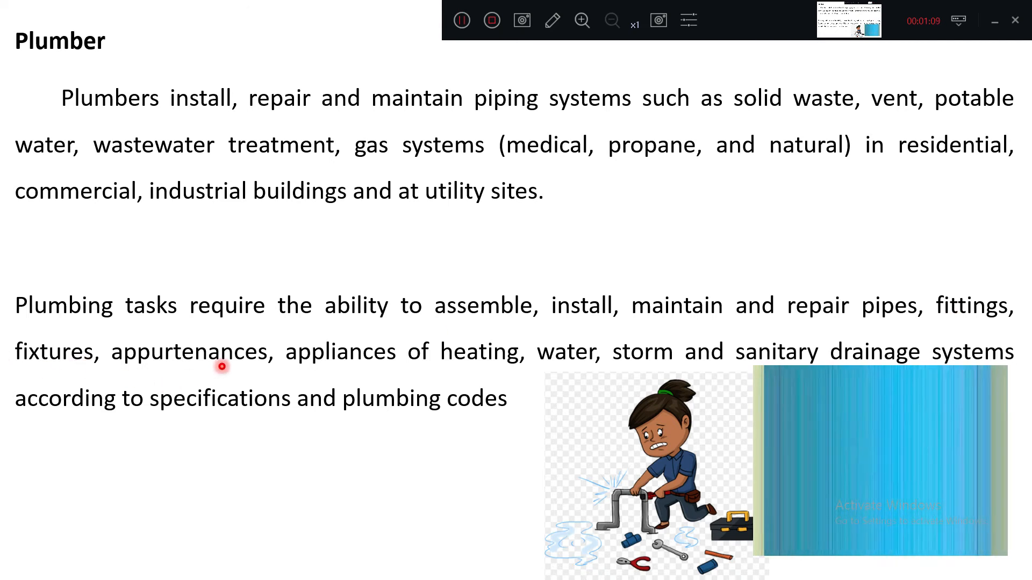
mouse_move(461, 373)
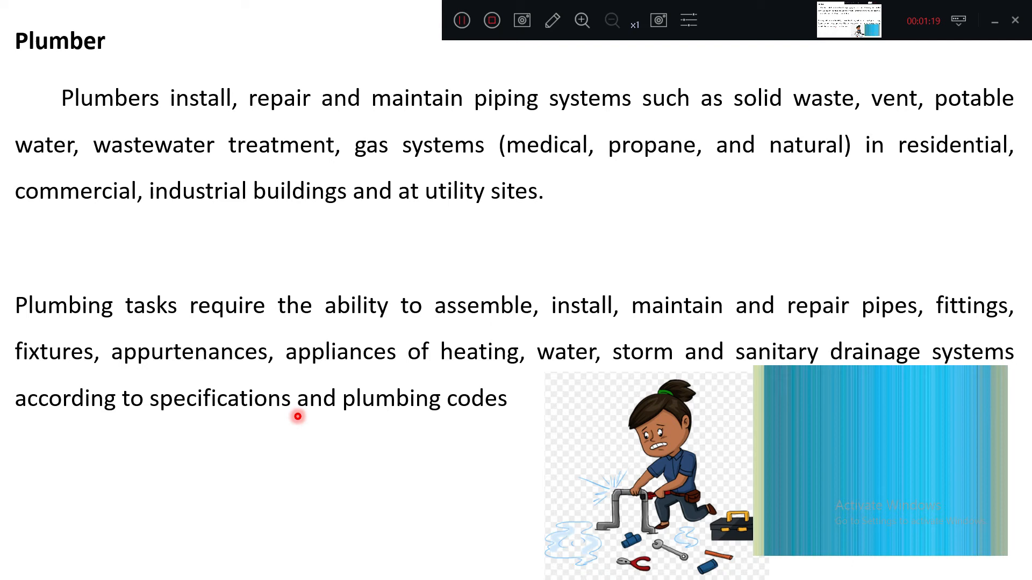
mouse_move(466, 323)
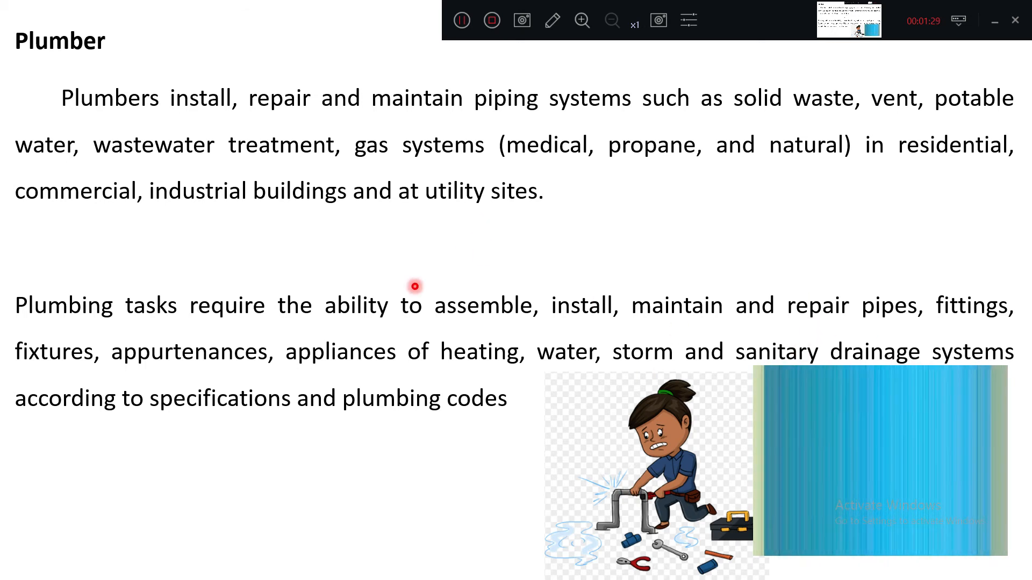
Advance the slideshow to the Painters slide with its painter picture
right_click(414, 287)
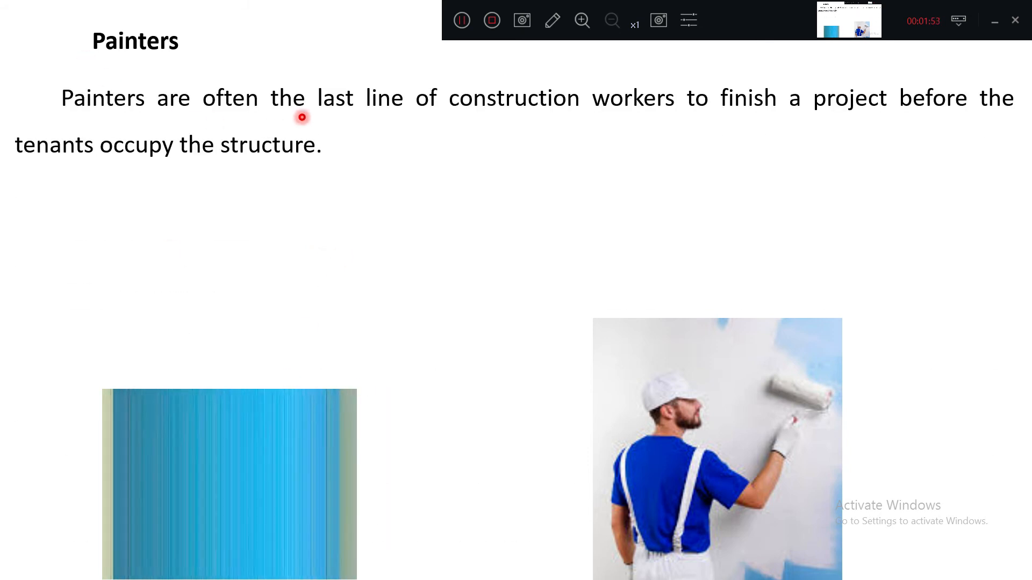
mouse_move(665, 109)
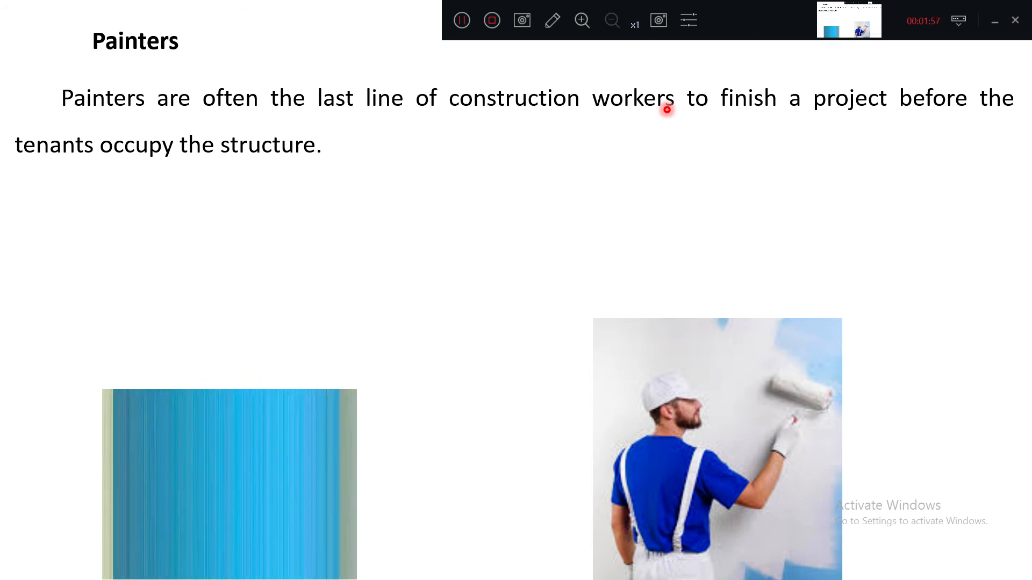
mouse_move(891, 114)
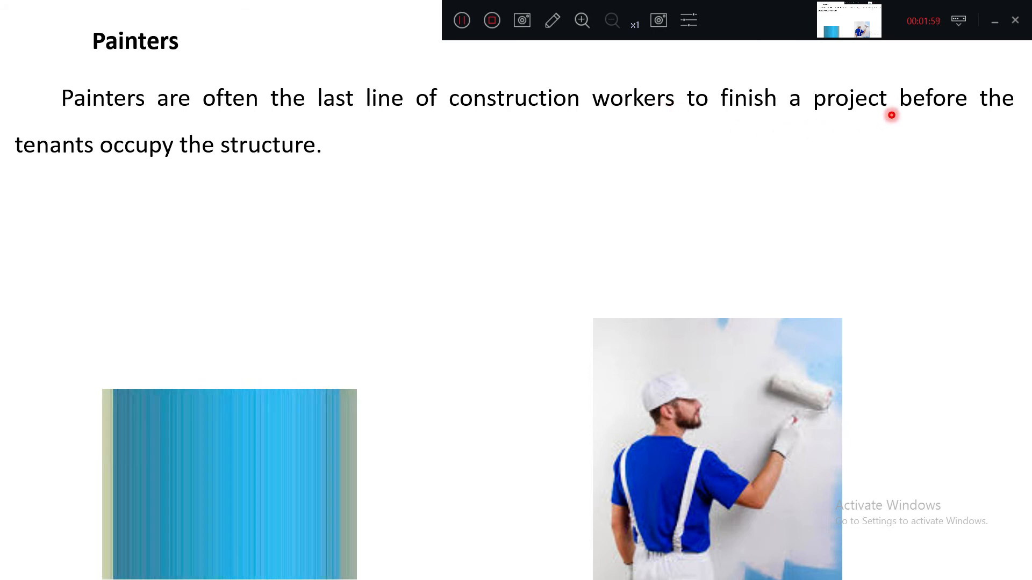
mouse_move(46, 215)
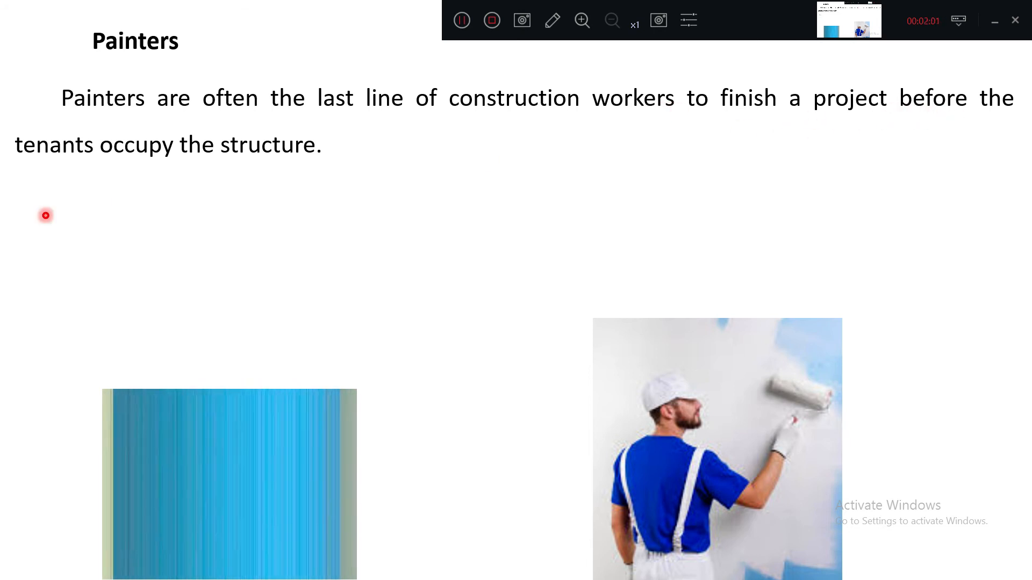
mouse_move(90, 192)
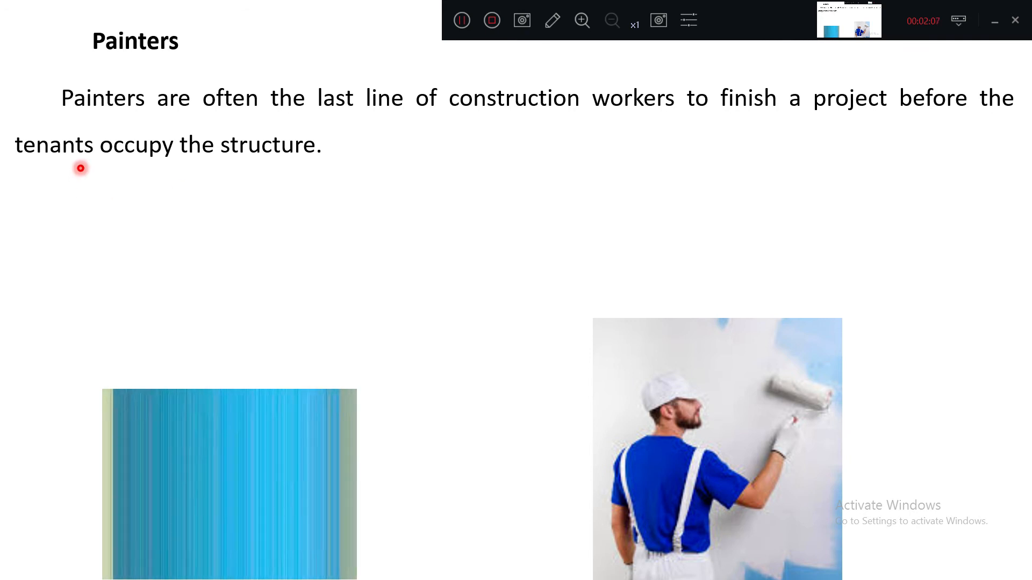
mouse_move(467, 151)
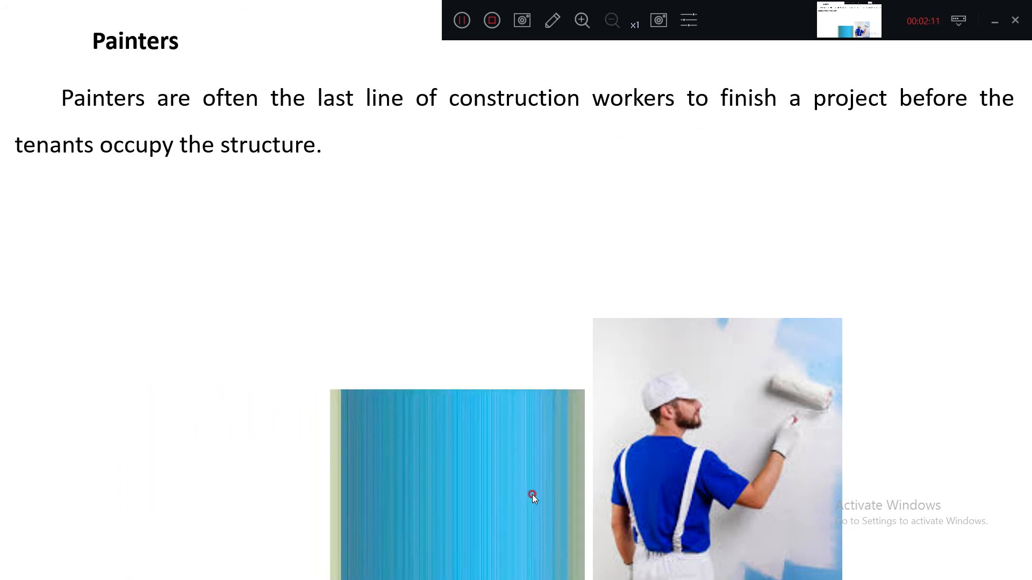
right_click(533, 496)
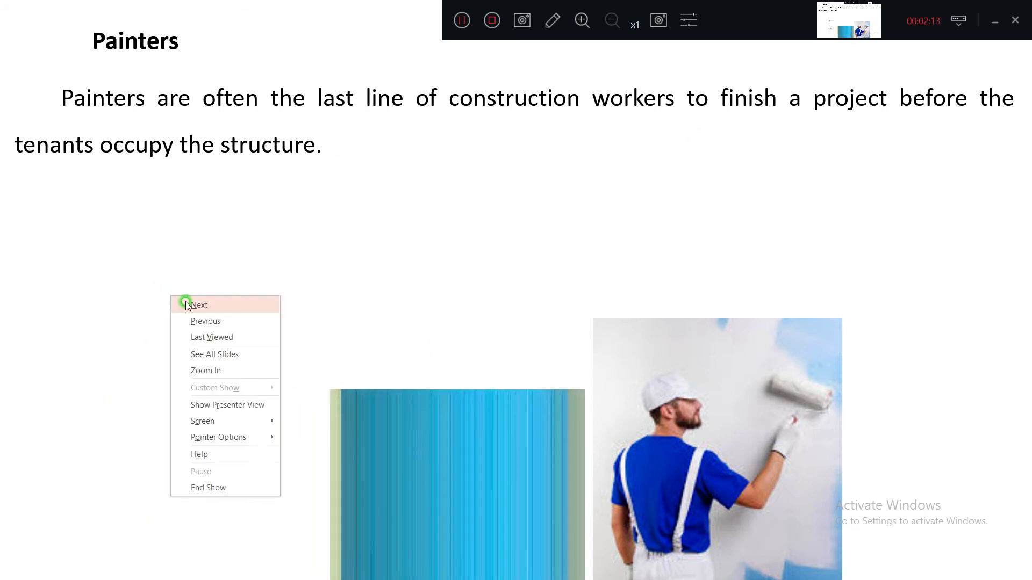
click(201, 304)
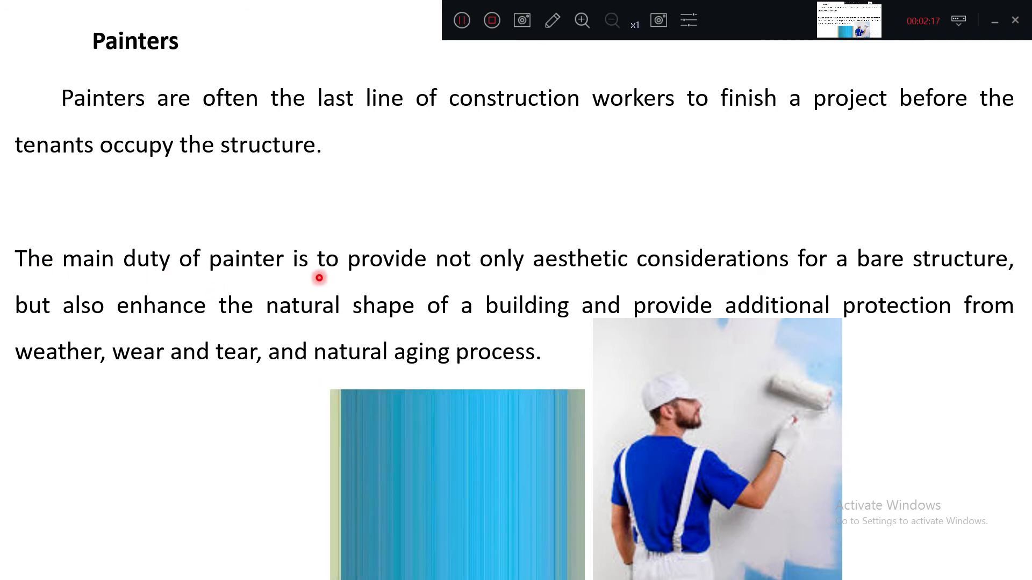
mouse_move(544, 276)
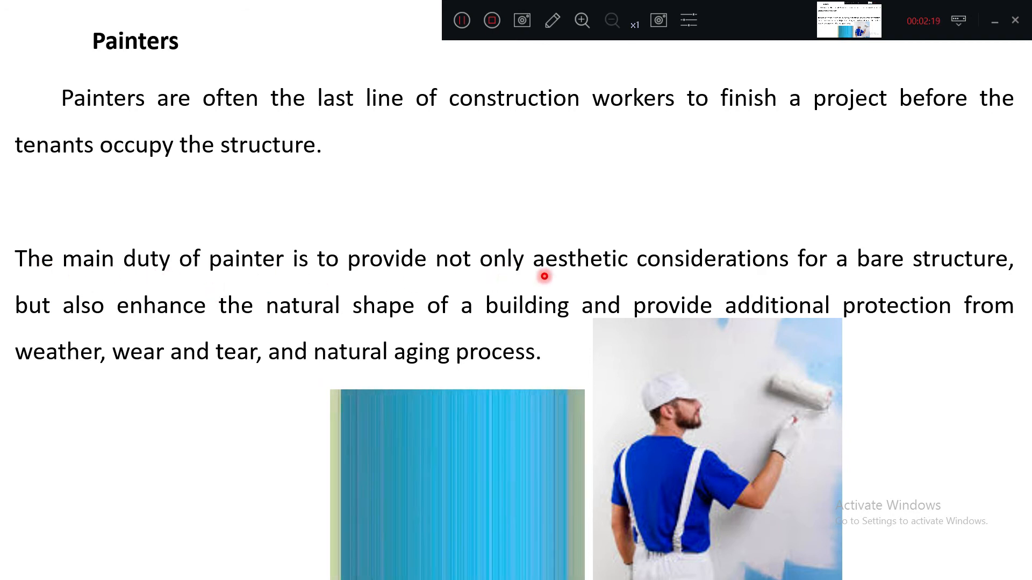
mouse_move(736, 275)
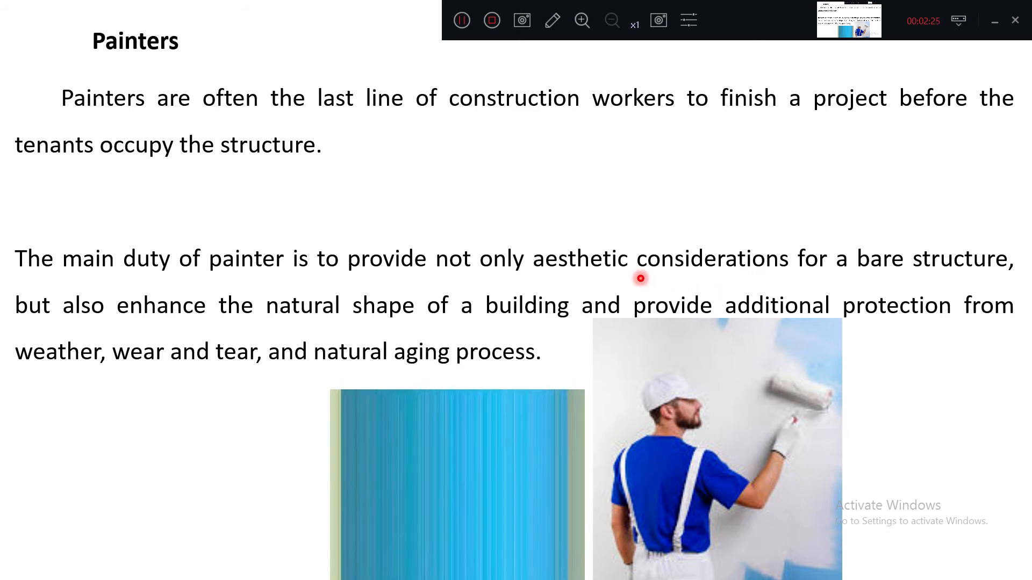
mouse_move(923, 270)
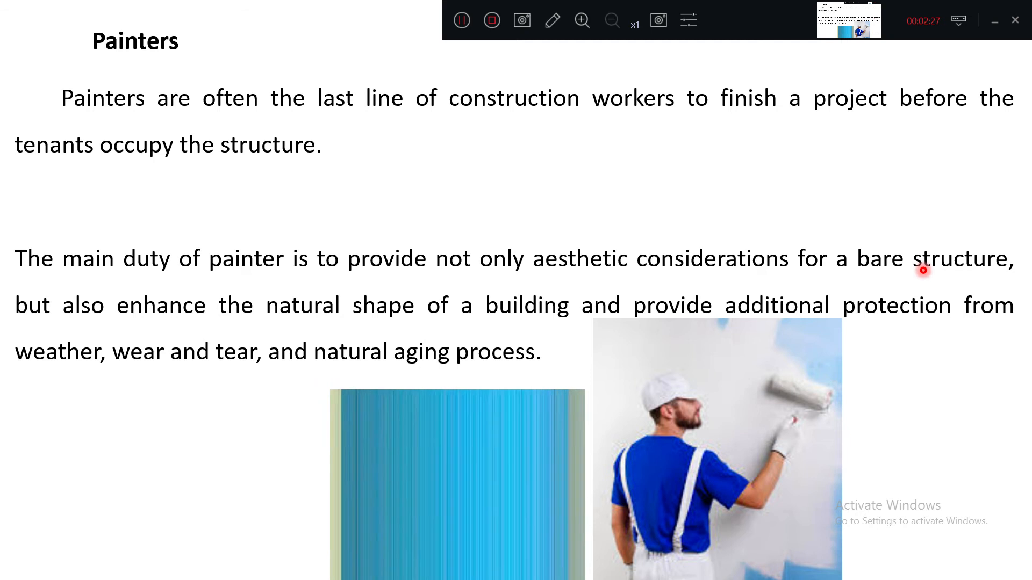
mouse_move(387, 328)
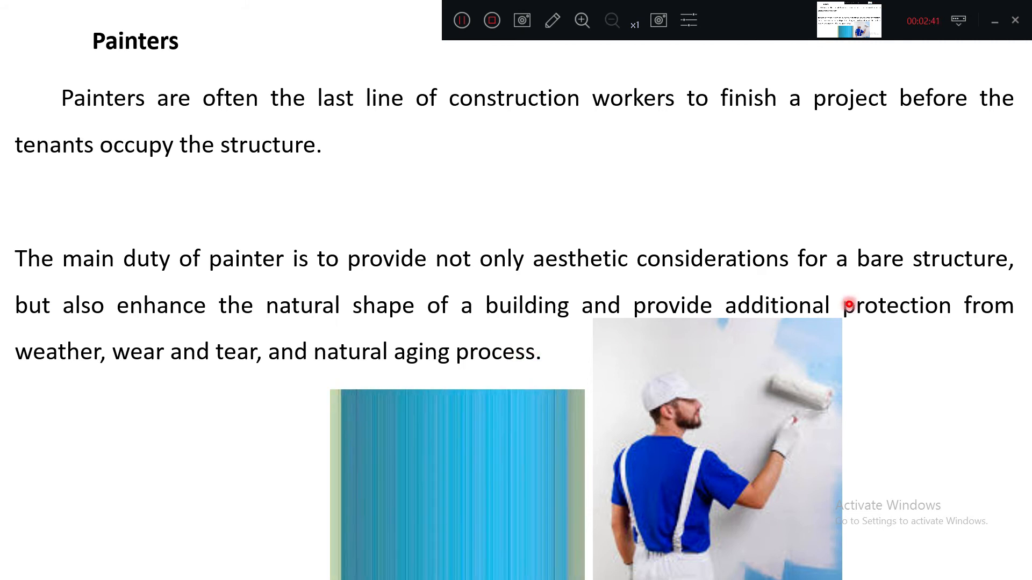
mouse_move(99, 367)
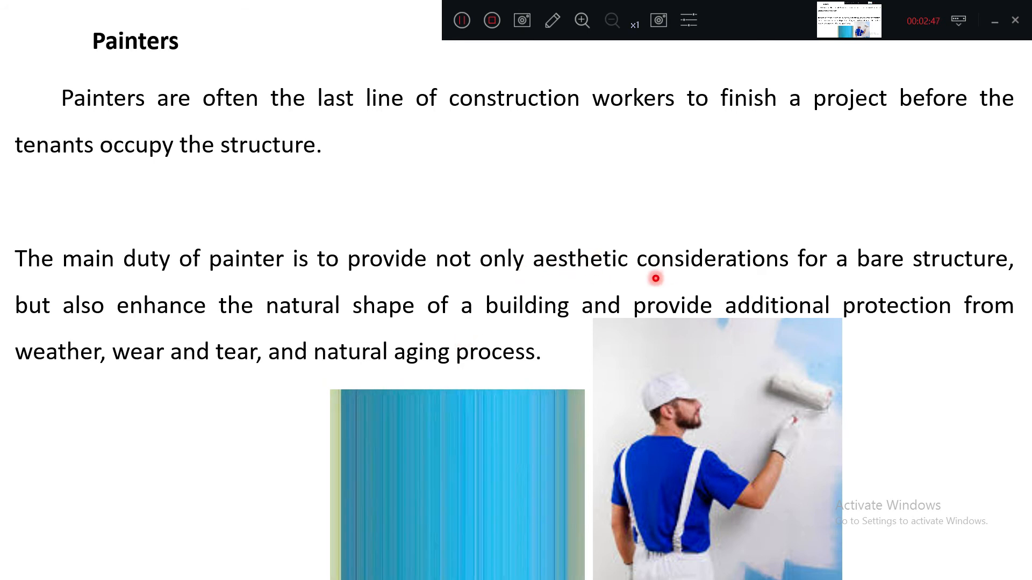
Advance from Painters to the Equipment operator slide with the heavy equipment photo
right_click(524, 174)
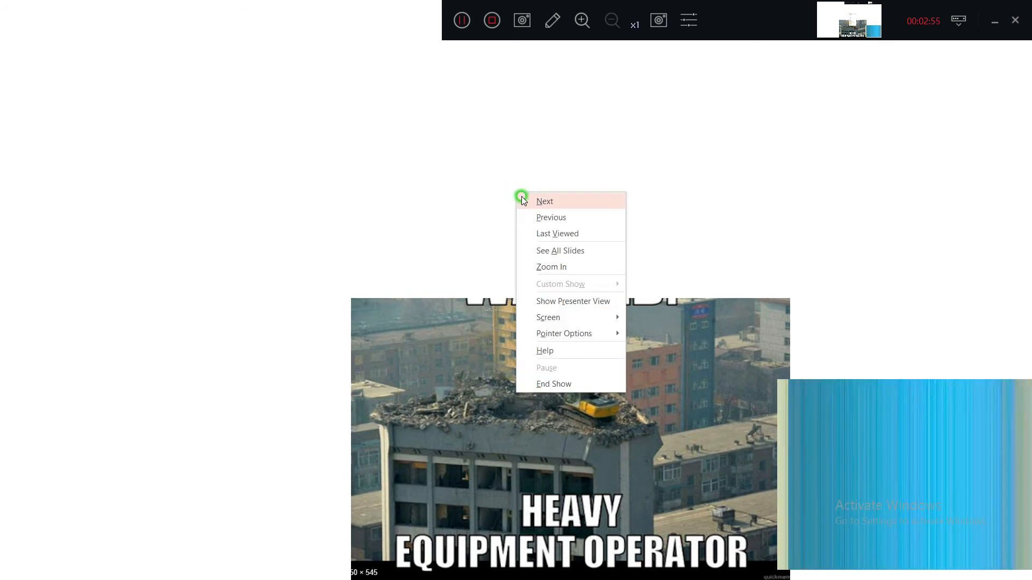
click(545, 202)
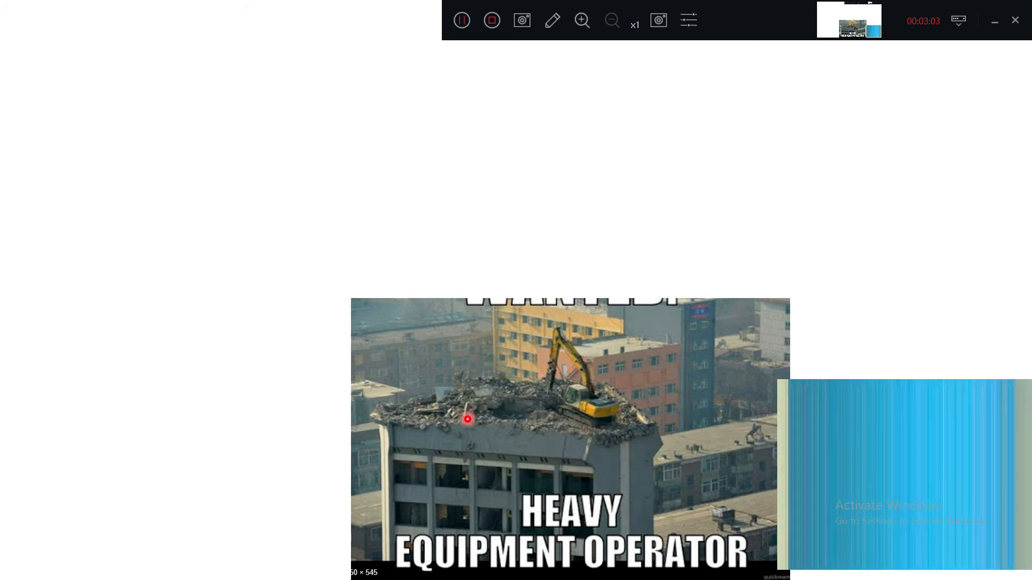
right_click(467, 419)
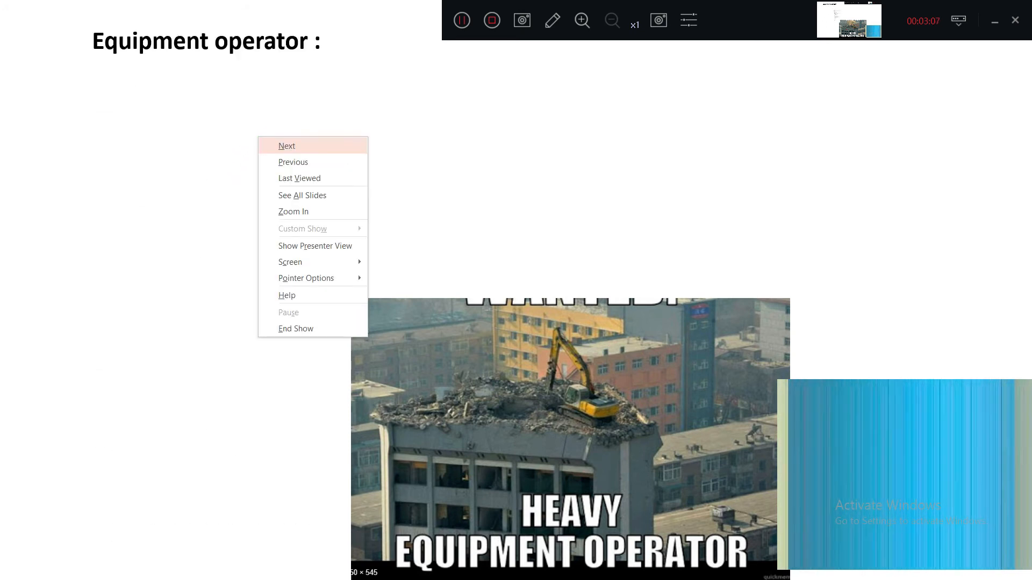
Reveal the equipment operator definition and special function titles, then reach Site supervisor
click(287, 146)
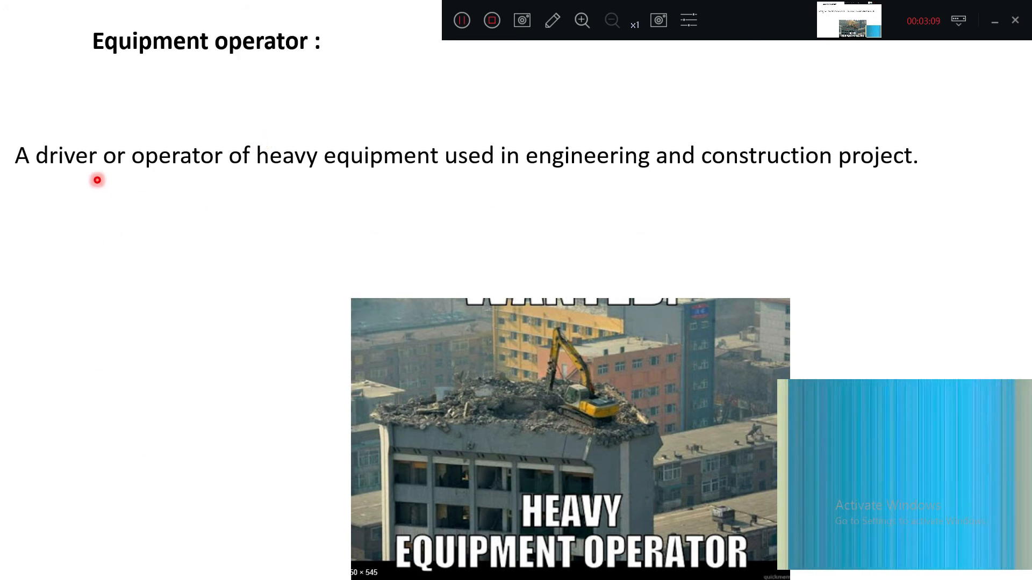
mouse_move(536, 172)
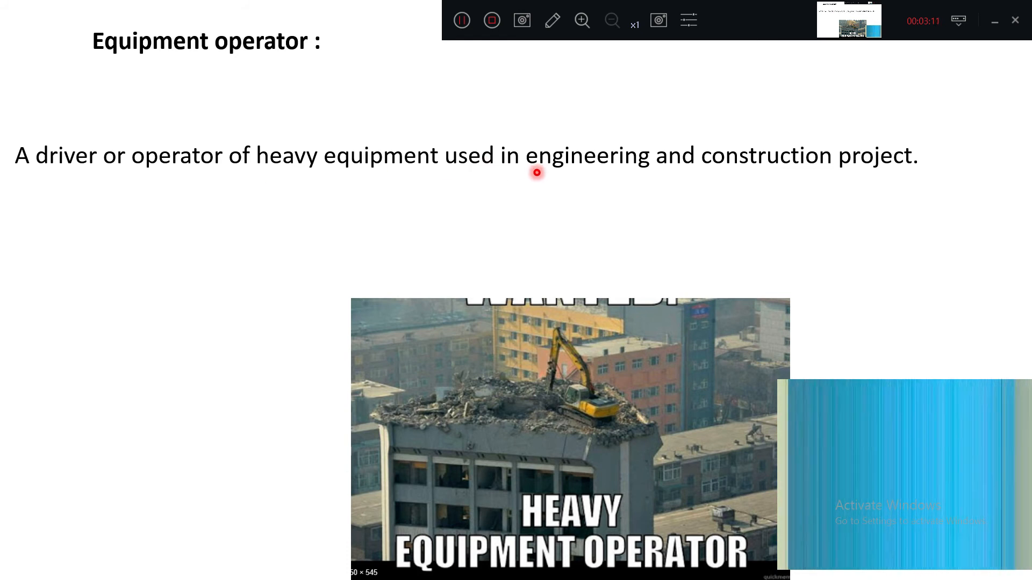
mouse_move(656, 250)
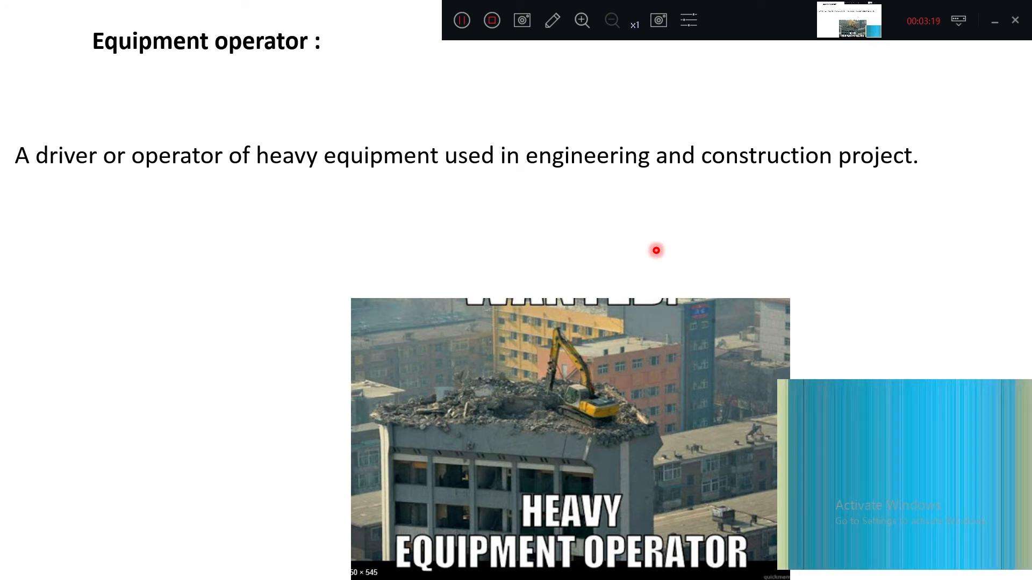
right_click(736, 240)
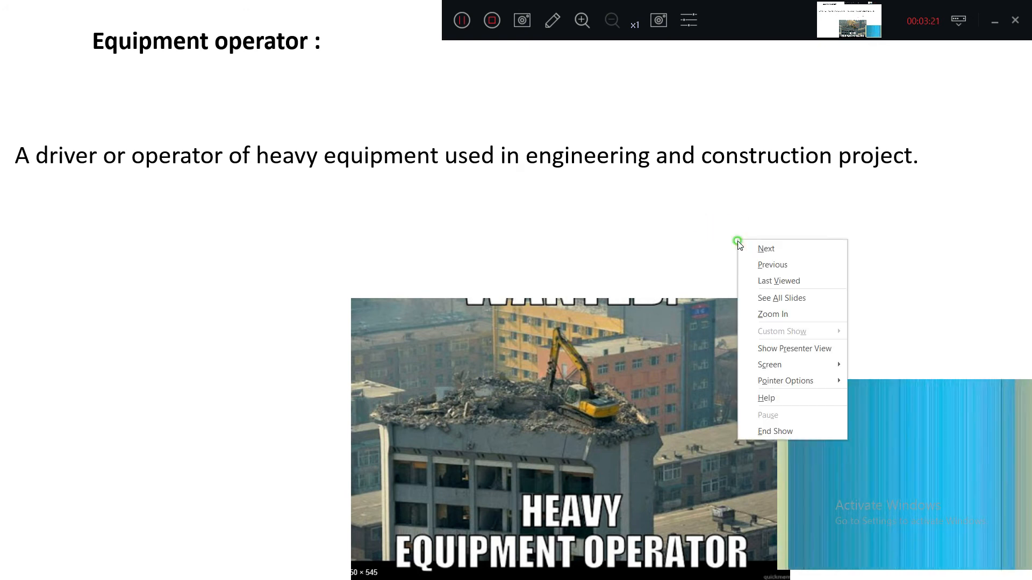
click(765, 249)
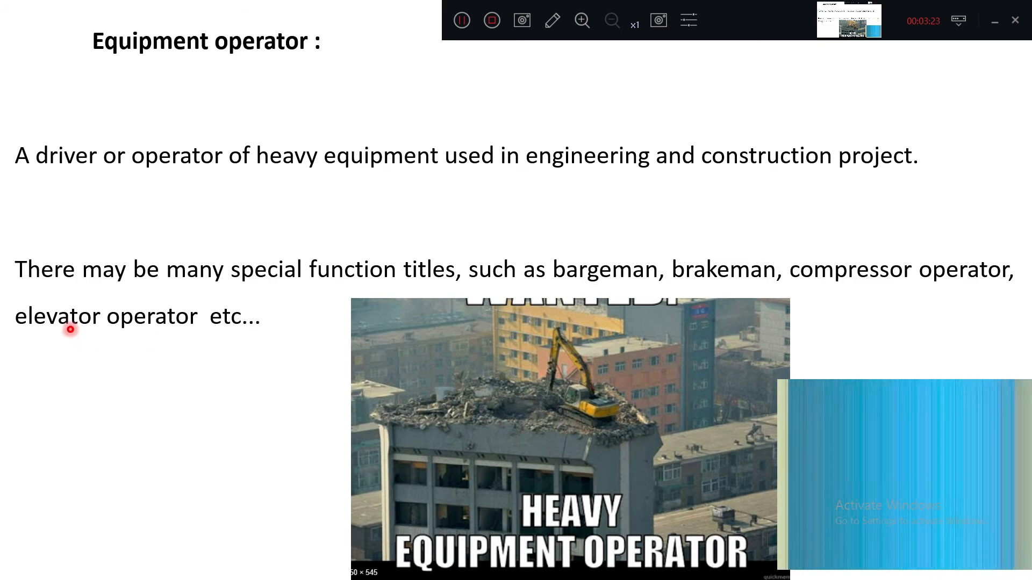
mouse_move(203, 290)
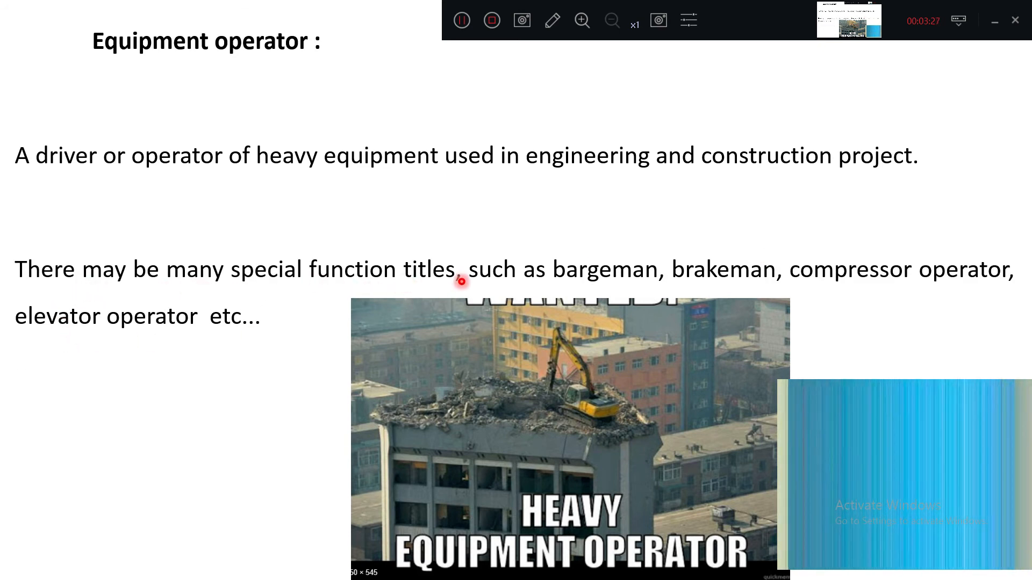
mouse_move(609, 288)
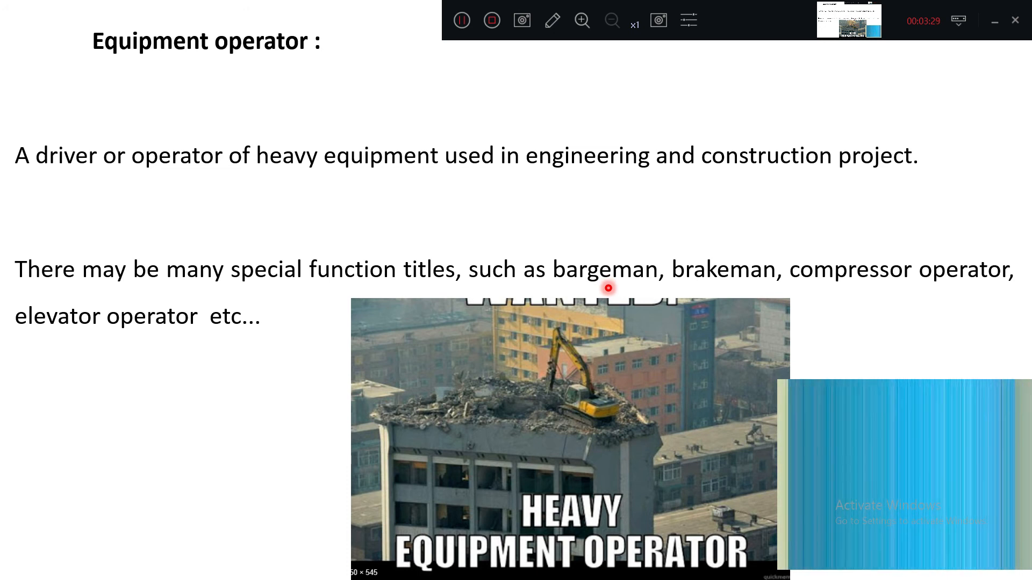
mouse_move(739, 284)
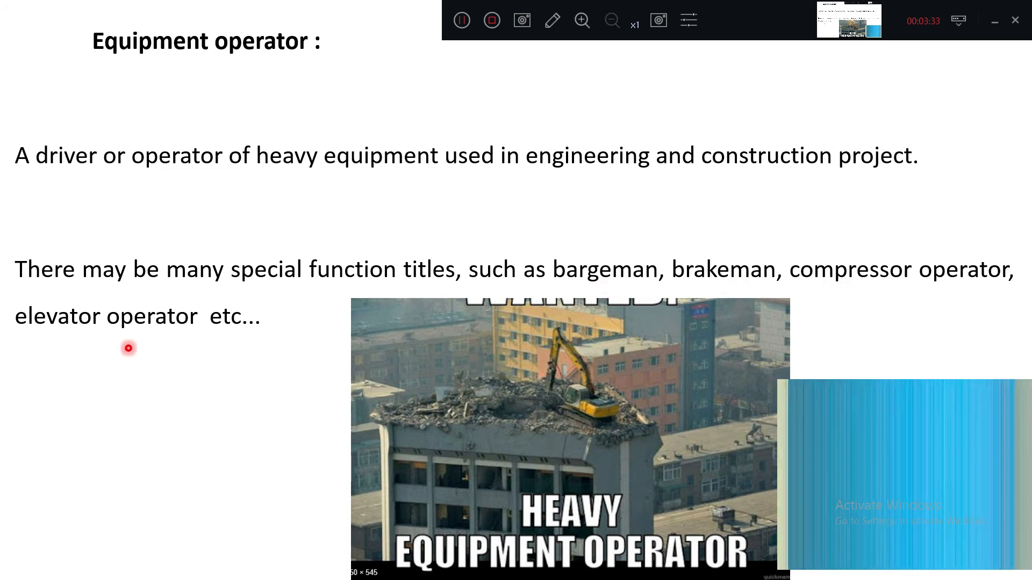
mouse_move(769, 290)
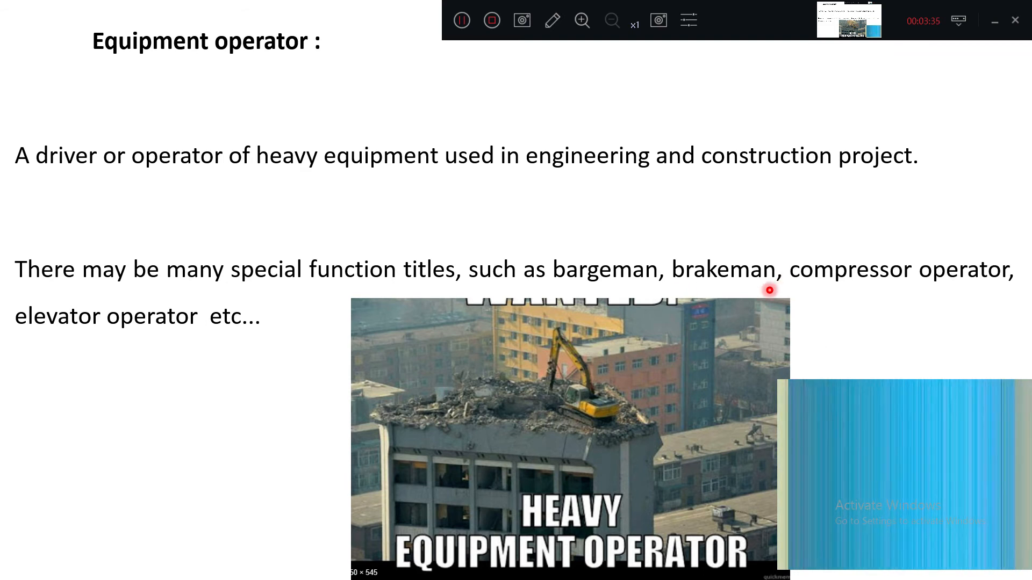
mouse_move(328, 39)
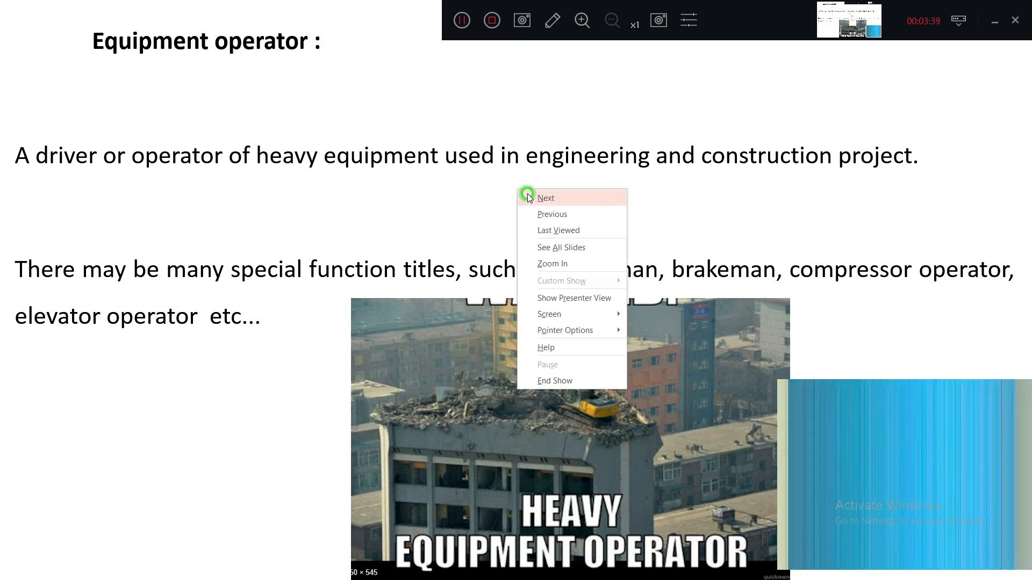
click(545, 197)
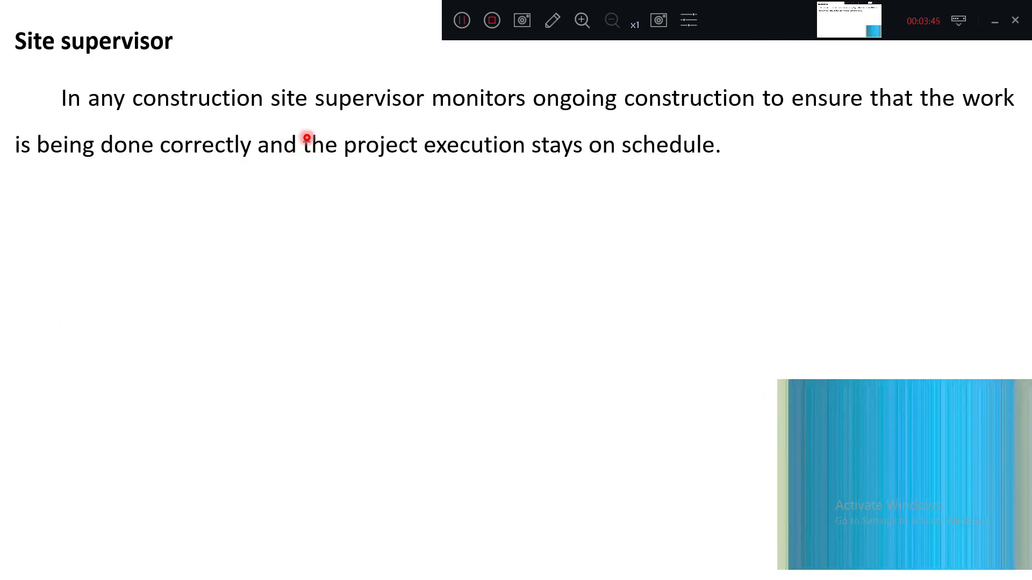
mouse_move(291, 182)
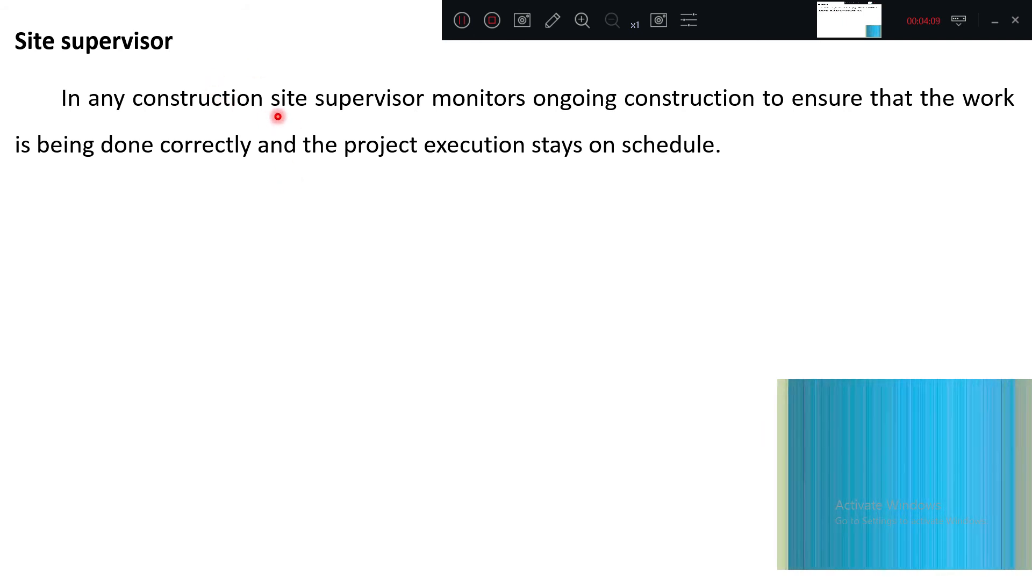
mouse_move(545, 151)
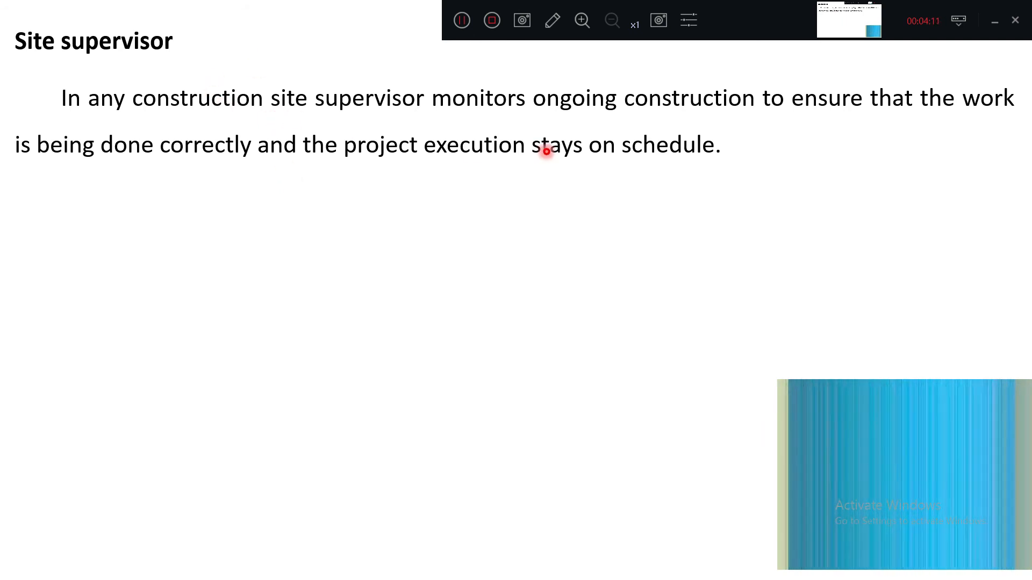
mouse_move(765, 122)
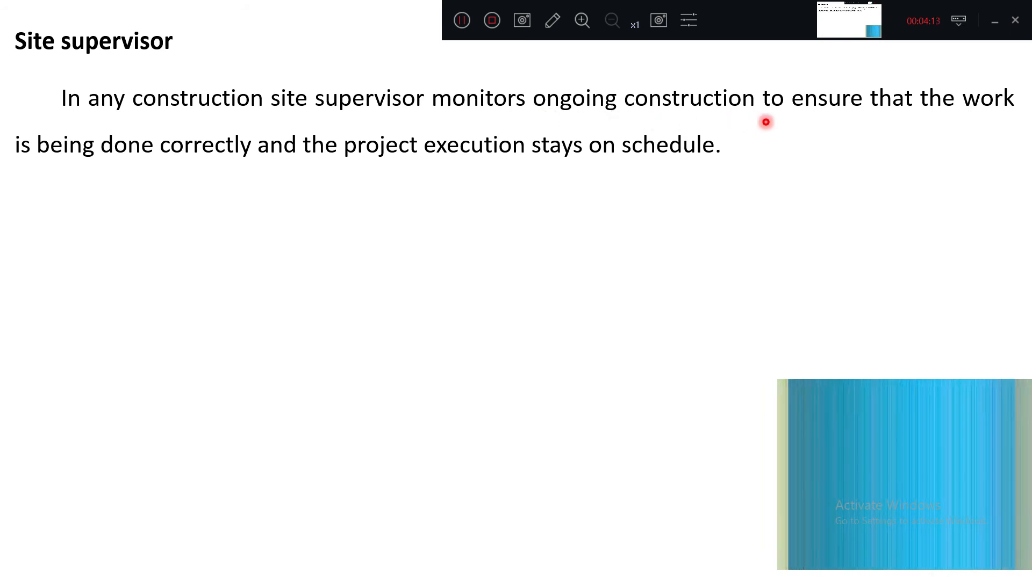
mouse_move(508, 103)
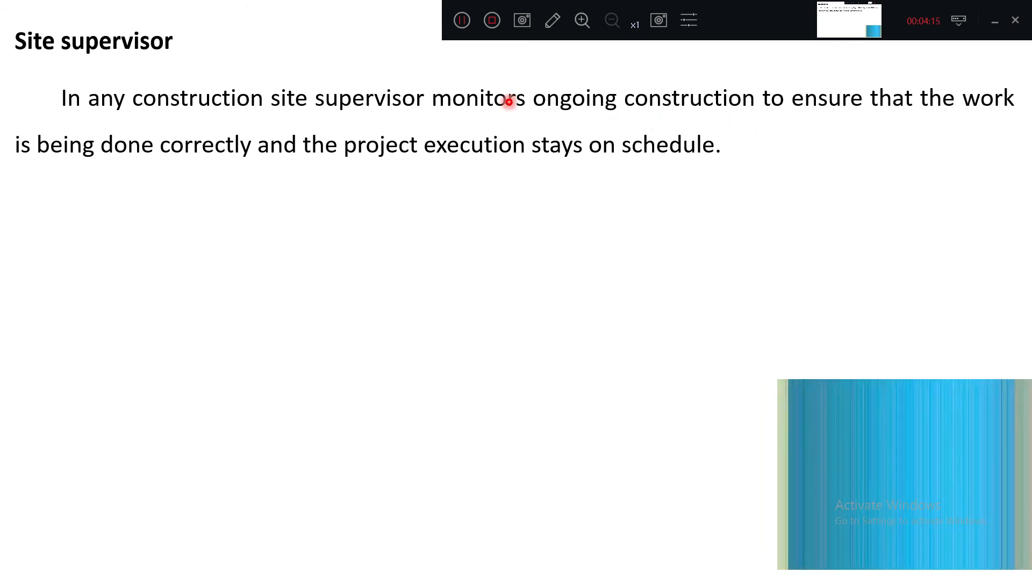
mouse_move(117, 173)
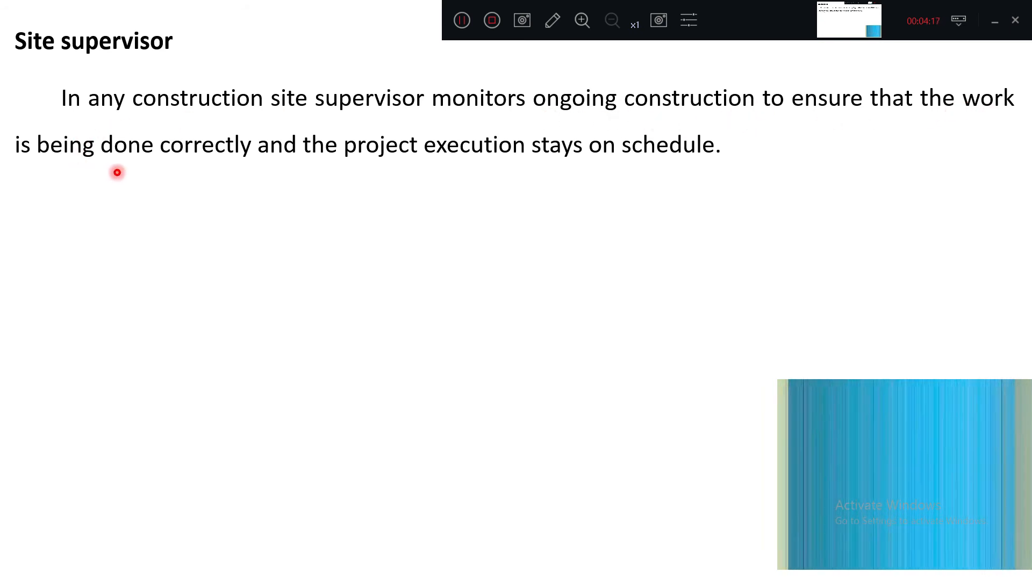
mouse_move(216, 172)
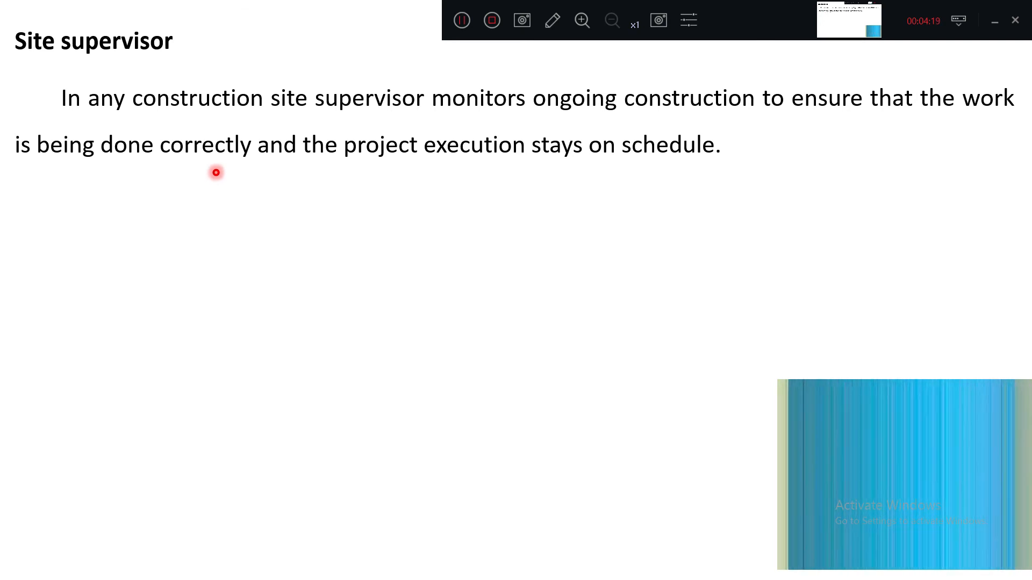
mouse_move(576, 172)
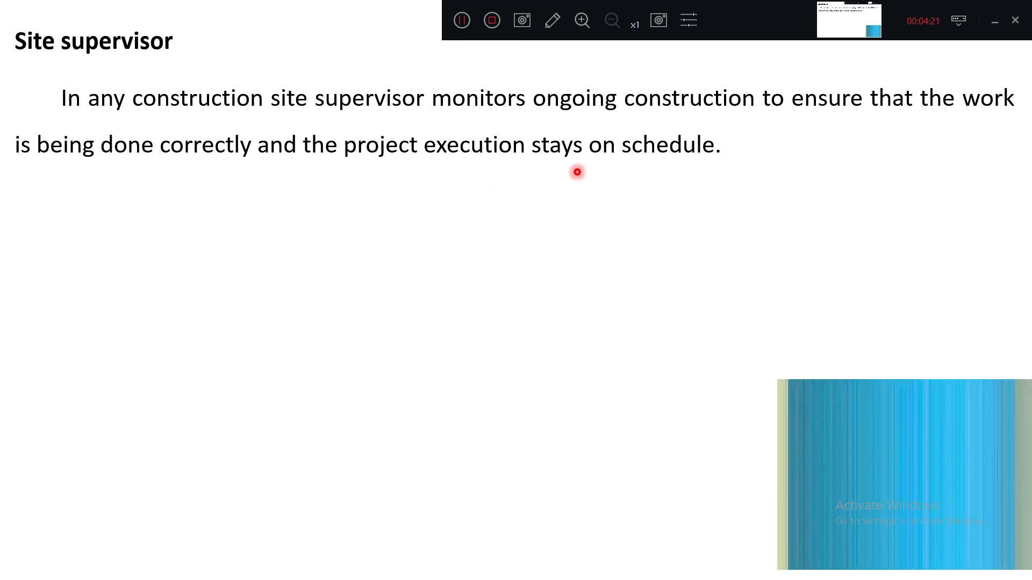
mouse_move(737, 163)
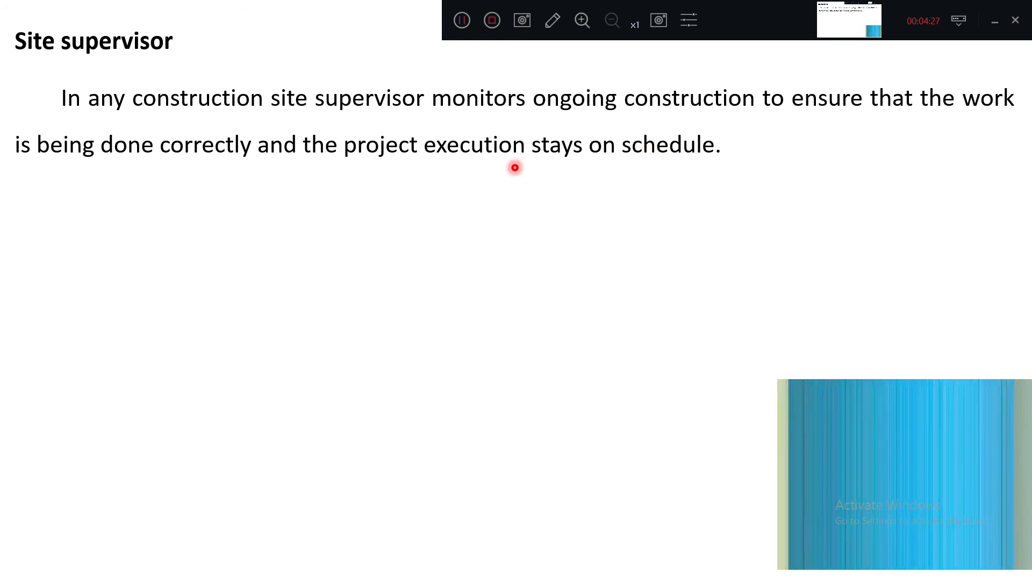
mouse_move(730, 188)
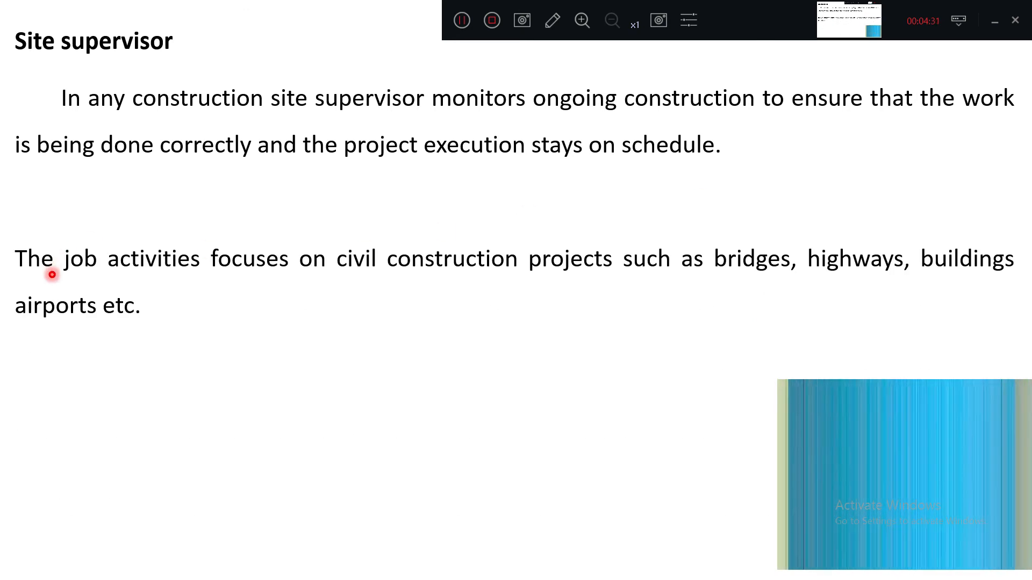
mouse_move(303, 262)
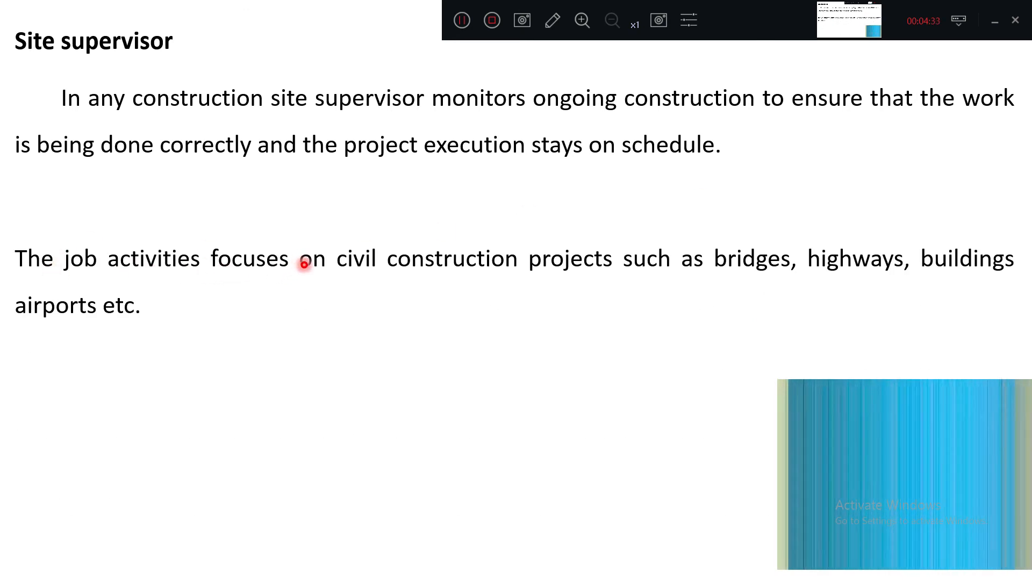
mouse_move(413, 288)
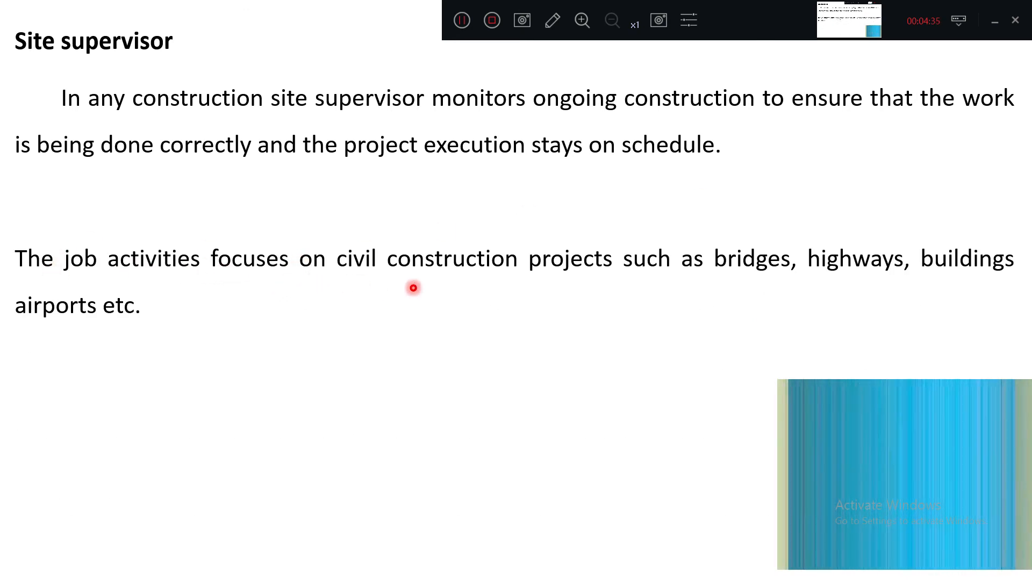
mouse_move(558, 273)
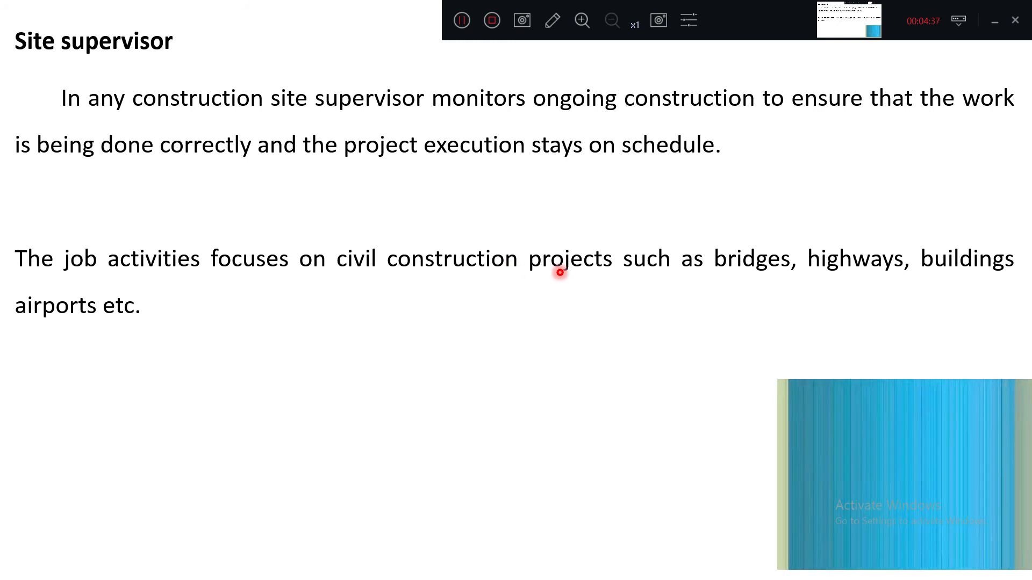
mouse_move(621, 272)
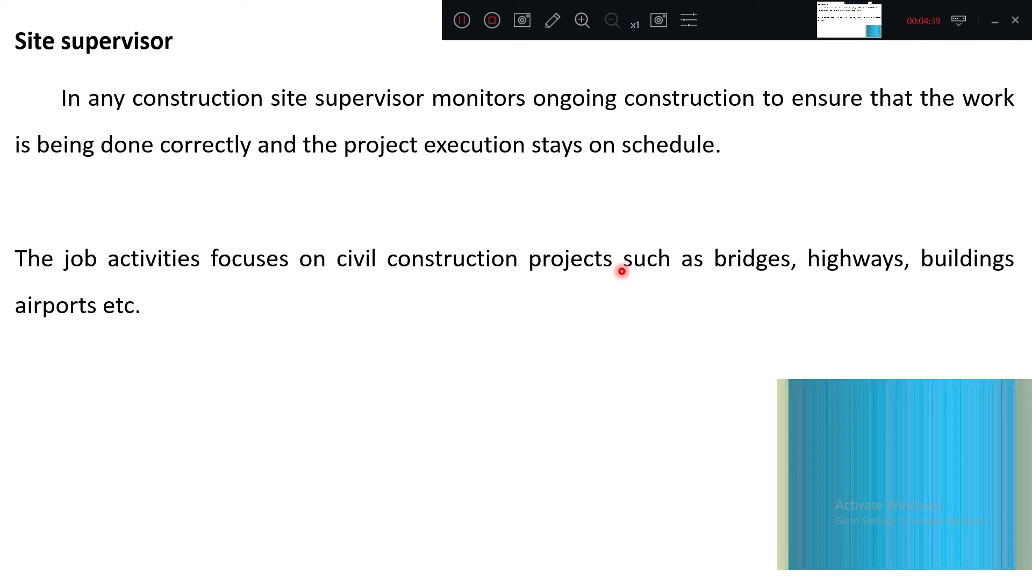
mouse_move(735, 270)
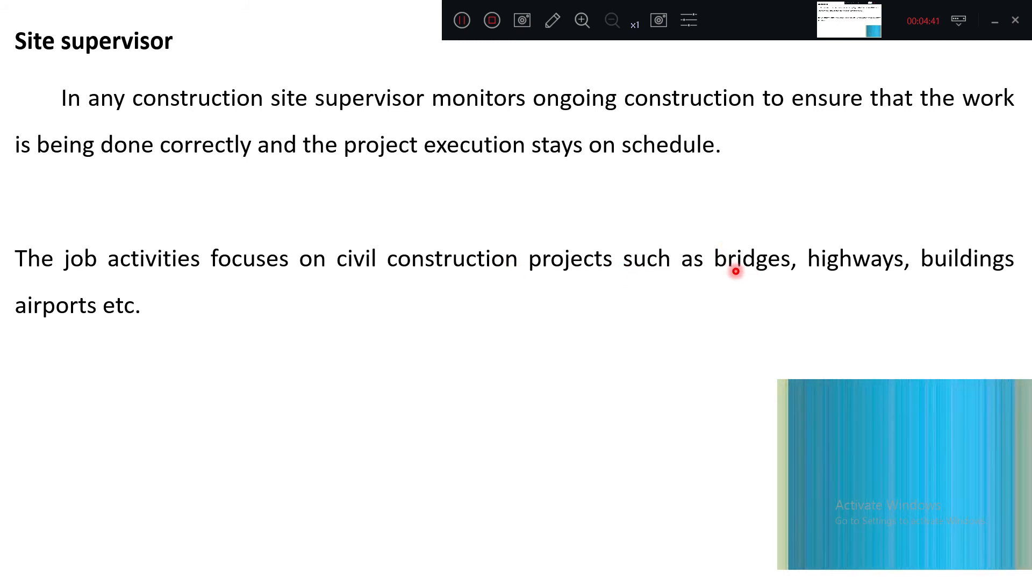
mouse_move(876, 287)
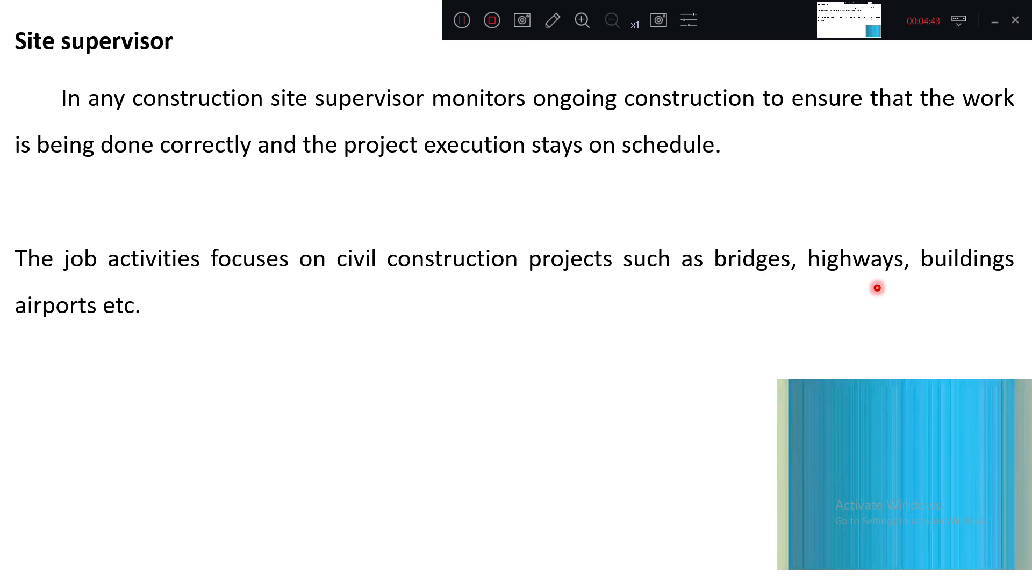
mouse_move(39, 341)
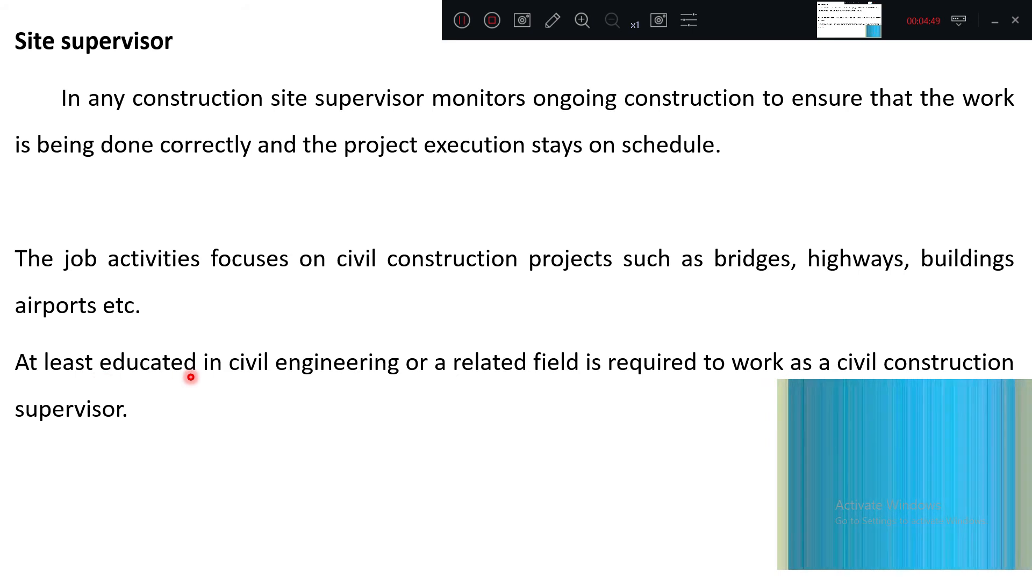
mouse_move(583, 382)
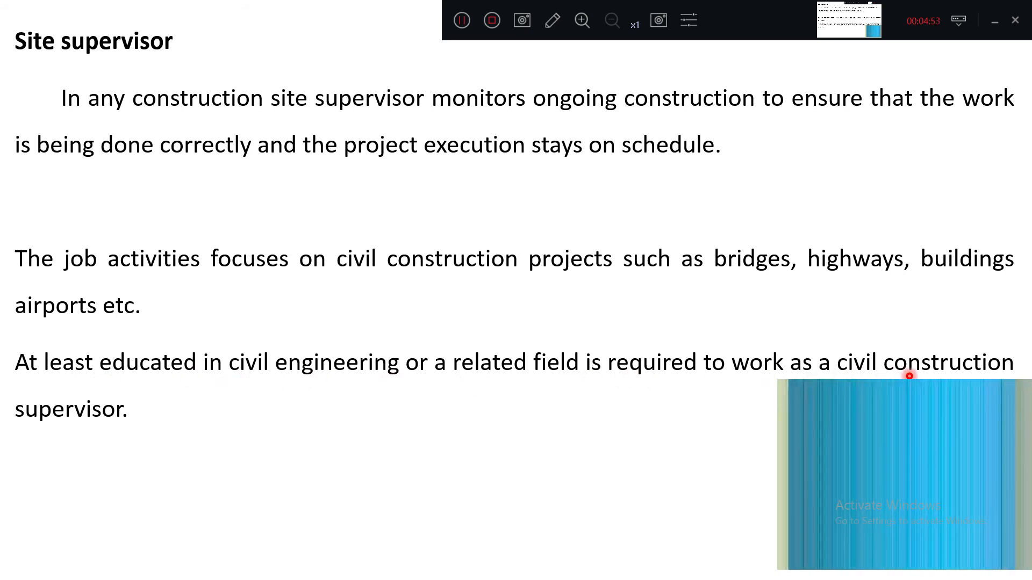
mouse_move(50, 426)
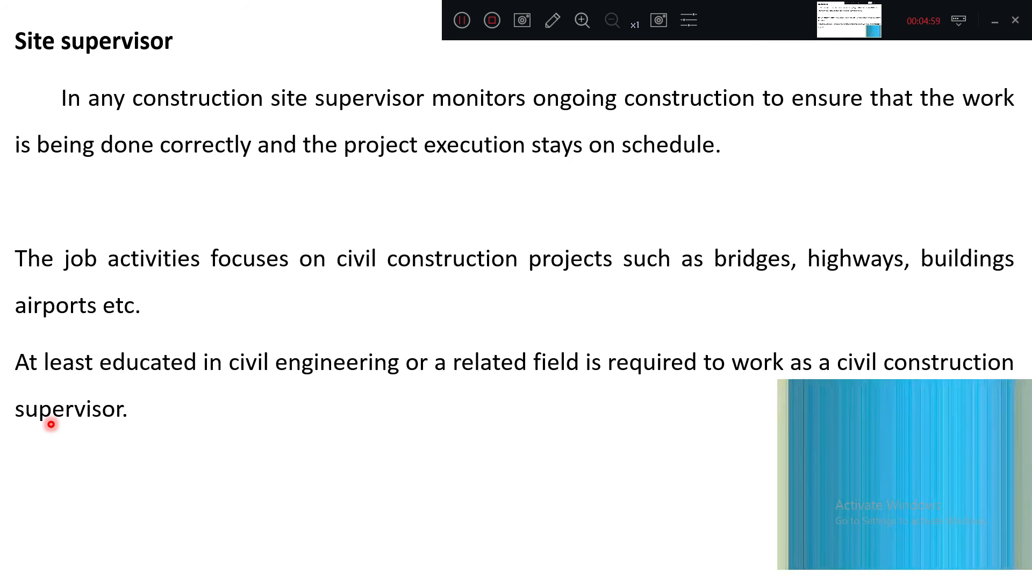
mouse_move(481, 442)
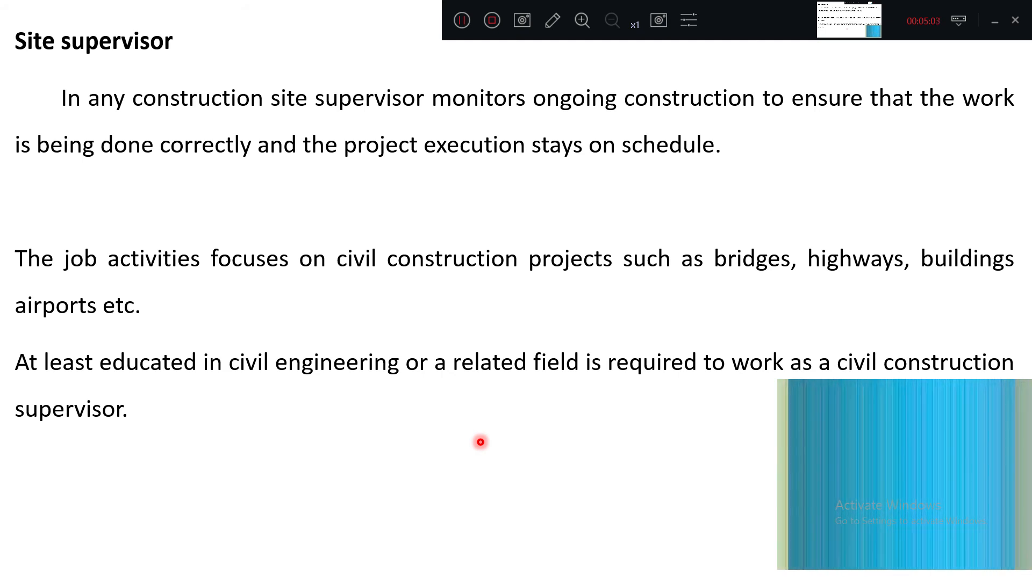
mouse_move(111, 91)
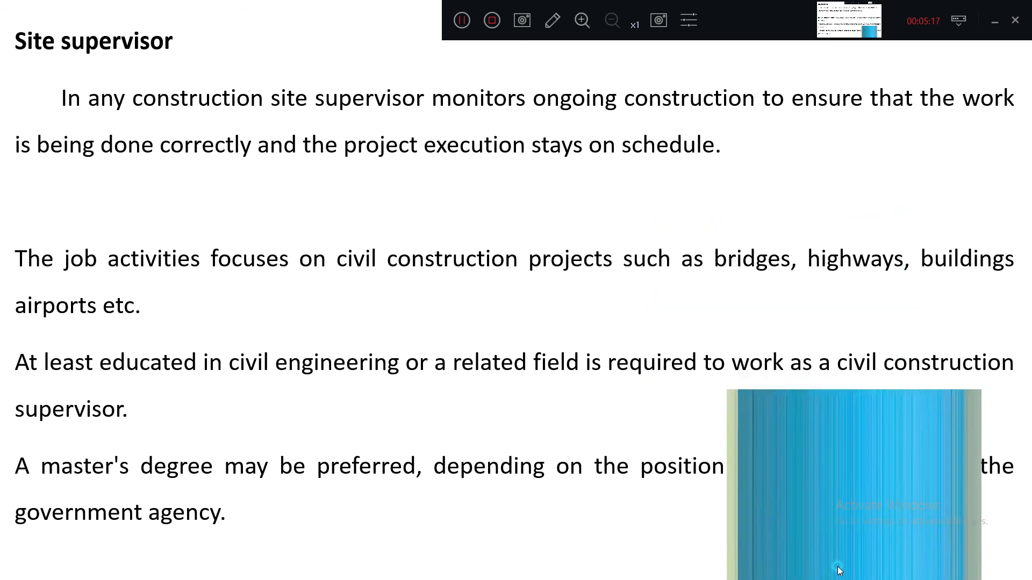
Advance the slideshow to the photo of two construction workers in hard hats
click(492, 430)
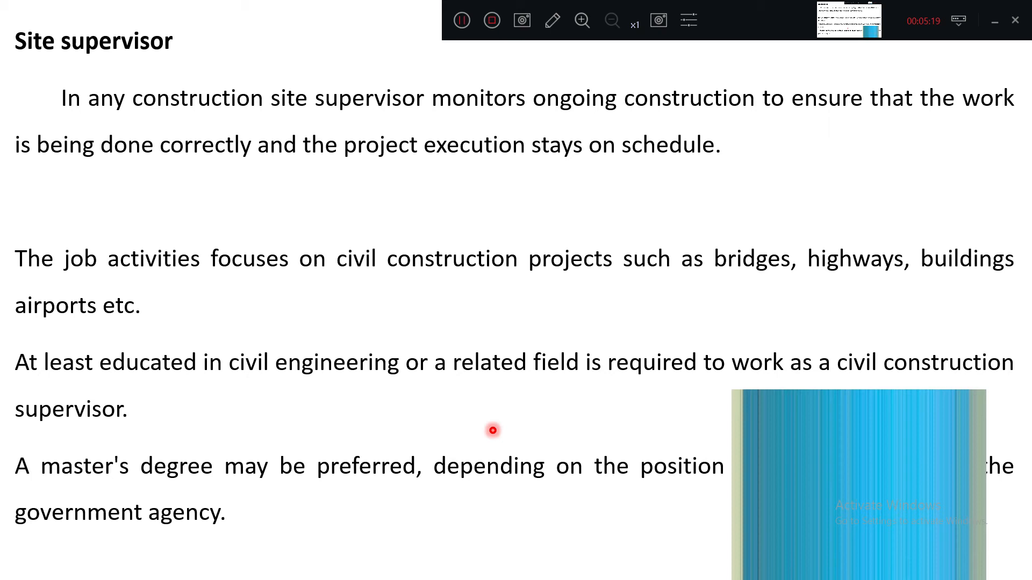
mouse_move(606, 326)
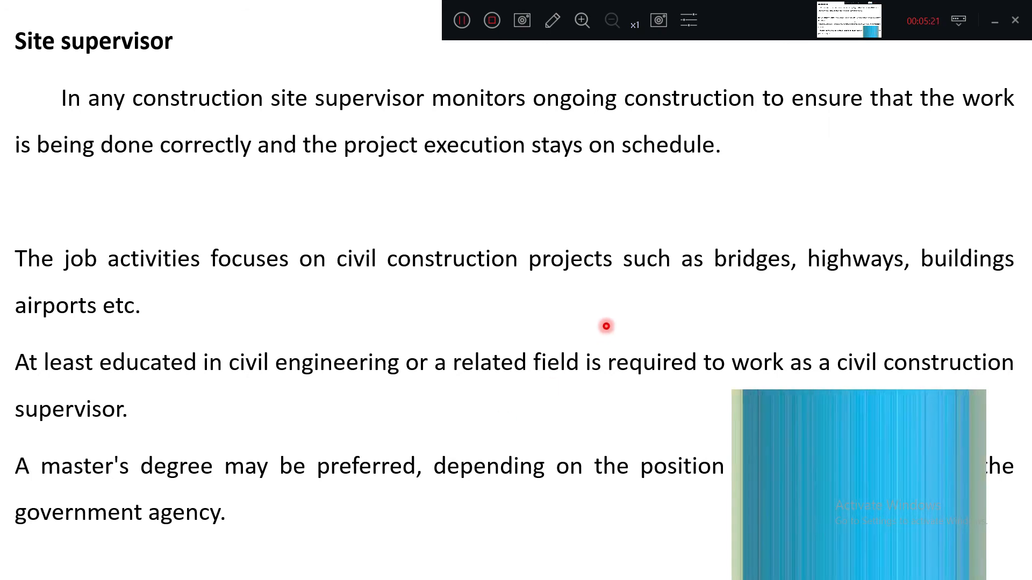
mouse_move(528, 190)
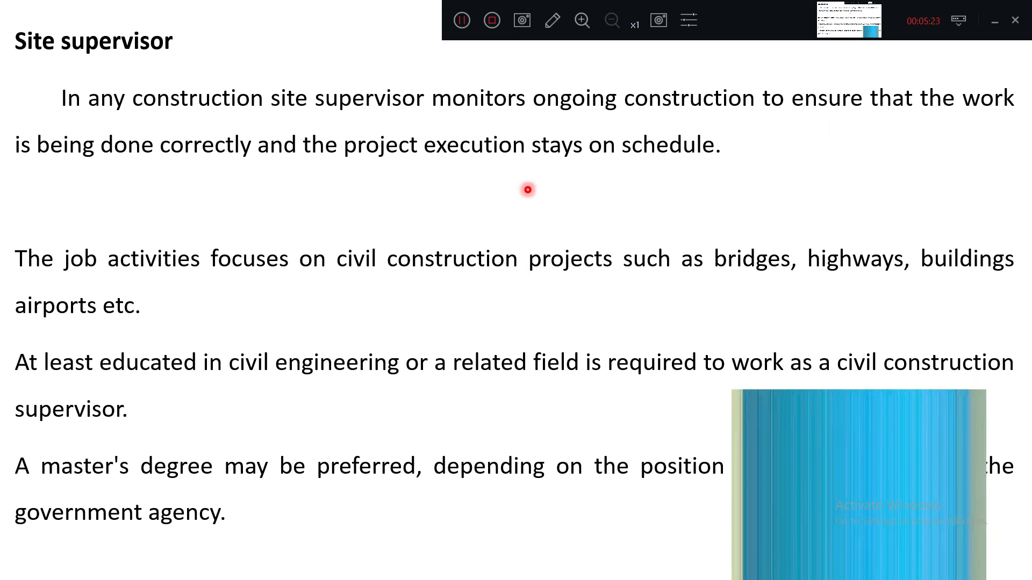
right_click(527, 191)
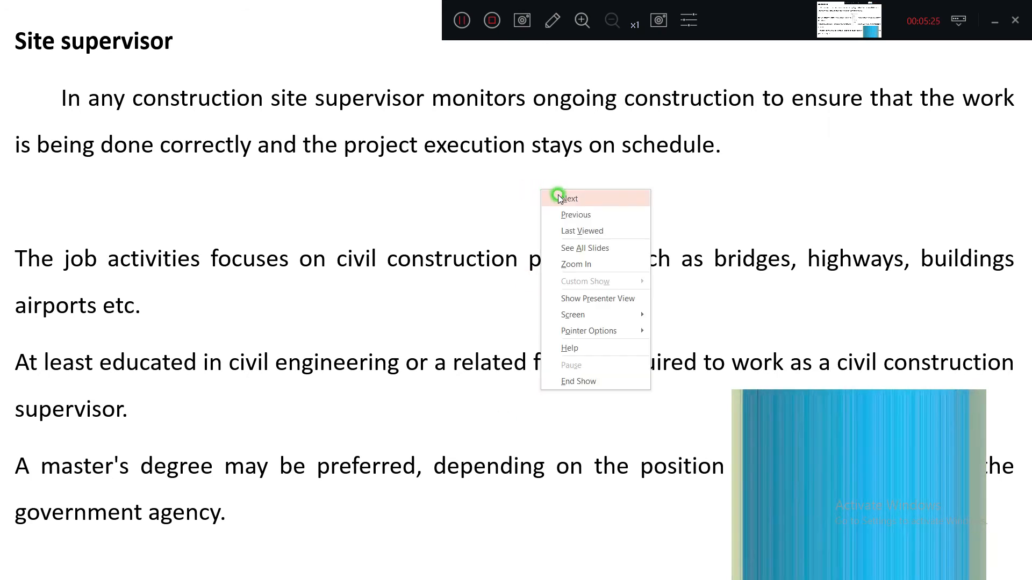
click(569, 199)
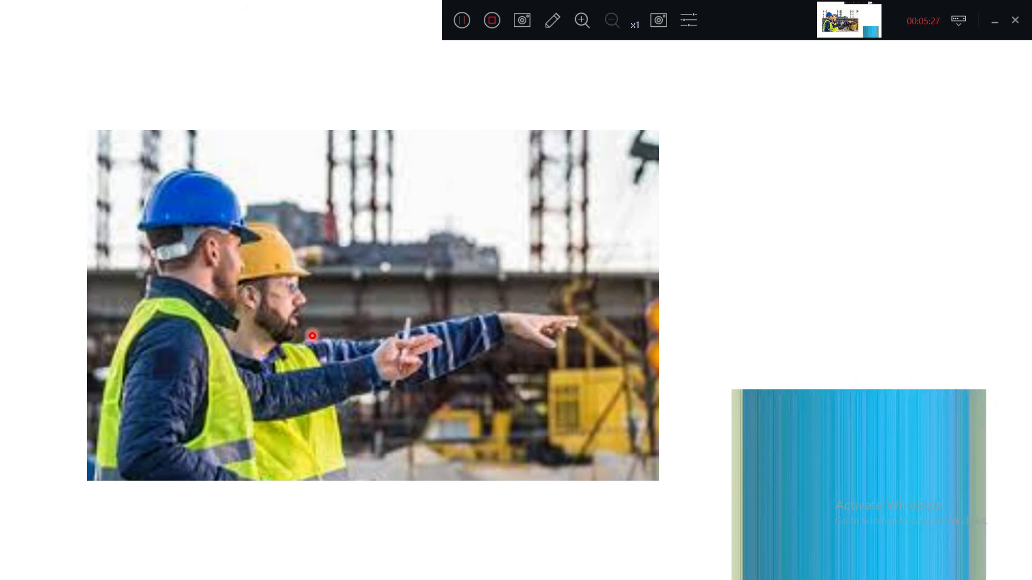
mouse_move(414, 346)
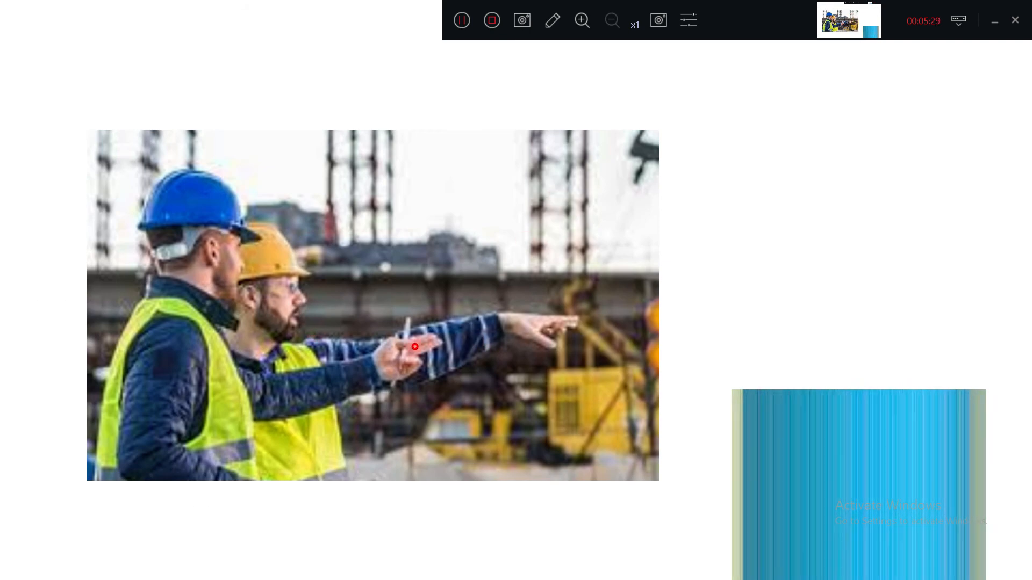
mouse_move(715, 205)
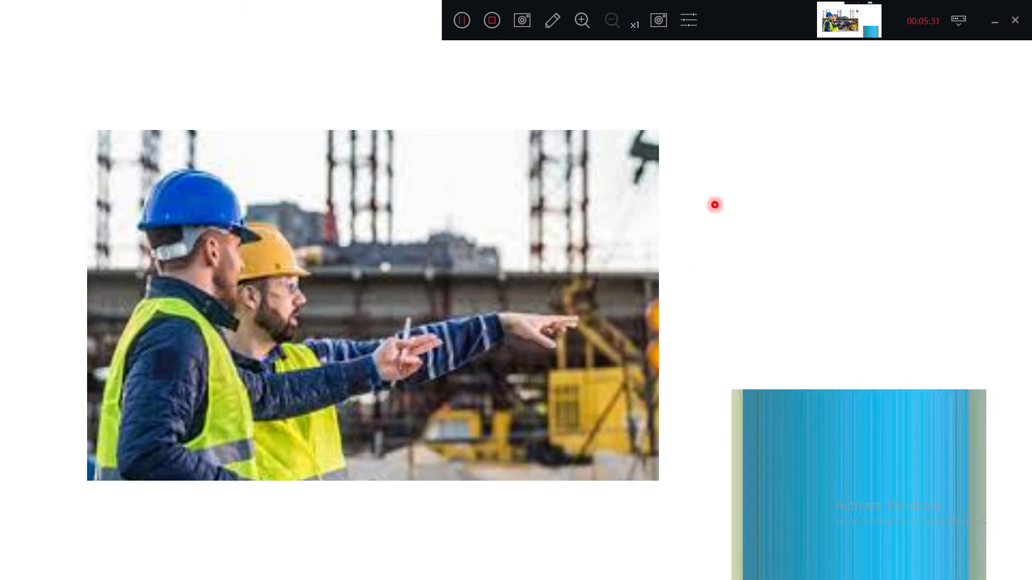
mouse_move(724, 187)
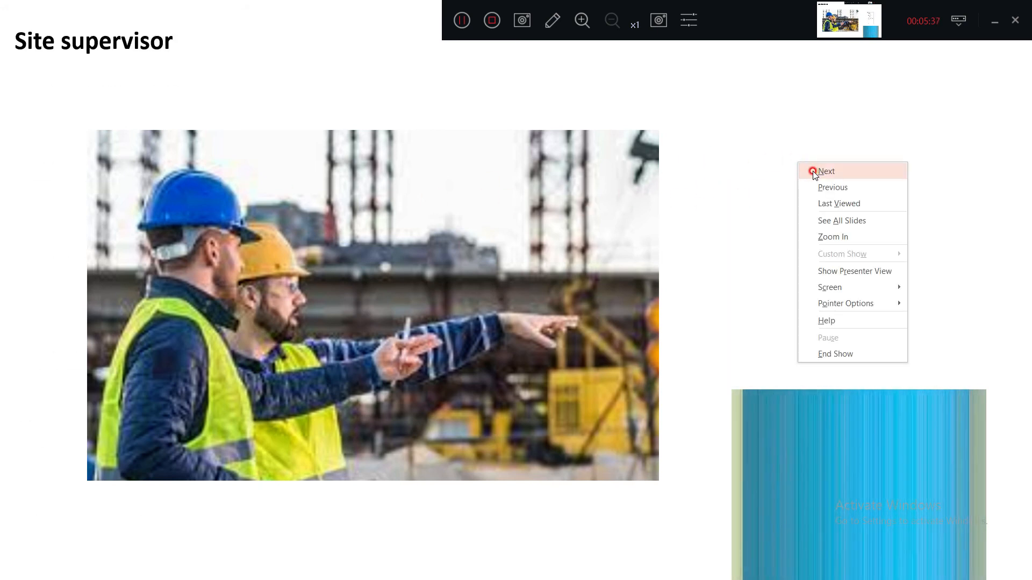
Advance past the workers photo to the Productivity slide title
click(827, 171)
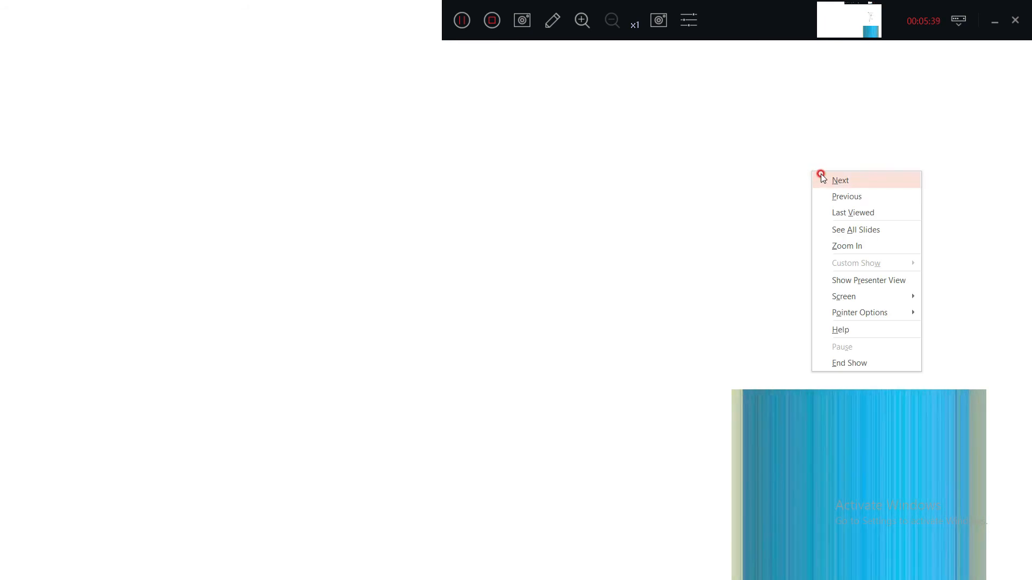
click(839, 179)
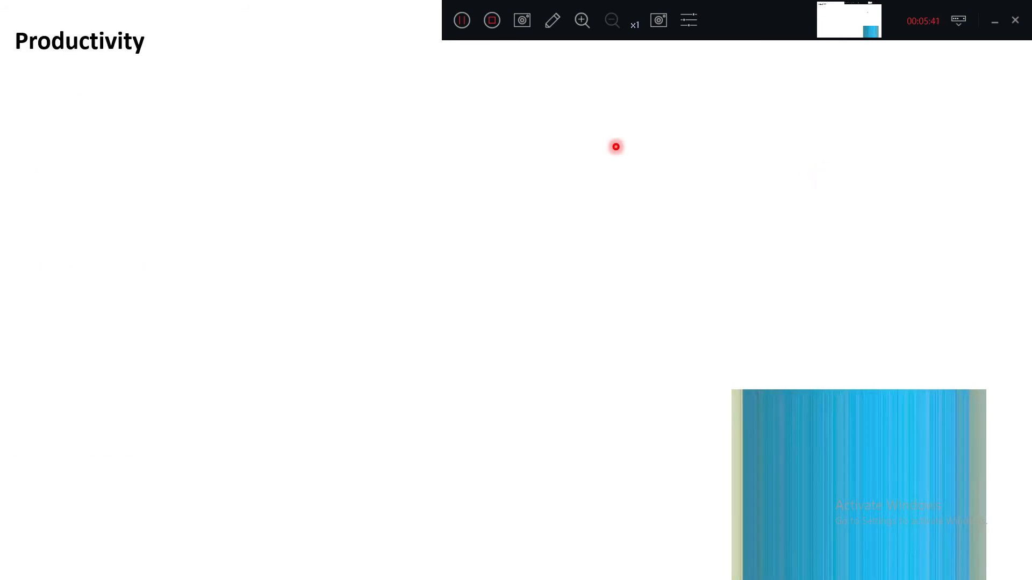
Reveal productivity as a work-rate measure and a ratio of output to inputs
right_click(616, 147)
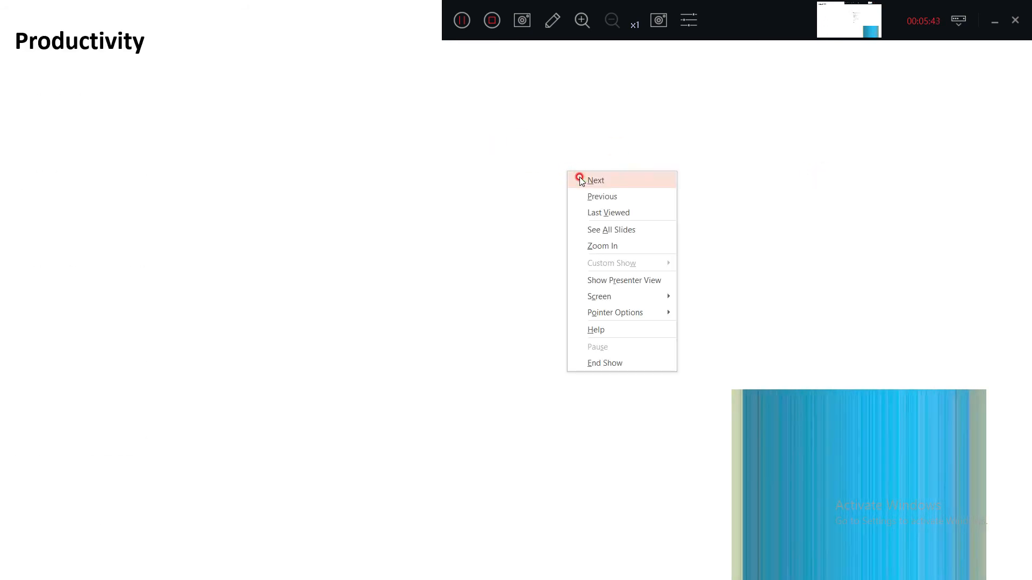
click(595, 181)
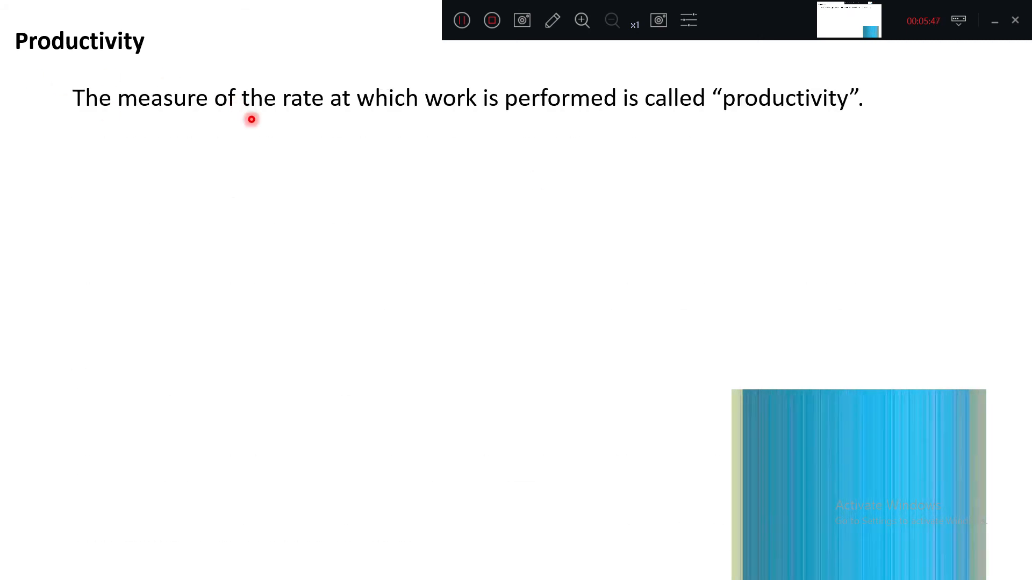
mouse_move(304, 109)
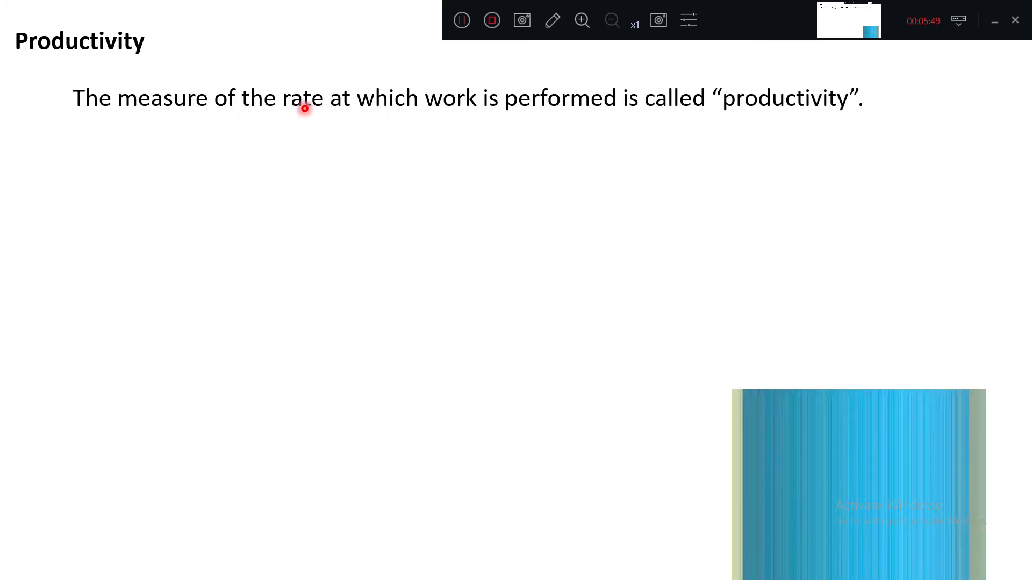
mouse_move(593, 118)
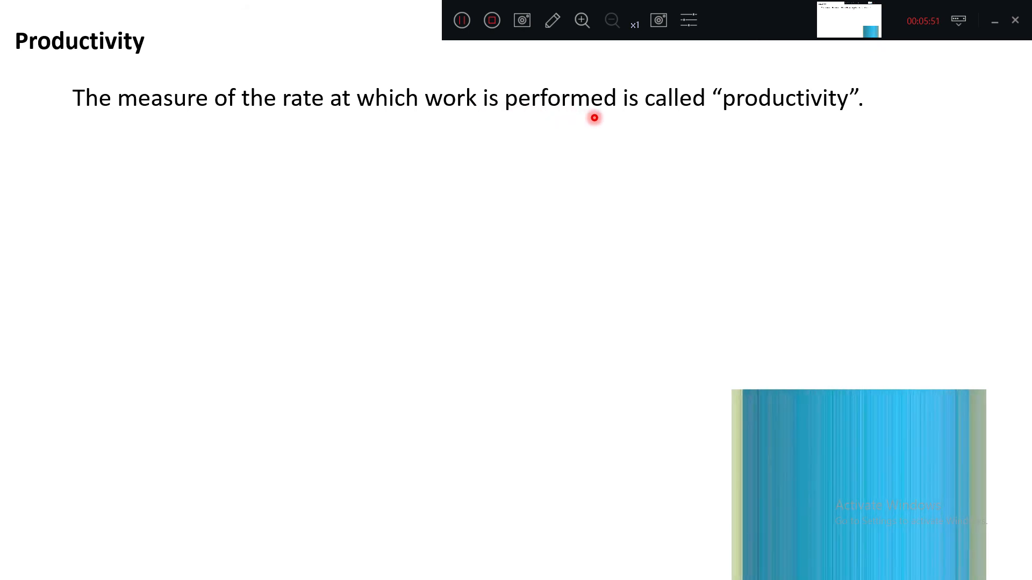
mouse_move(445, 126)
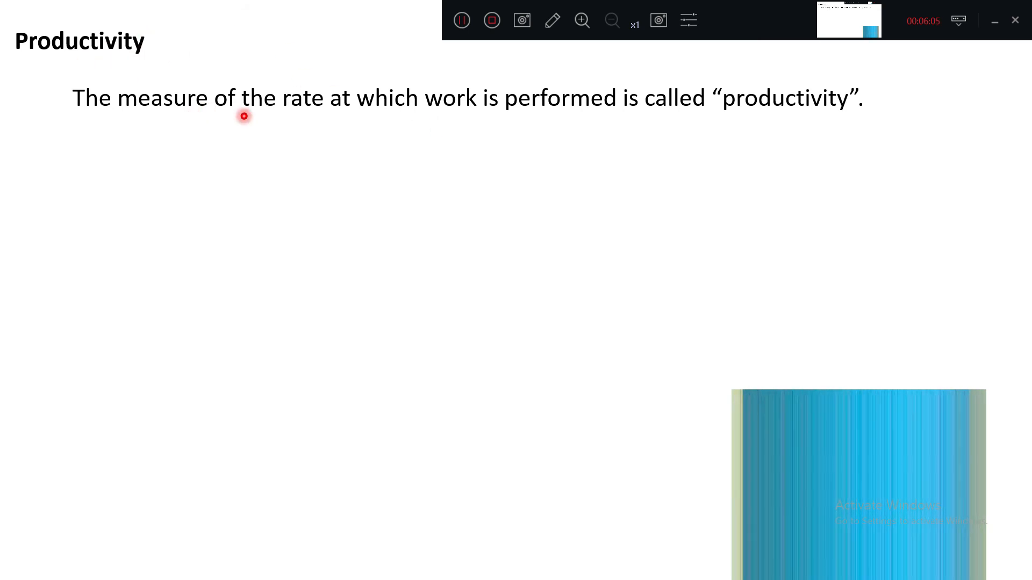
mouse_move(320, 117)
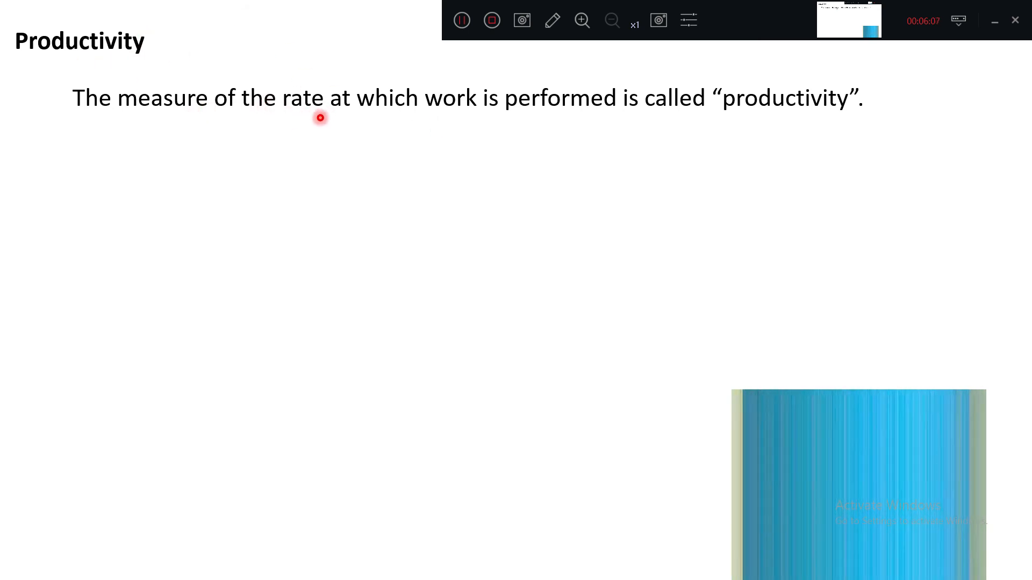
mouse_move(331, 108)
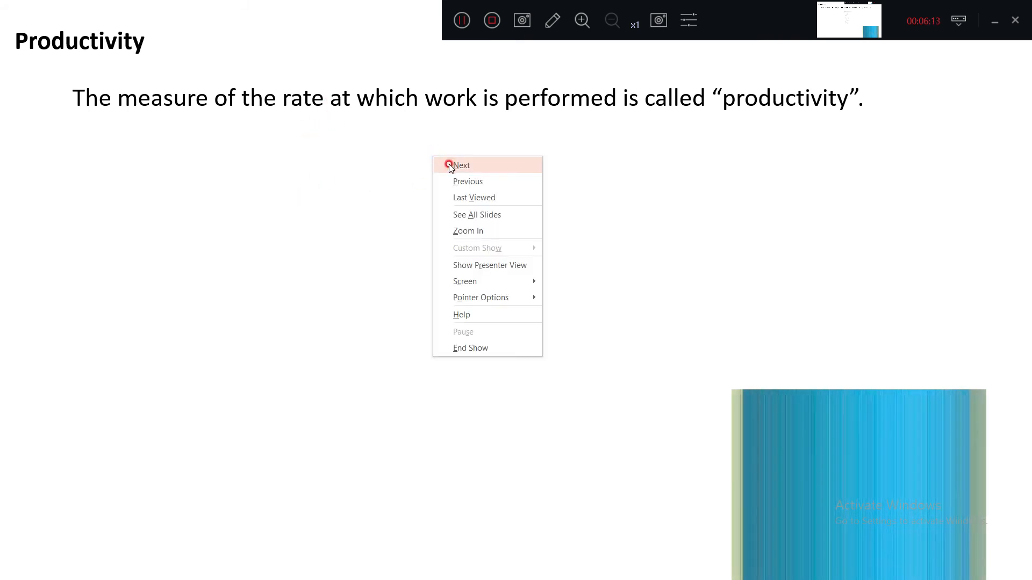
click(461, 165)
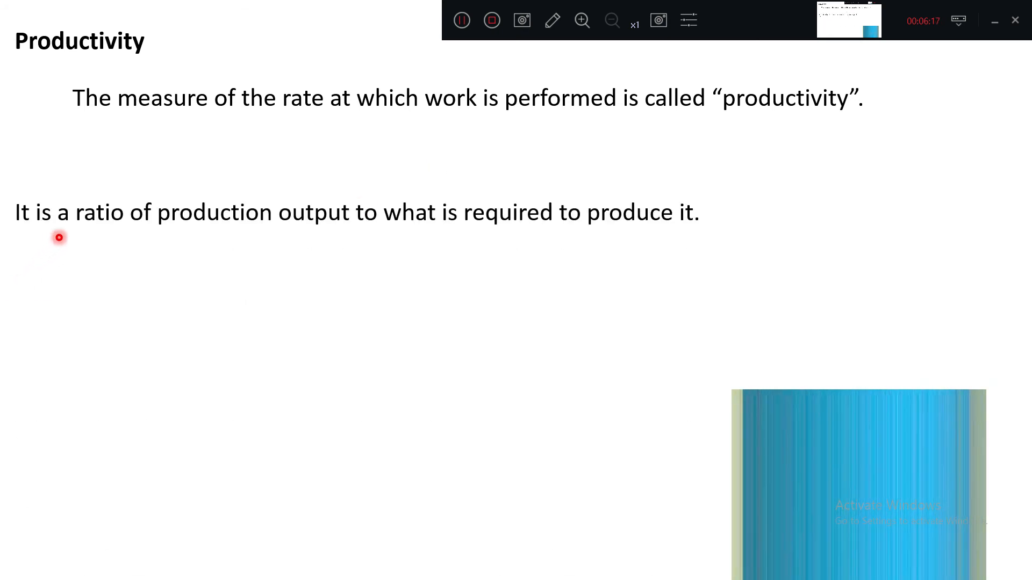
mouse_move(257, 231)
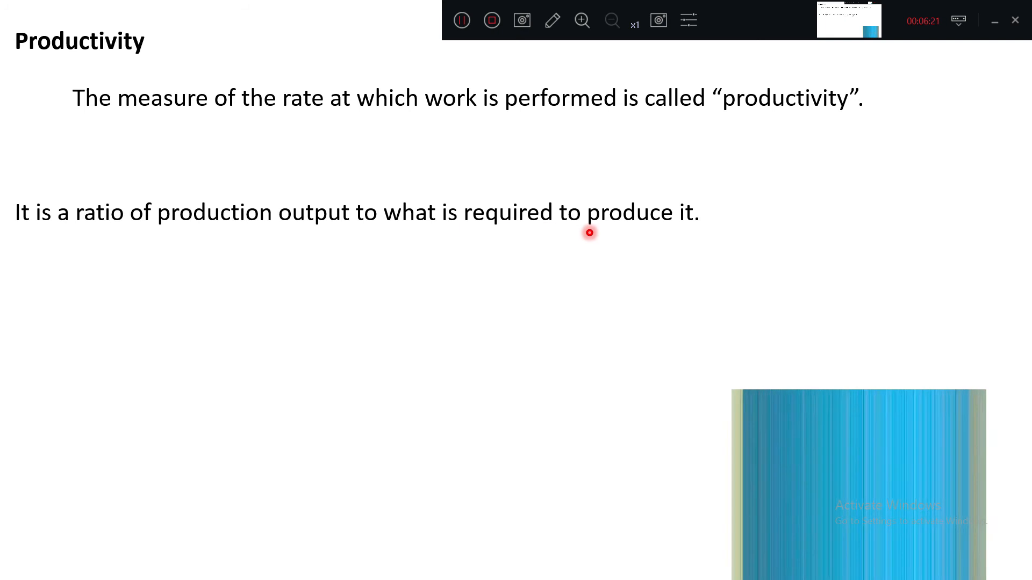
mouse_move(401, 232)
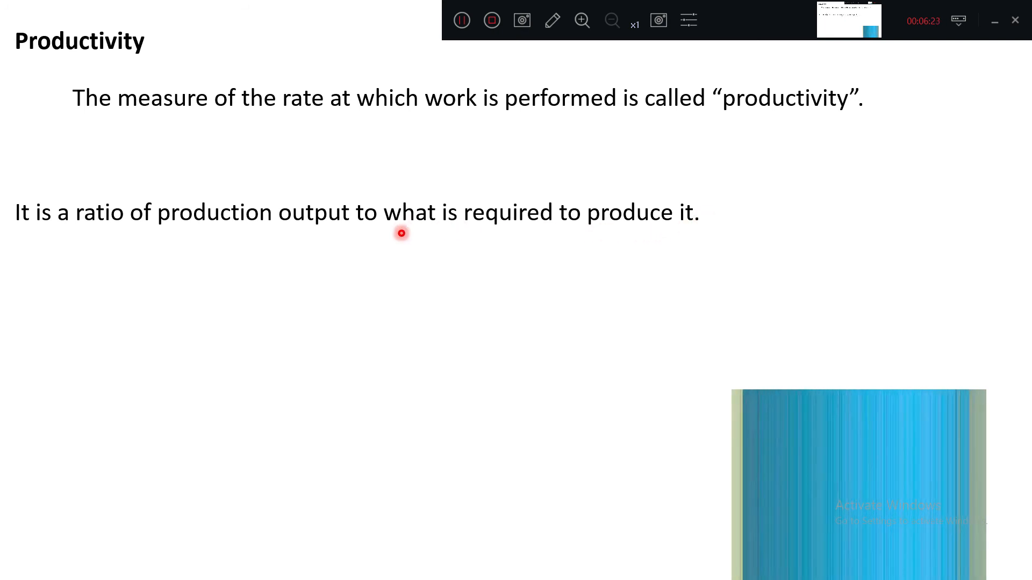
mouse_move(722, 199)
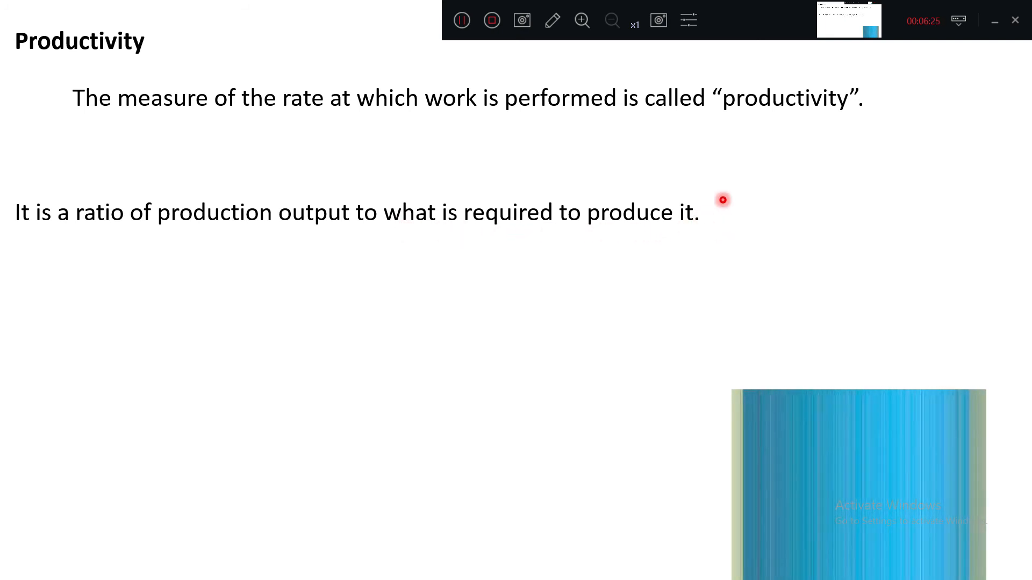
mouse_move(166, 226)
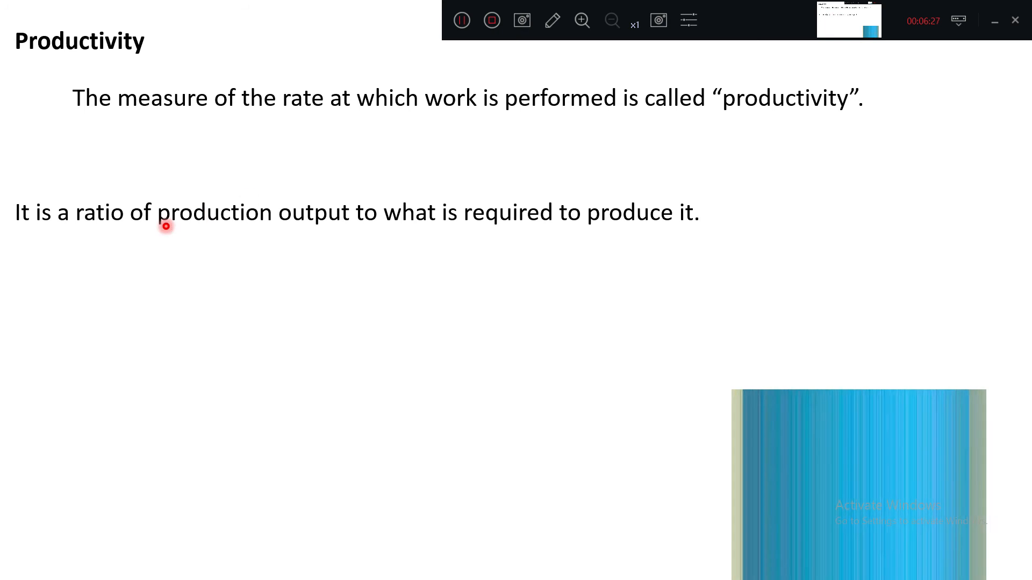
mouse_move(523, 159)
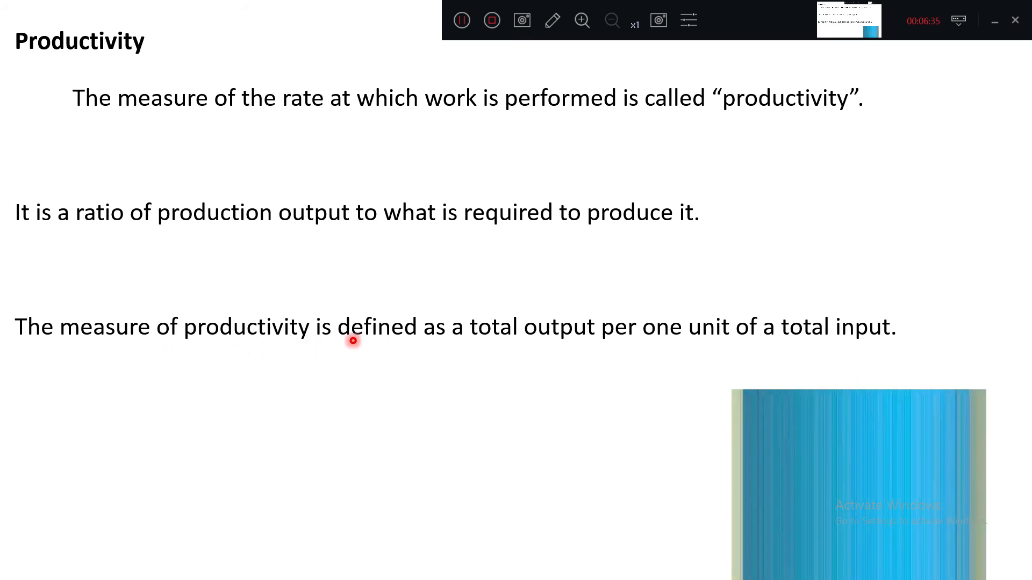
mouse_move(527, 341)
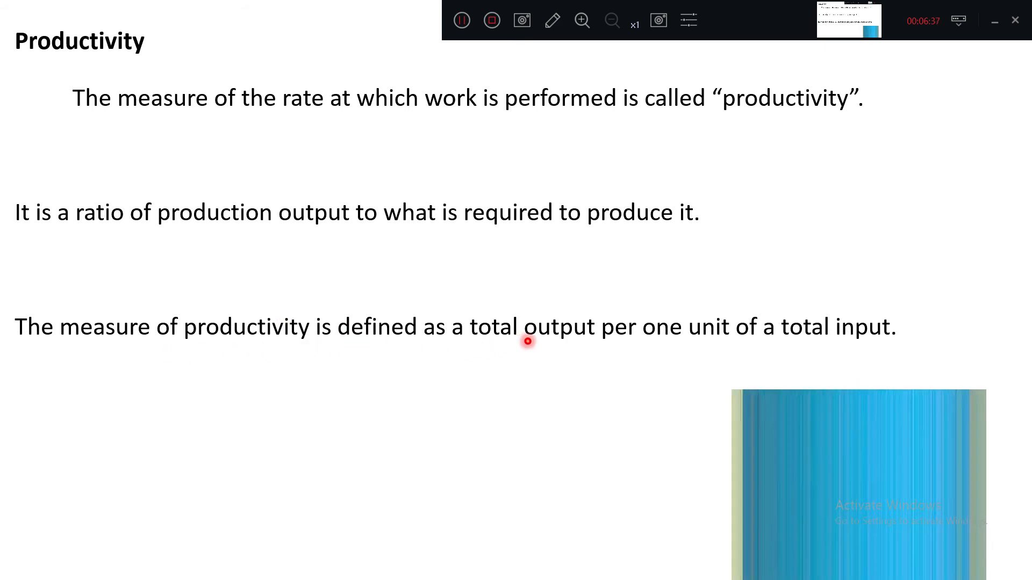
mouse_move(666, 344)
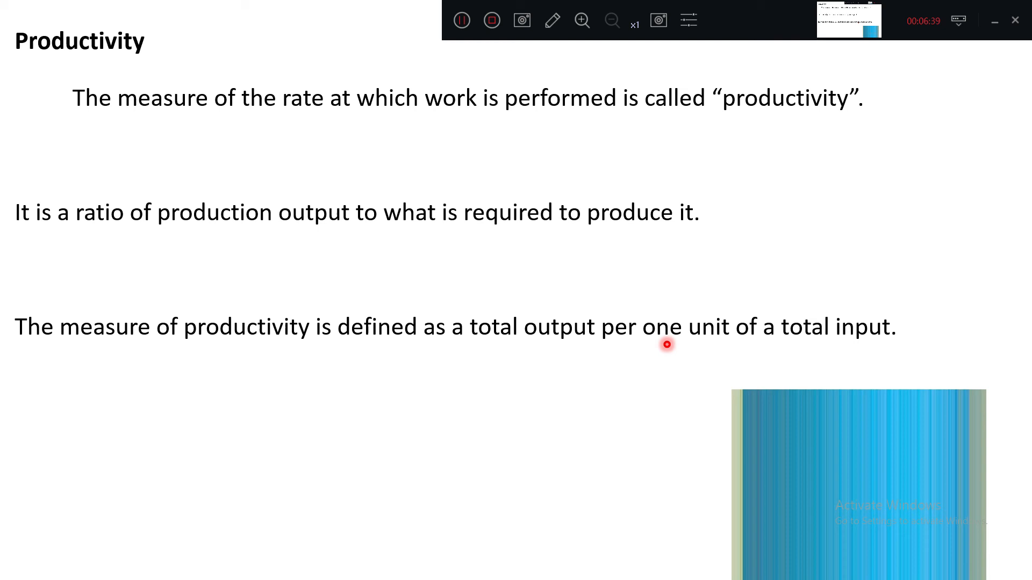
mouse_move(818, 341)
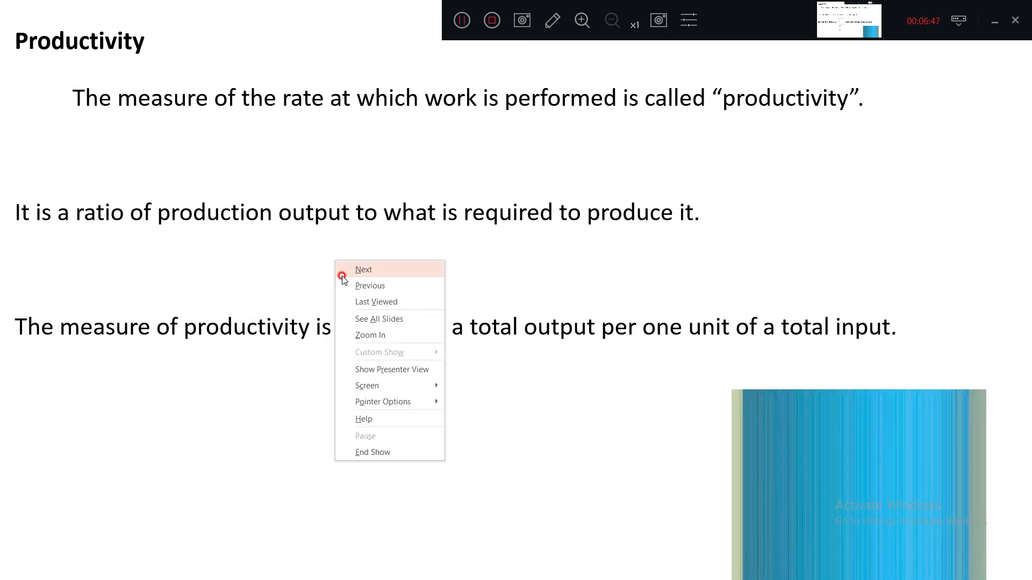
Advance past the Productivity illustration to the construction output measurement slide
click(363, 270)
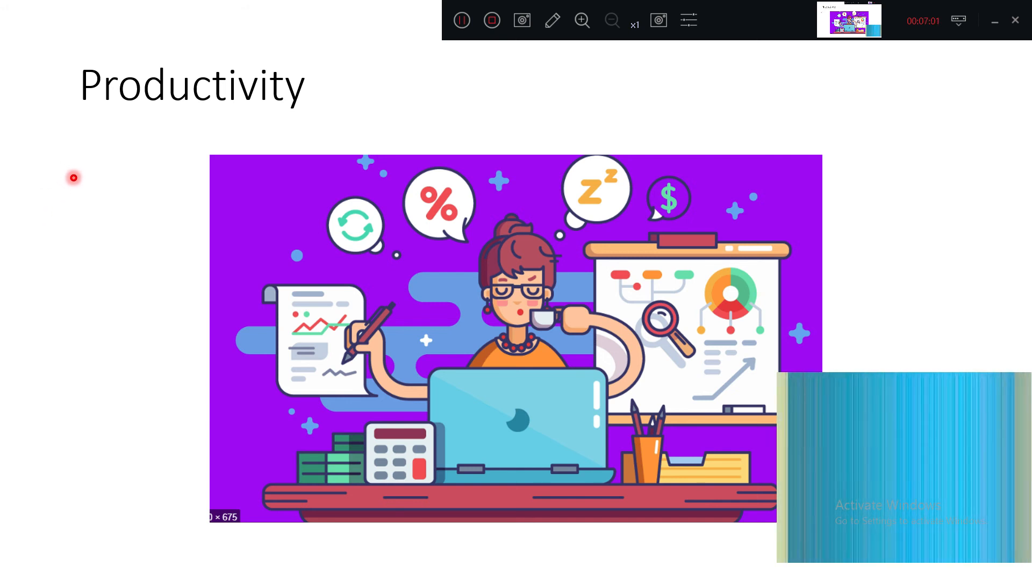
right_click(73, 178)
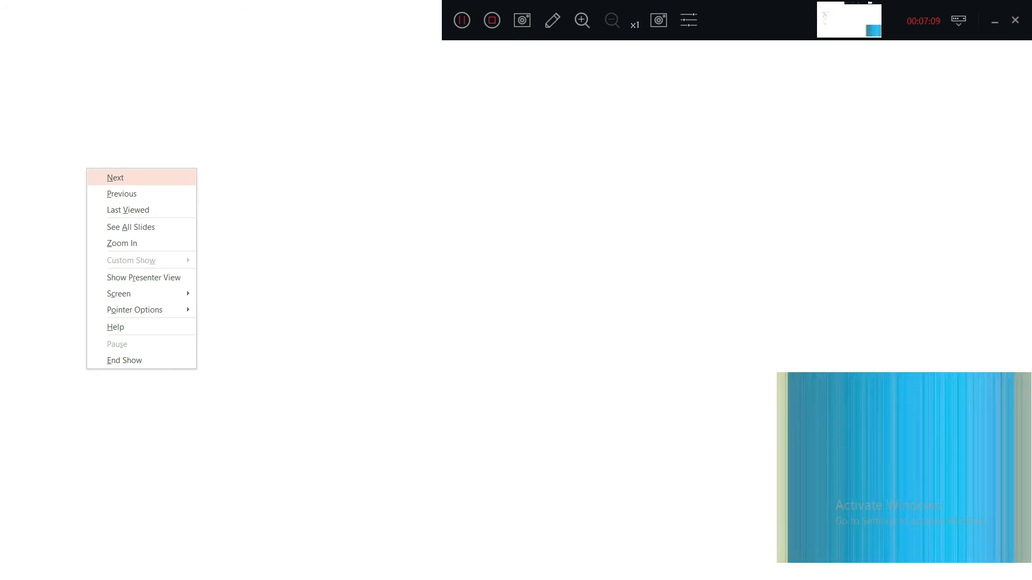
click(115, 177)
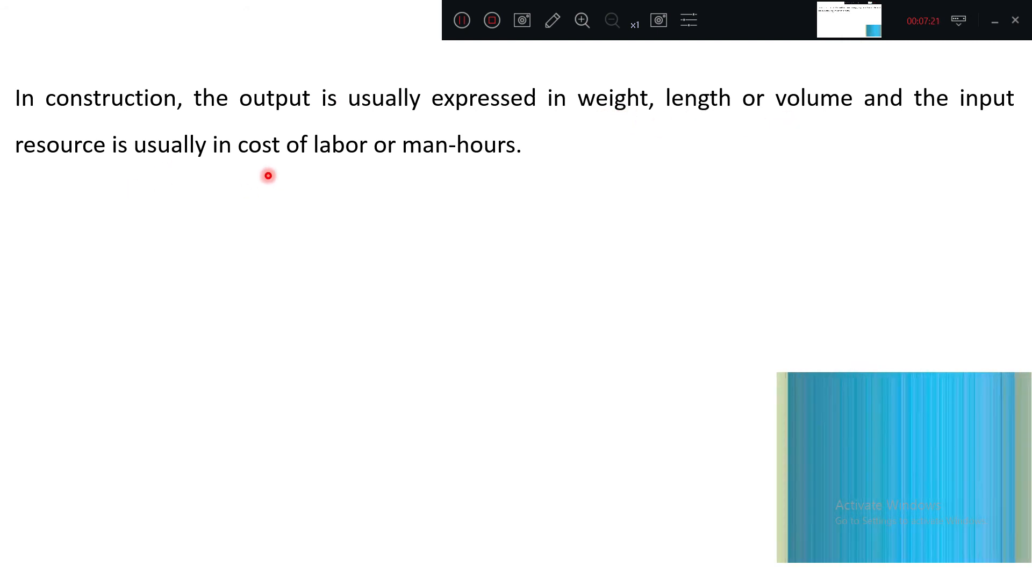
mouse_move(367, 163)
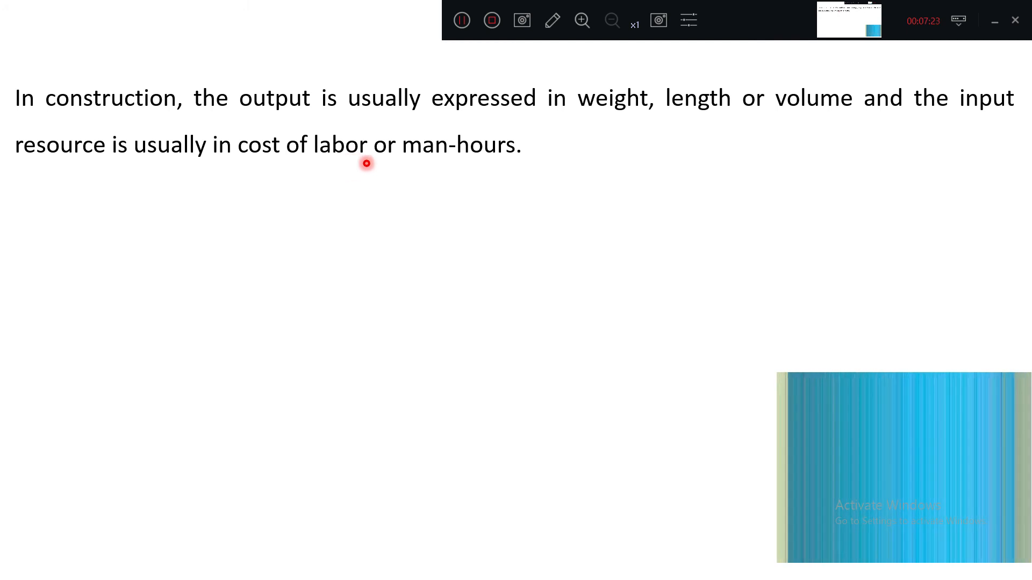
mouse_move(626, 157)
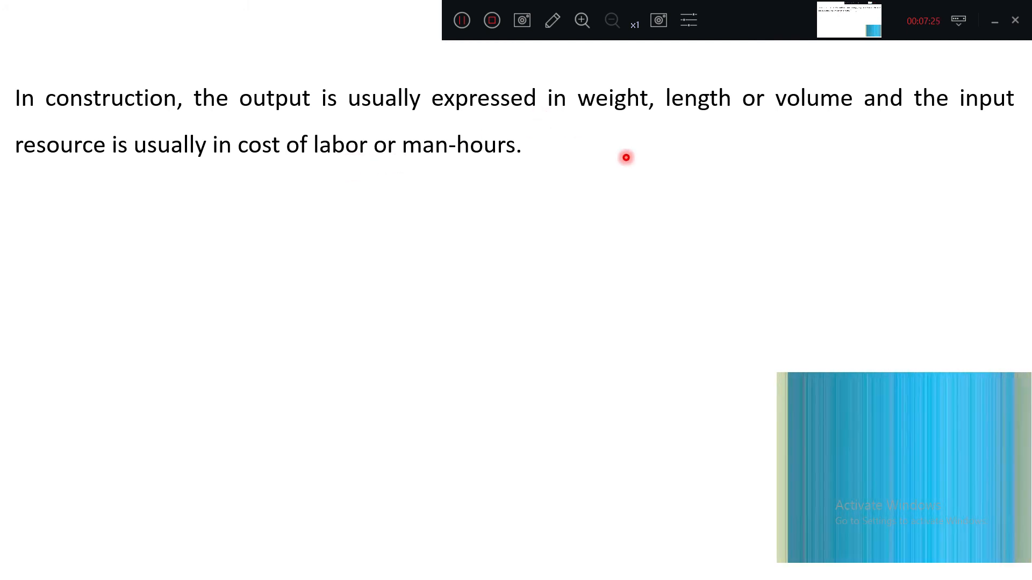
mouse_move(680, 126)
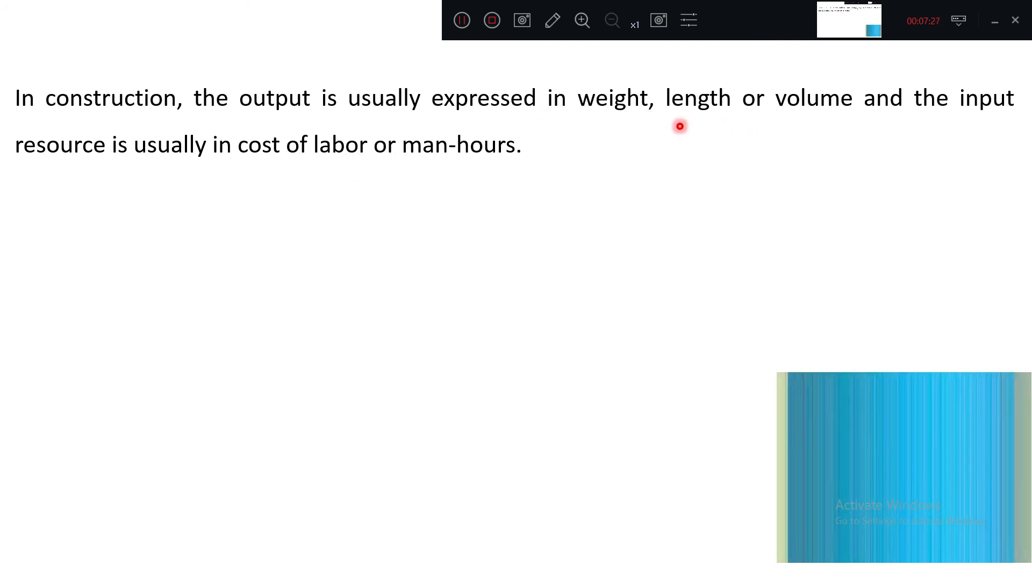
mouse_move(819, 86)
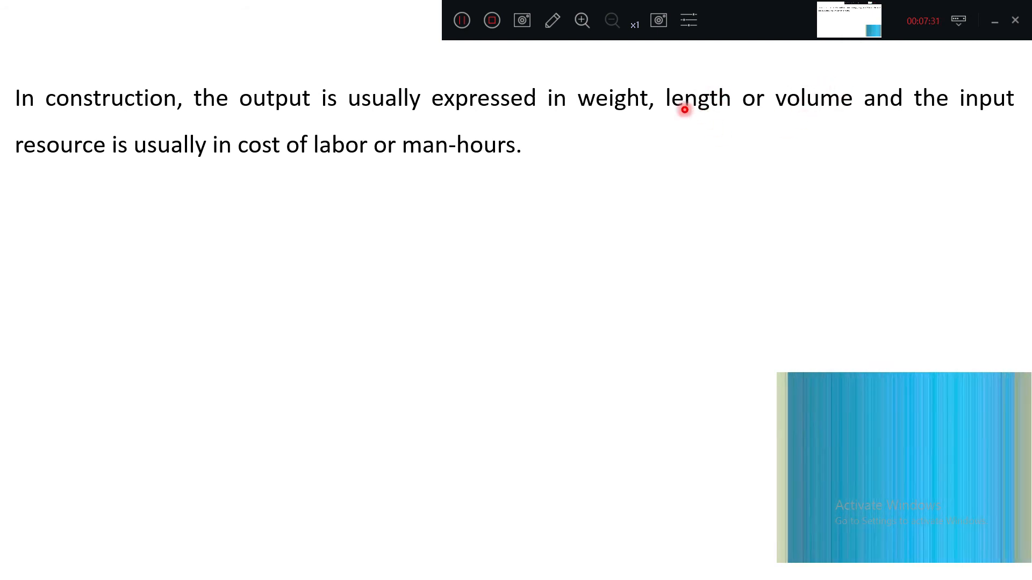
mouse_move(695, 100)
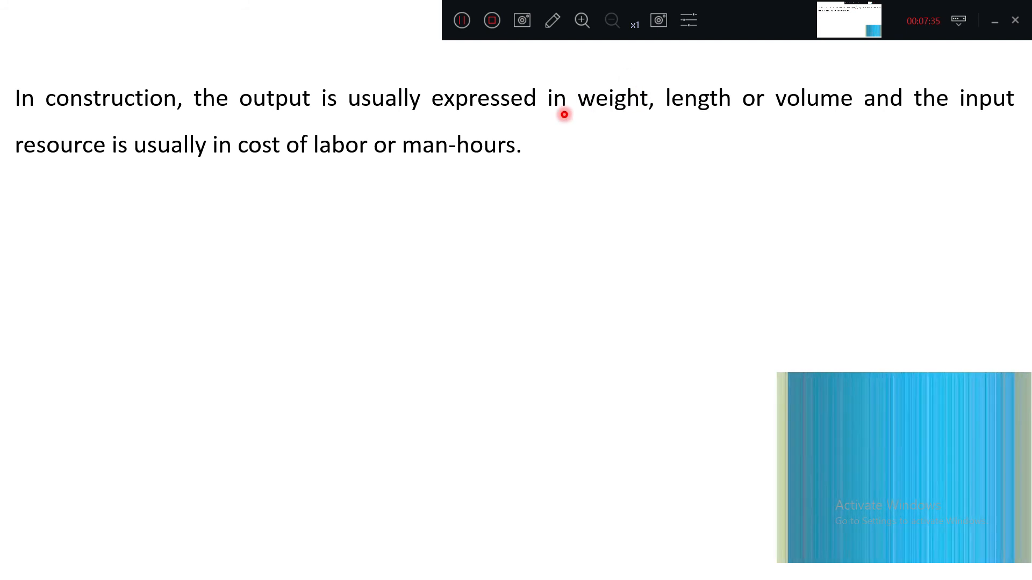
mouse_move(621, 104)
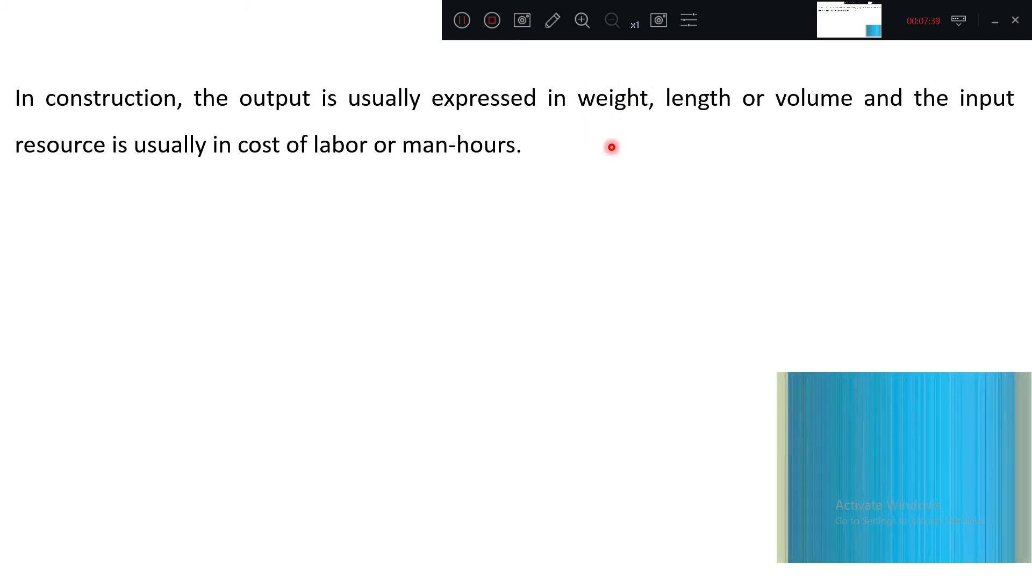
mouse_move(657, 122)
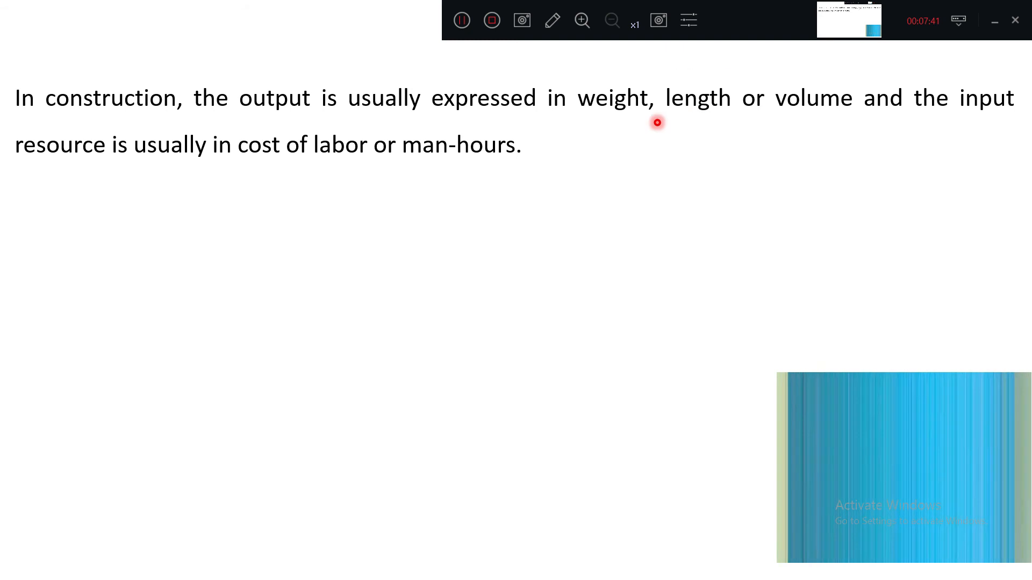
mouse_move(632, 80)
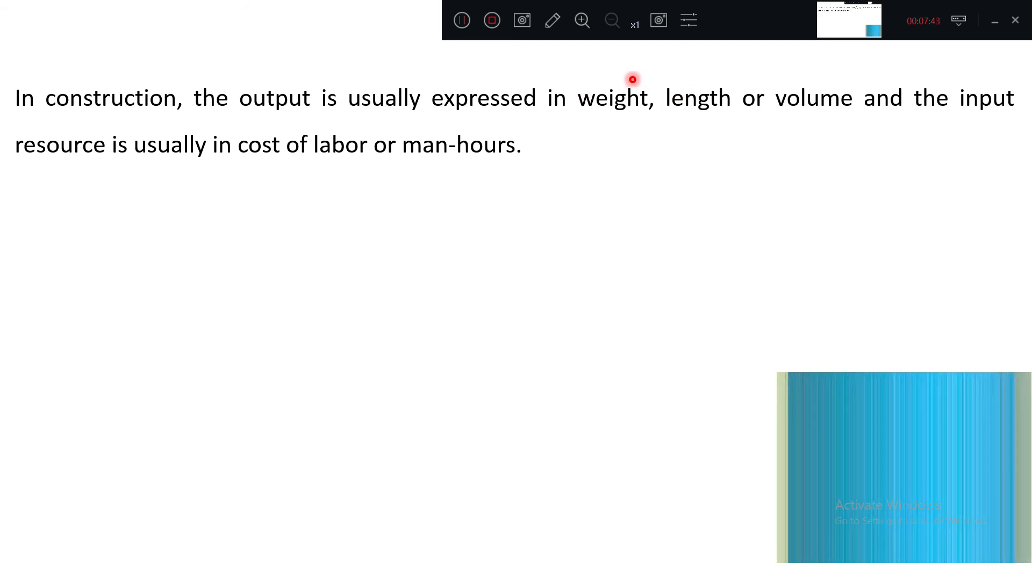
mouse_move(187, 169)
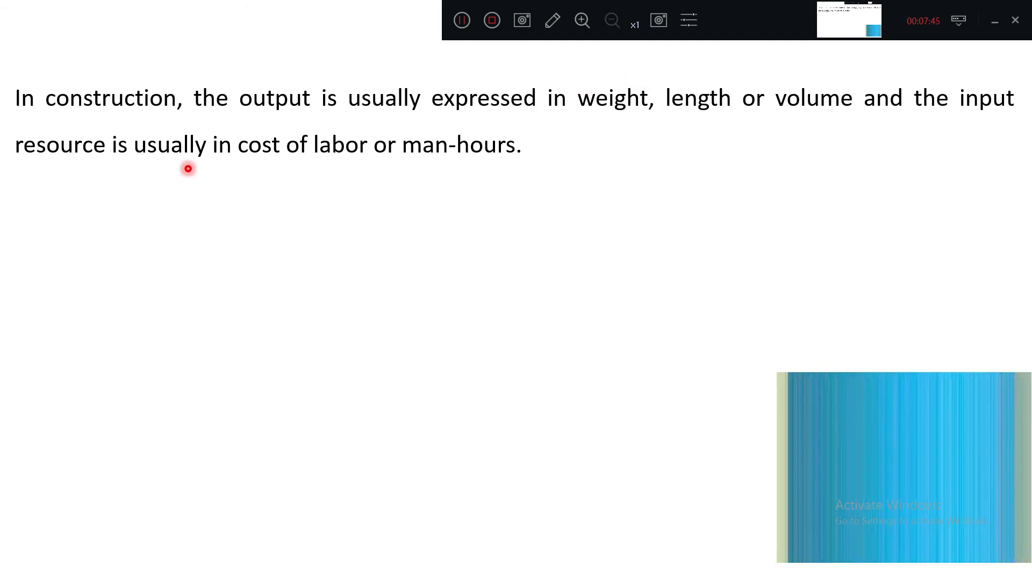
mouse_move(340, 162)
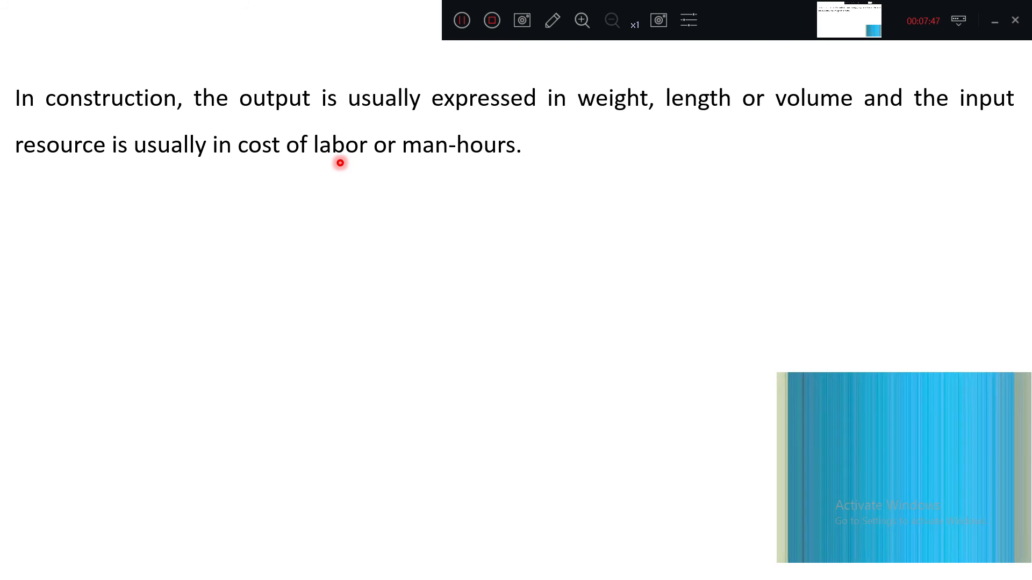
mouse_move(337, 148)
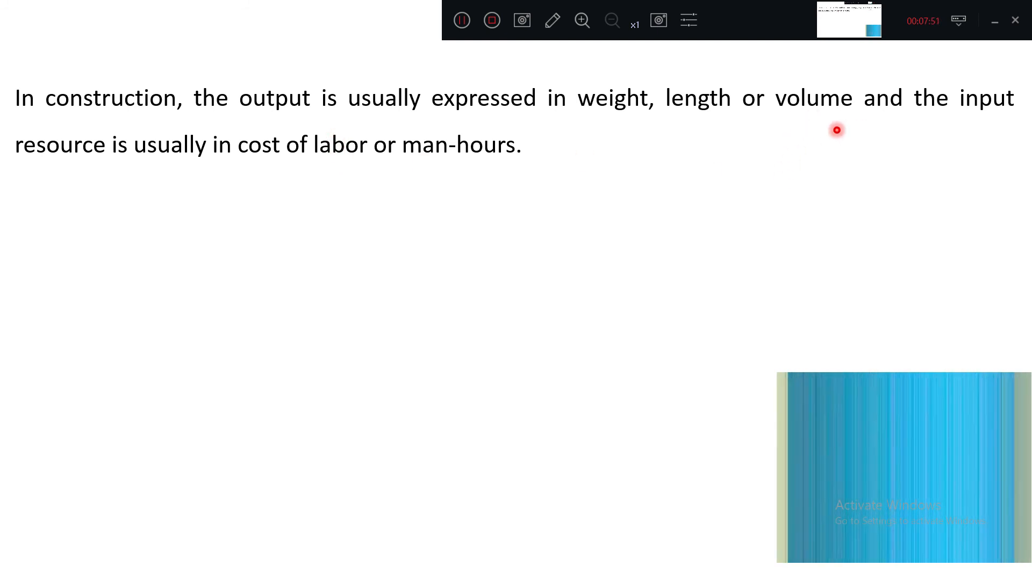
mouse_move(431, 132)
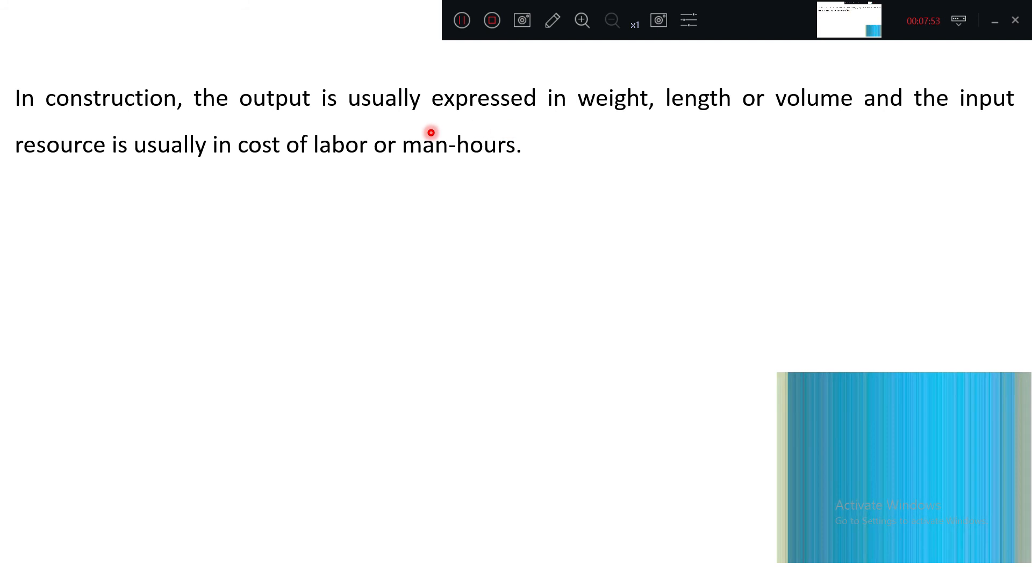
mouse_move(513, 141)
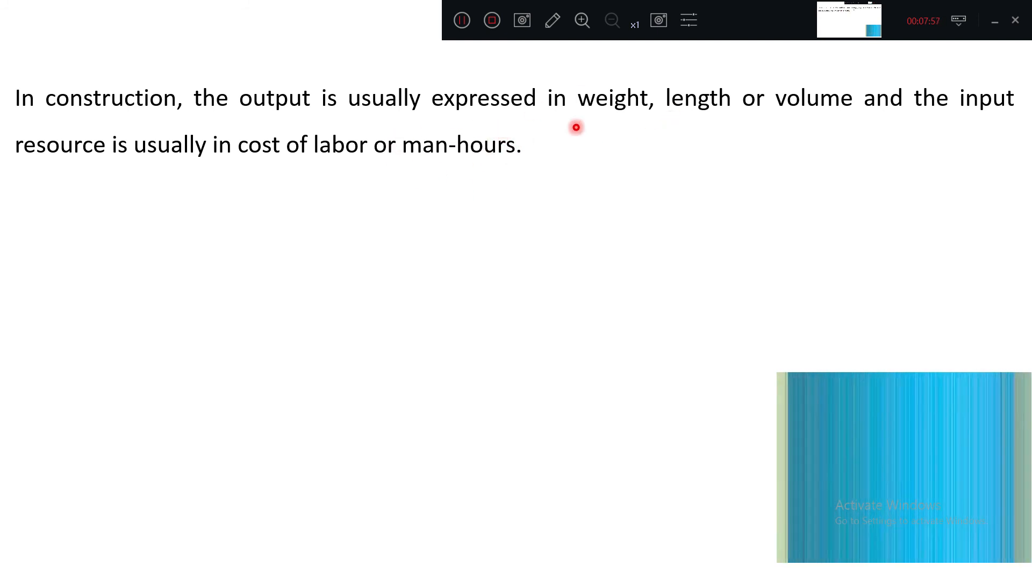
Reopen the slideshow menu on the output and labour-cost or man-hours slide
right_click(595, 130)
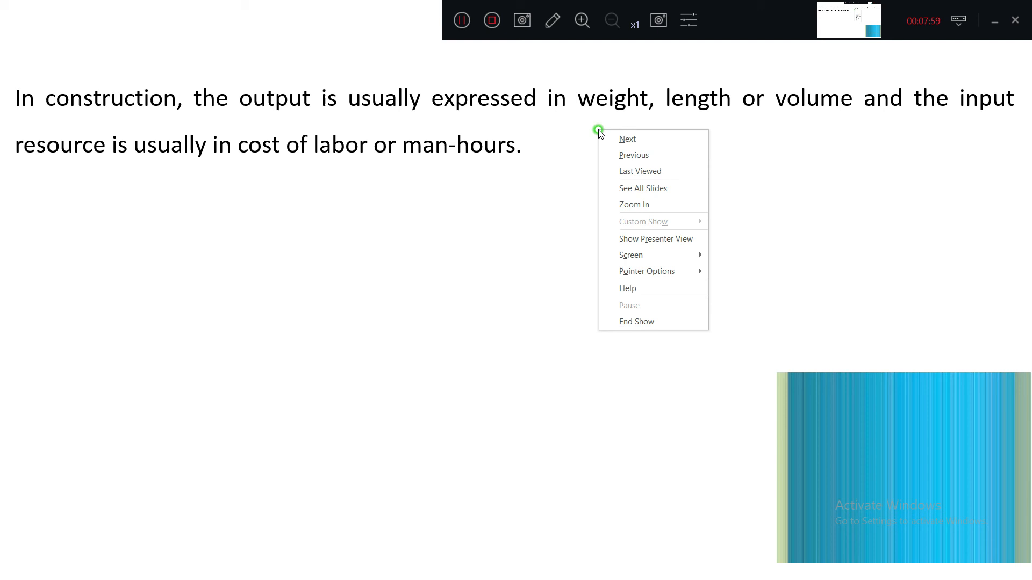
Reveal the paragraphs on contractors' cost-estimation standards, which vary in values but share principles
click(626, 138)
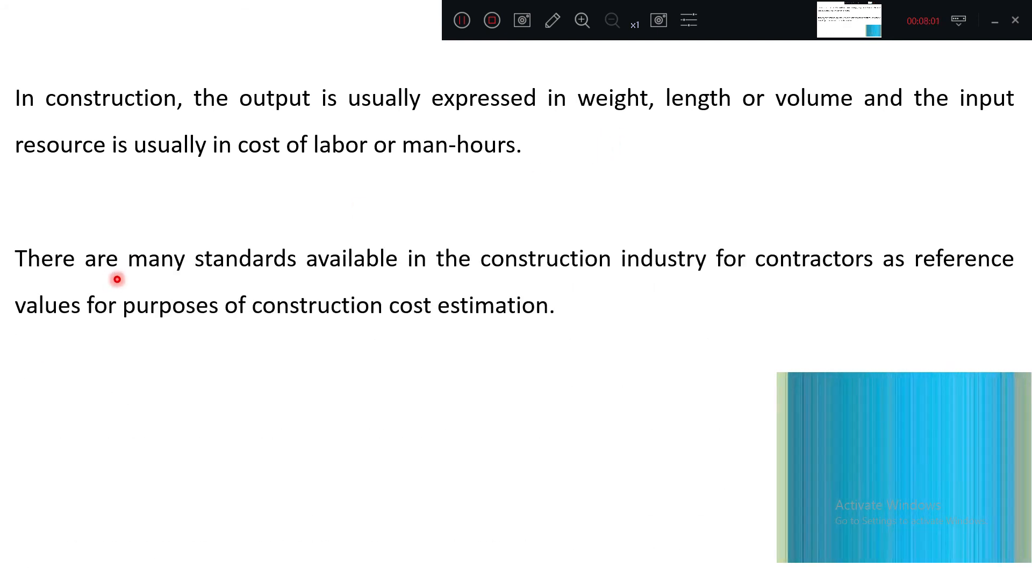
mouse_move(392, 274)
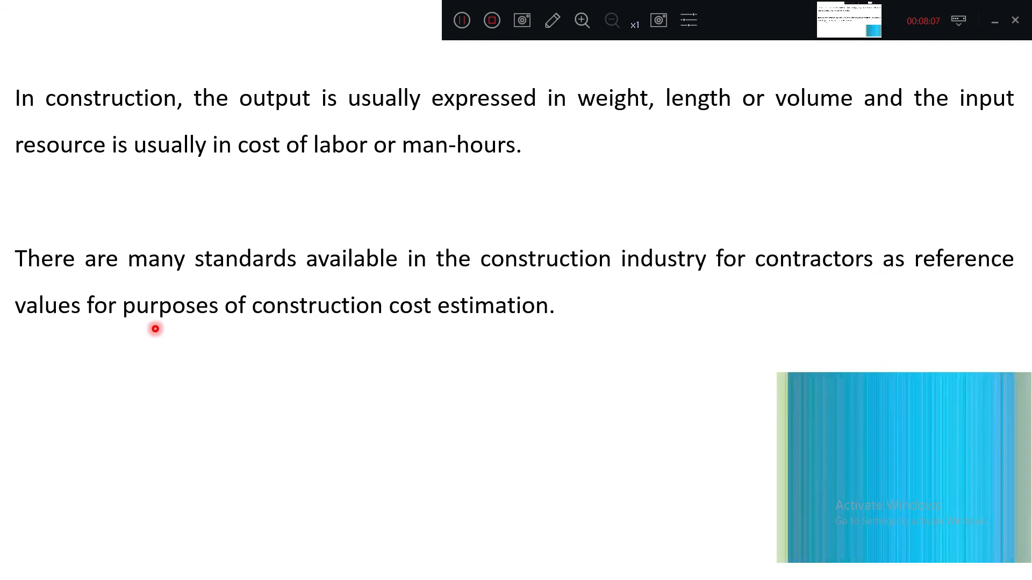
mouse_move(378, 317)
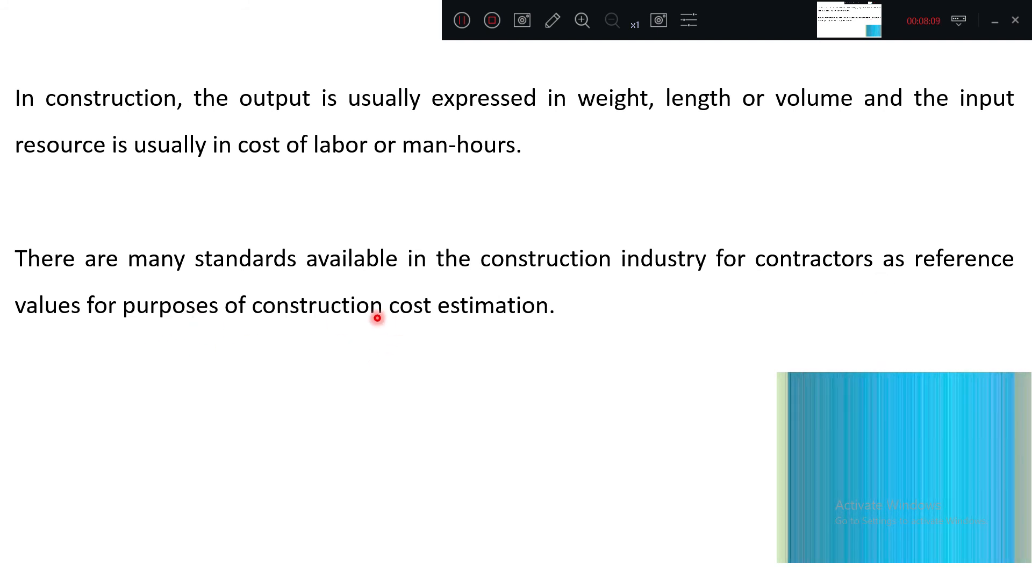
mouse_move(471, 322)
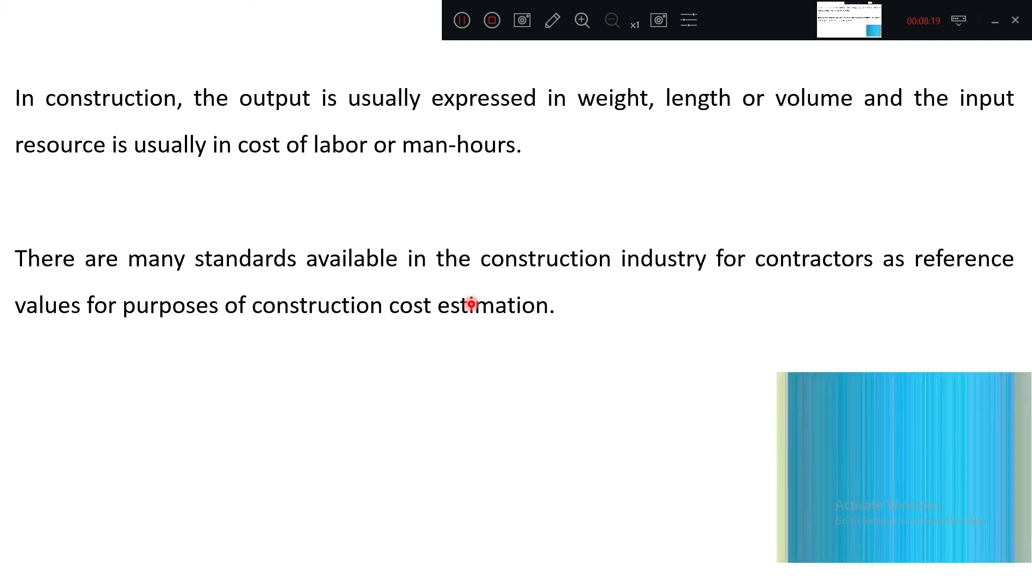
mouse_move(384, 281)
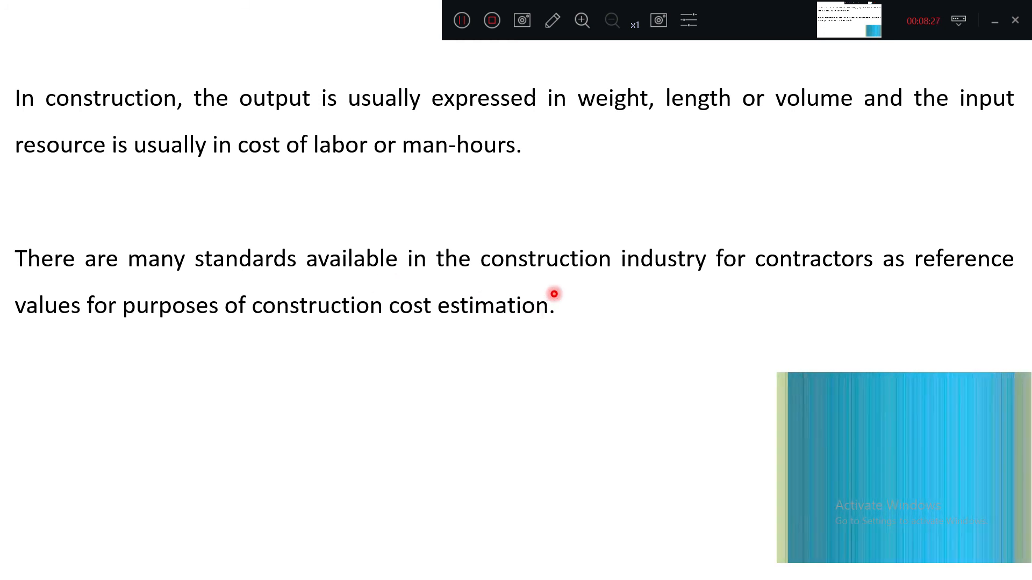
mouse_move(794, 284)
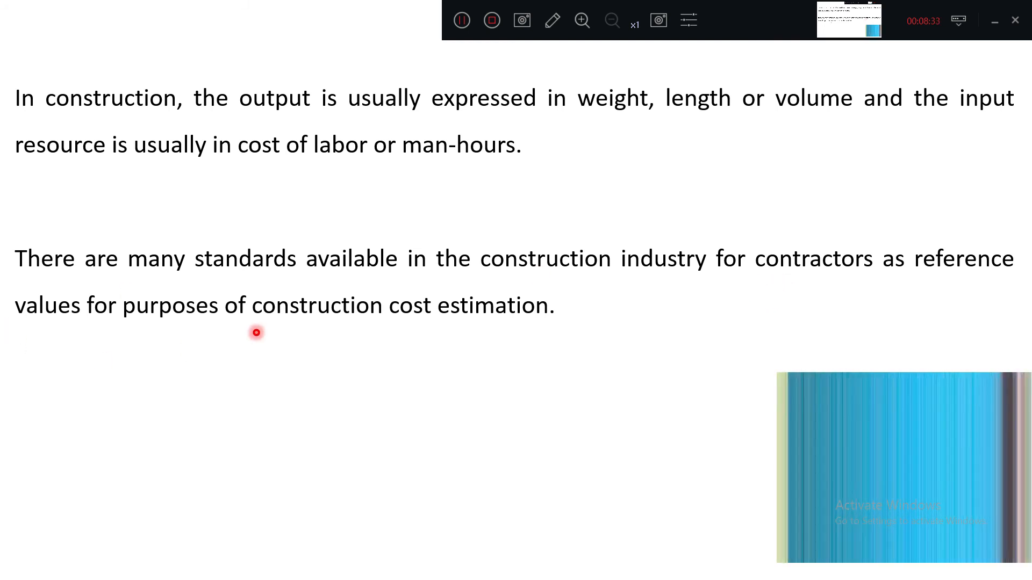
mouse_move(463, 318)
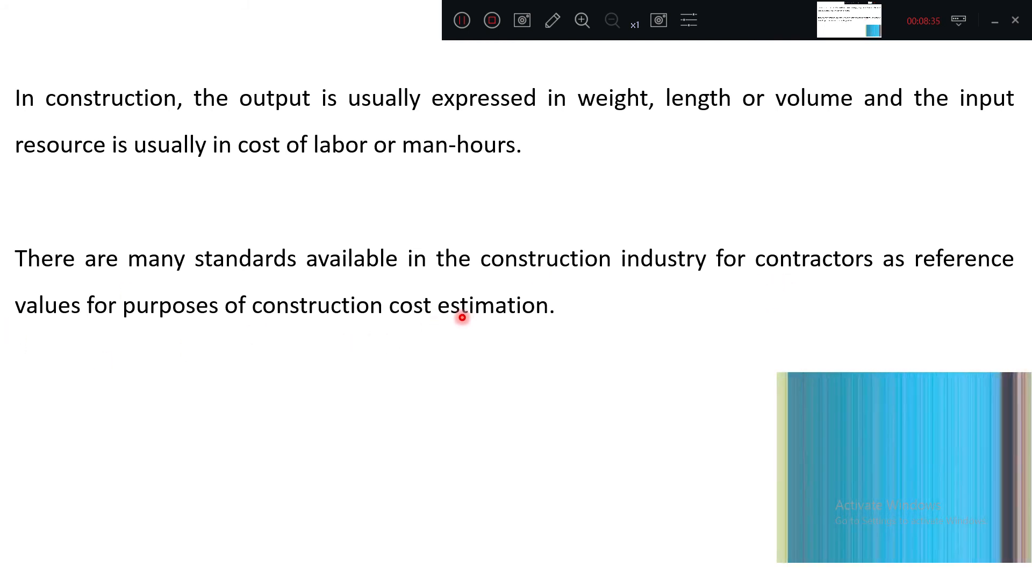
right_click(462, 317)
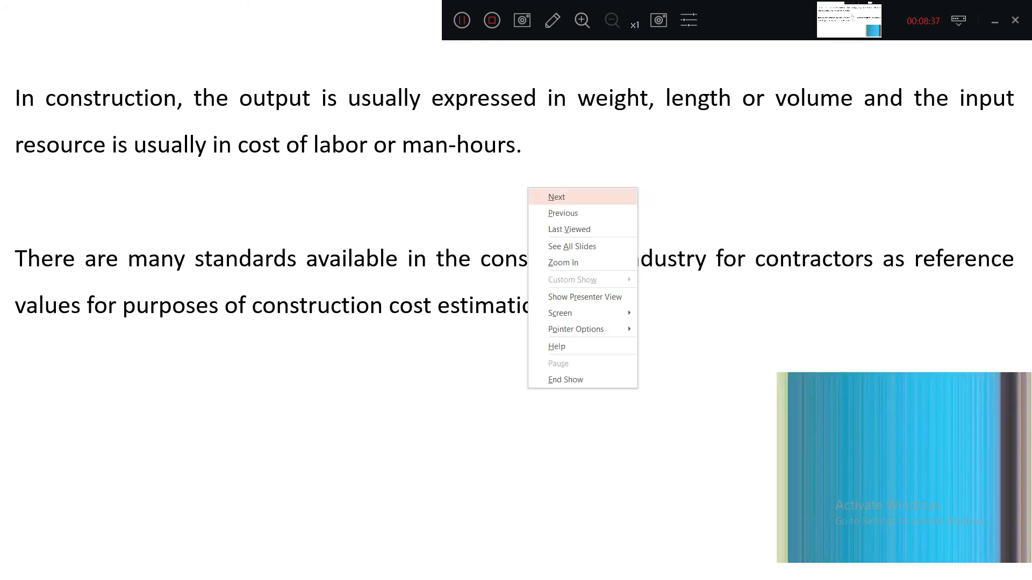
click(556, 196)
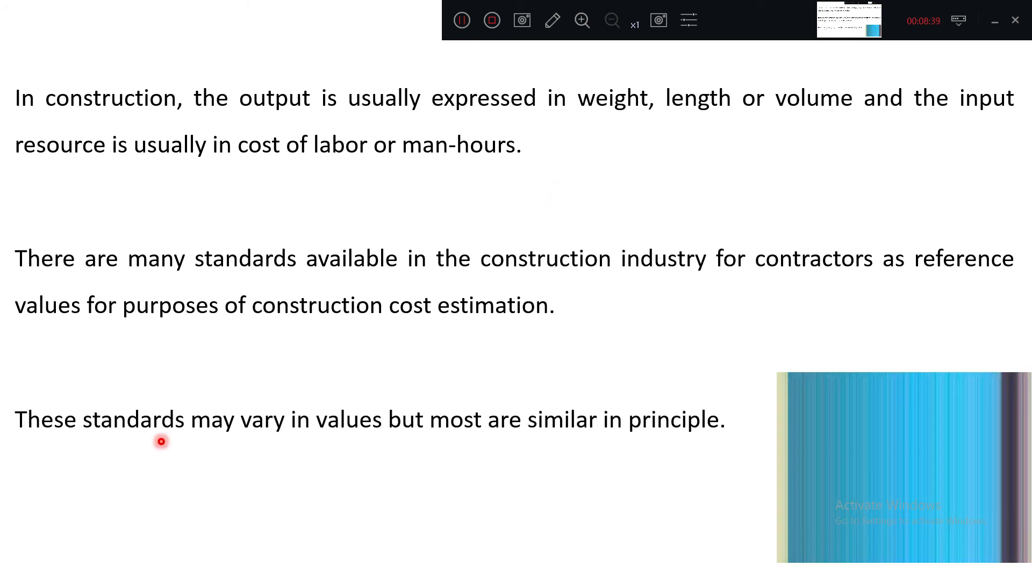
mouse_move(455, 444)
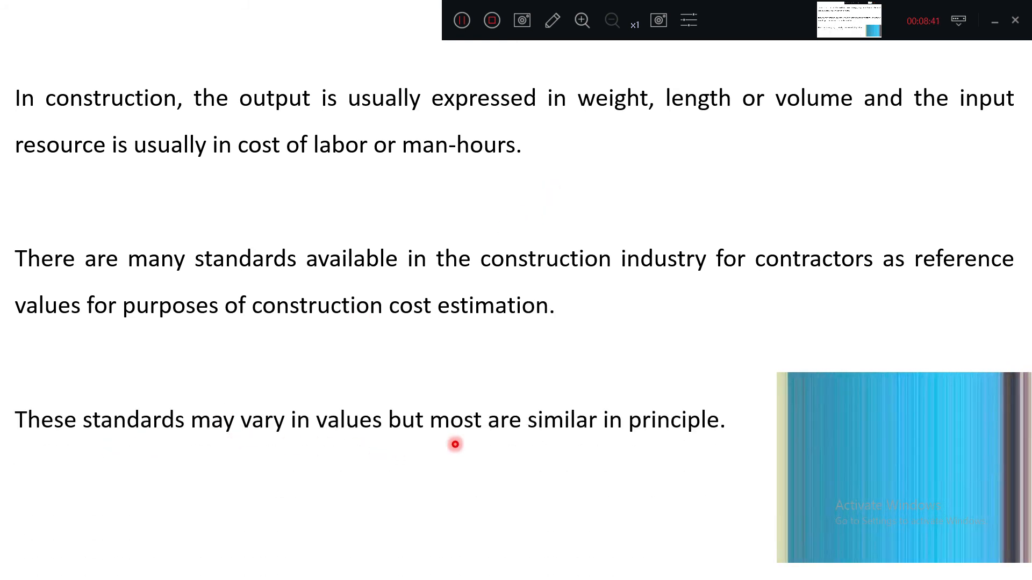
mouse_move(689, 436)
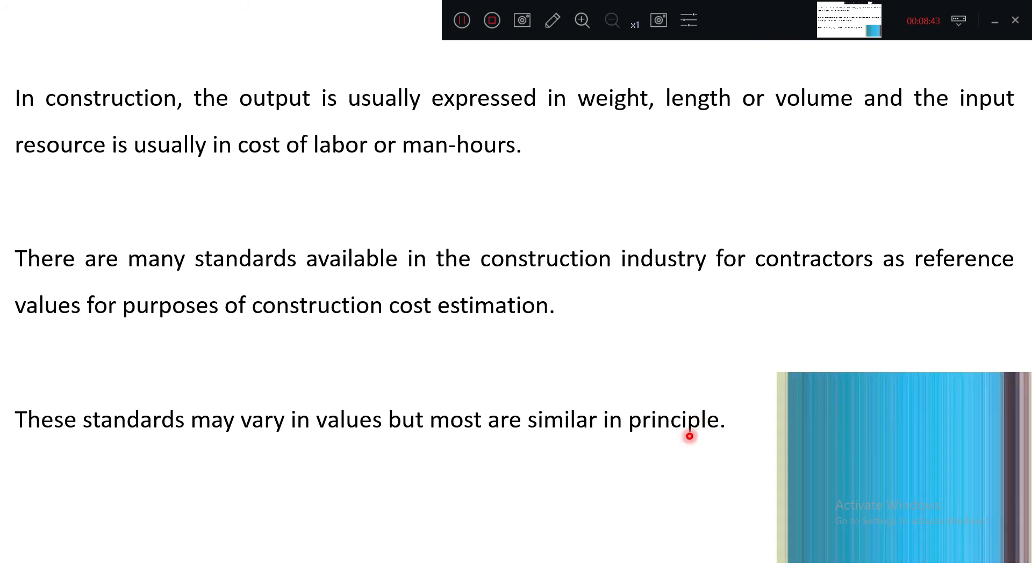
mouse_move(523, 337)
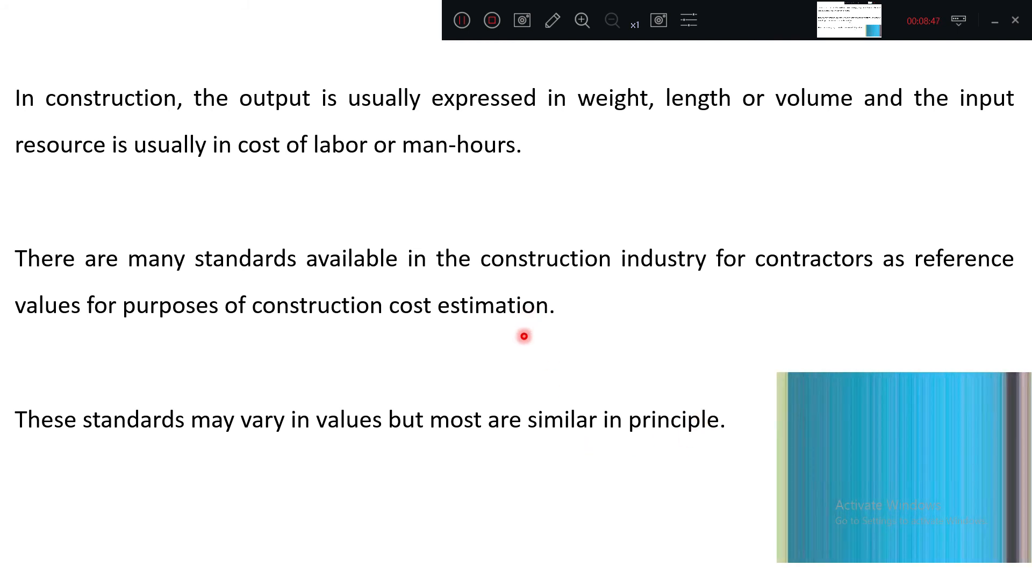
mouse_move(569, 249)
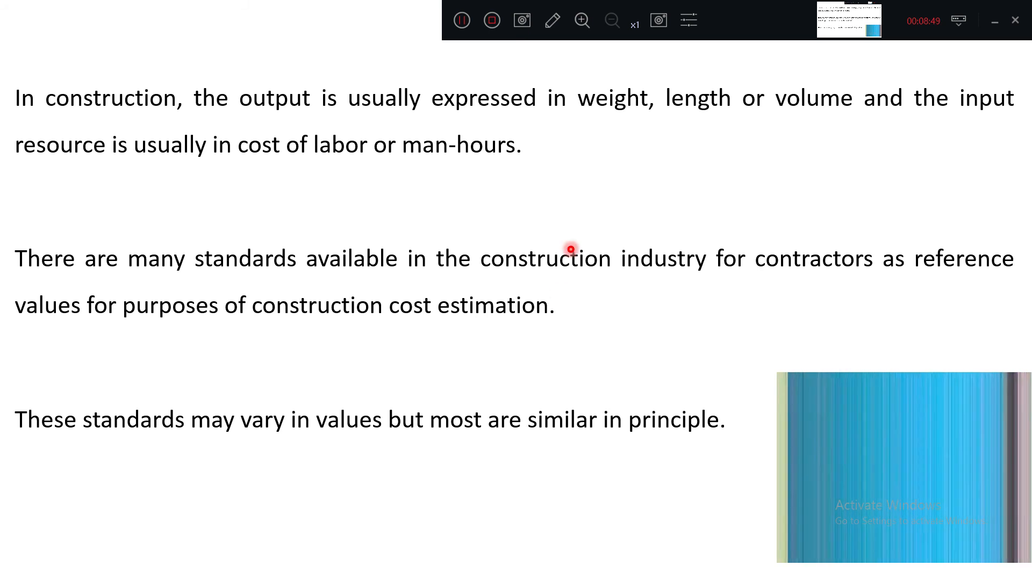
Advance the slideshow with Next to the Labour Productivity slide
right_click(571, 249)
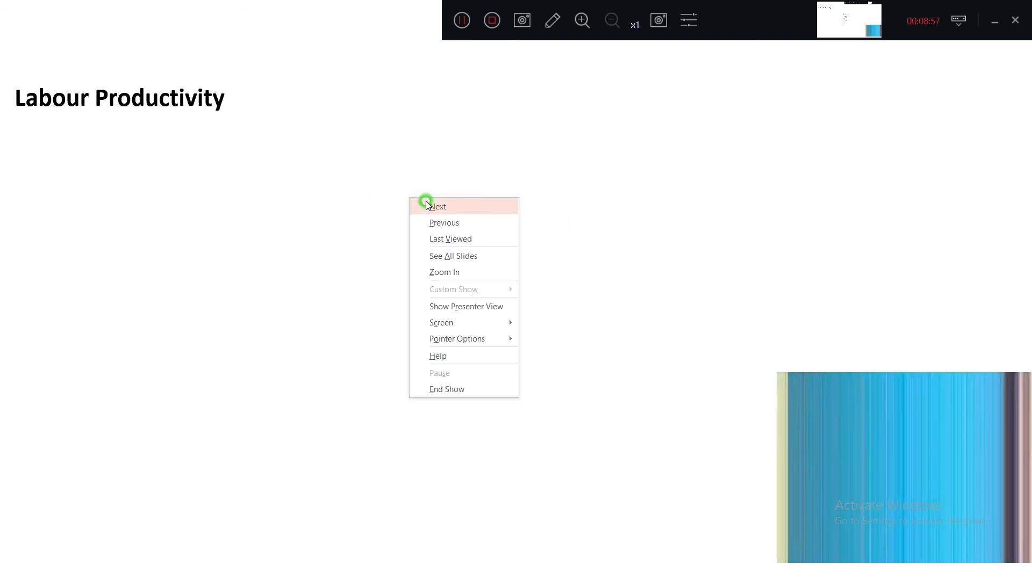
click(439, 206)
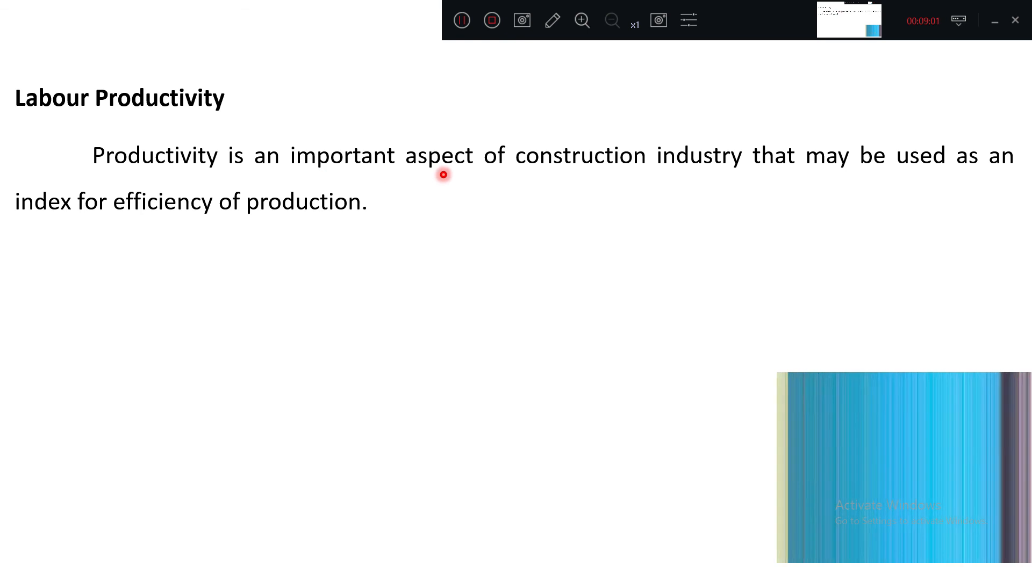
mouse_move(660, 182)
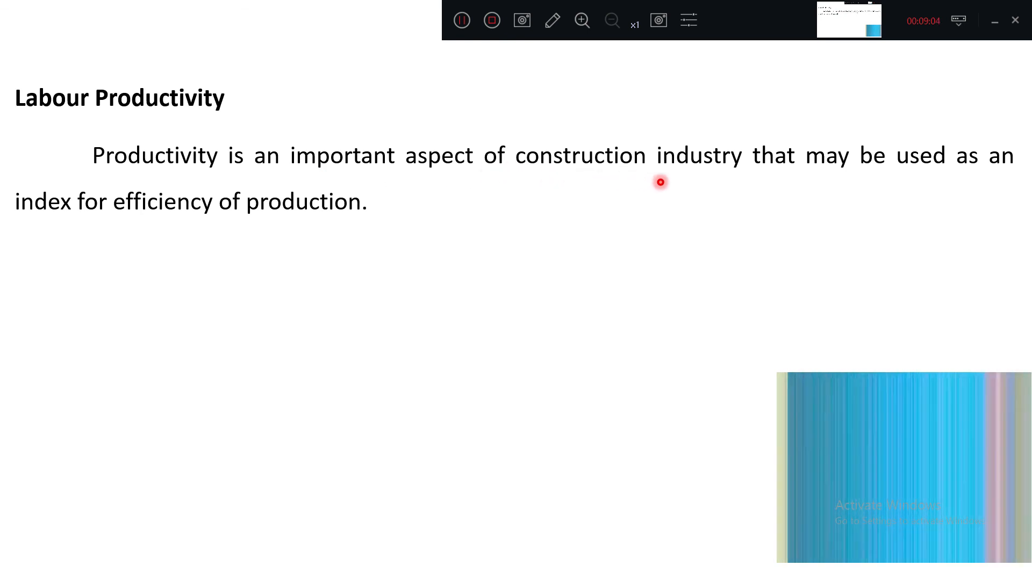
mouse_move(766, 174)
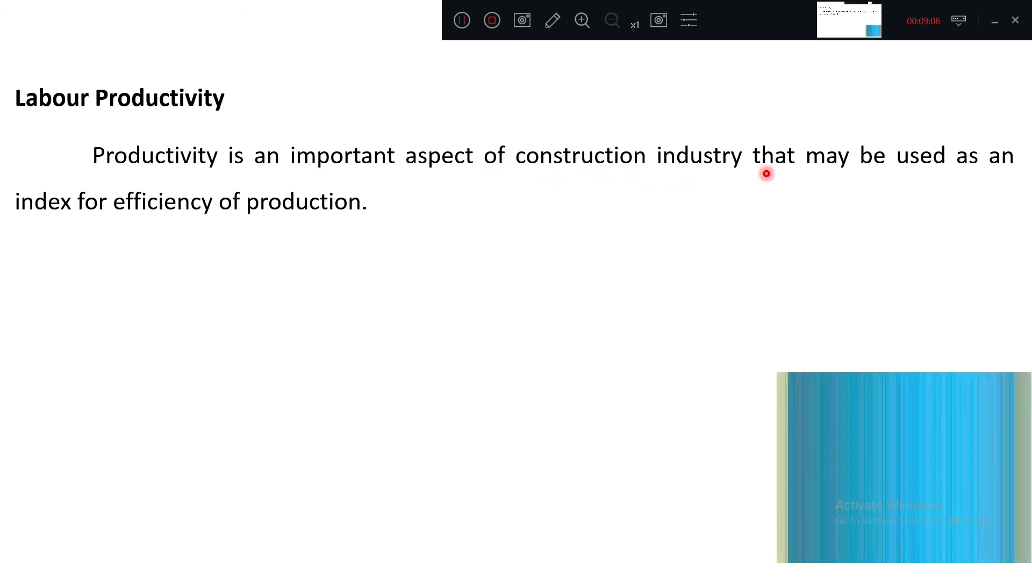
mouse_move(733, 181)
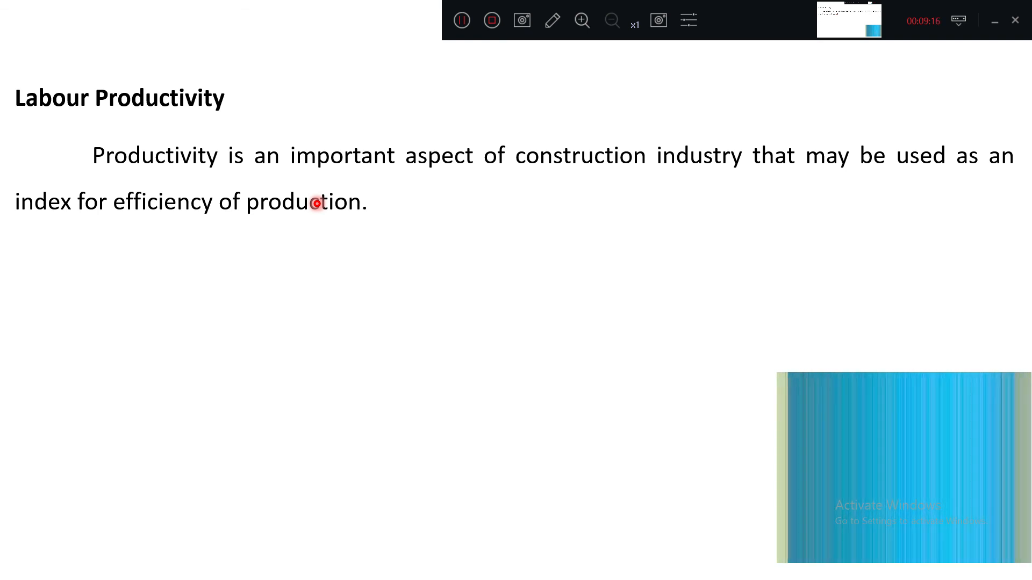
mouse_move(224, 235)
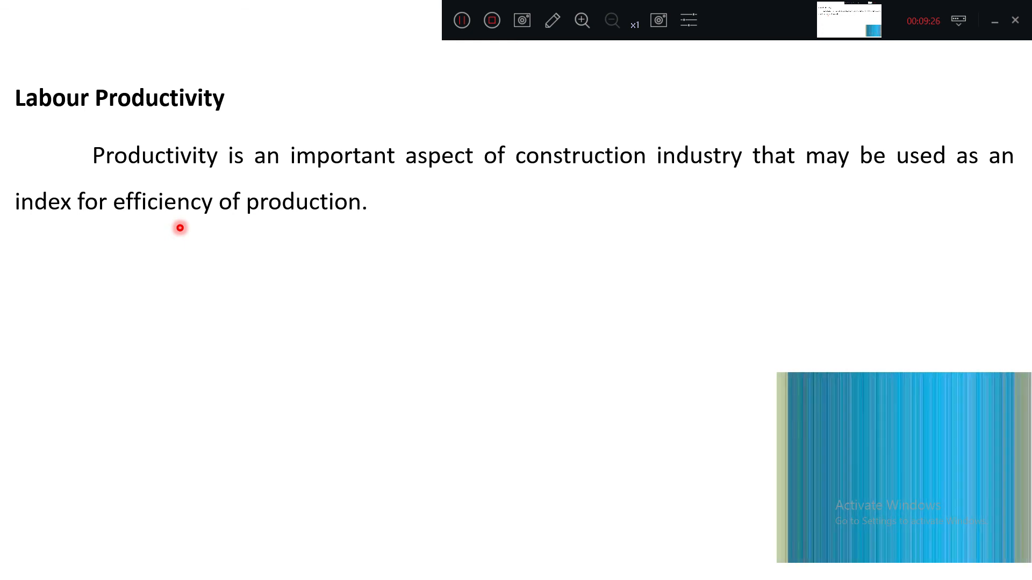
mouse_move(290, 219)
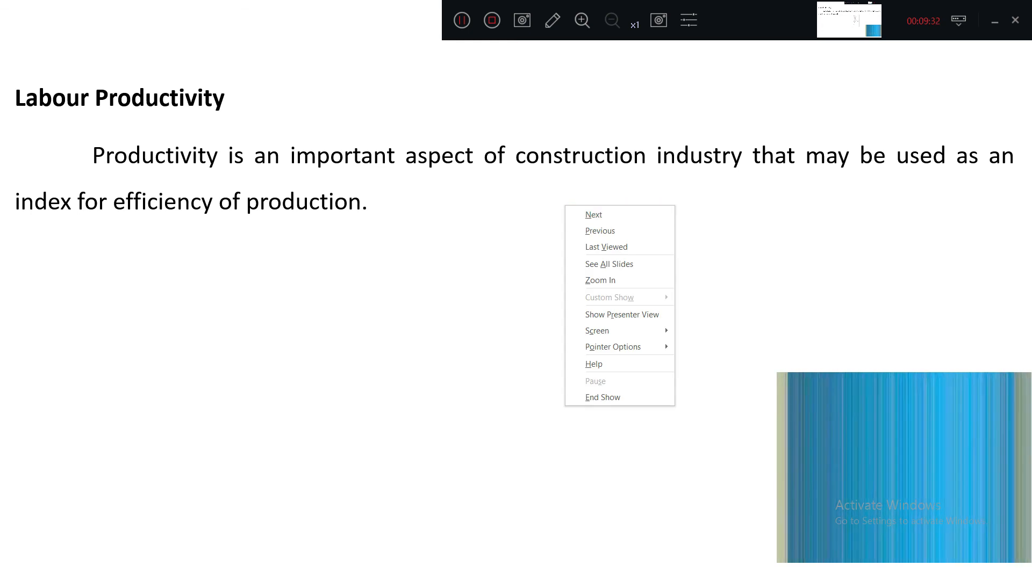
Reveal the paragraph linking efficient resource management to higher productivity and cost savings
click(593, 215)
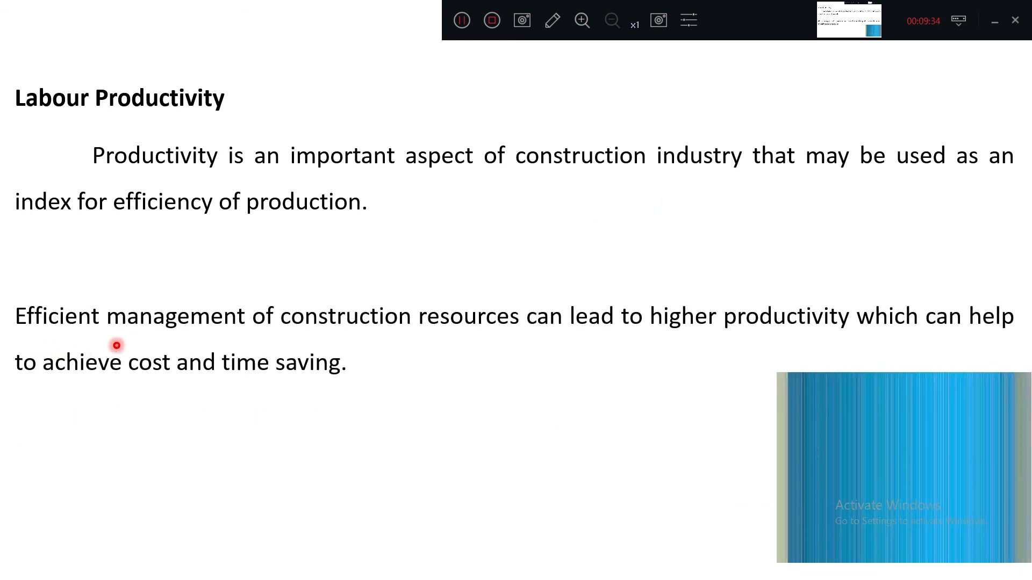
mouse_move(383, 347)
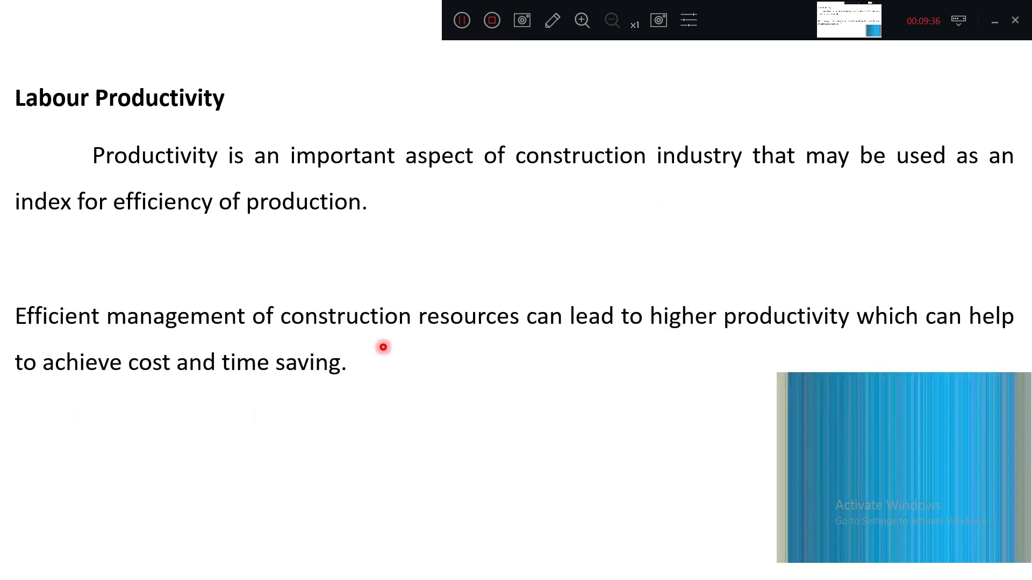
mouse_move(752, 342)
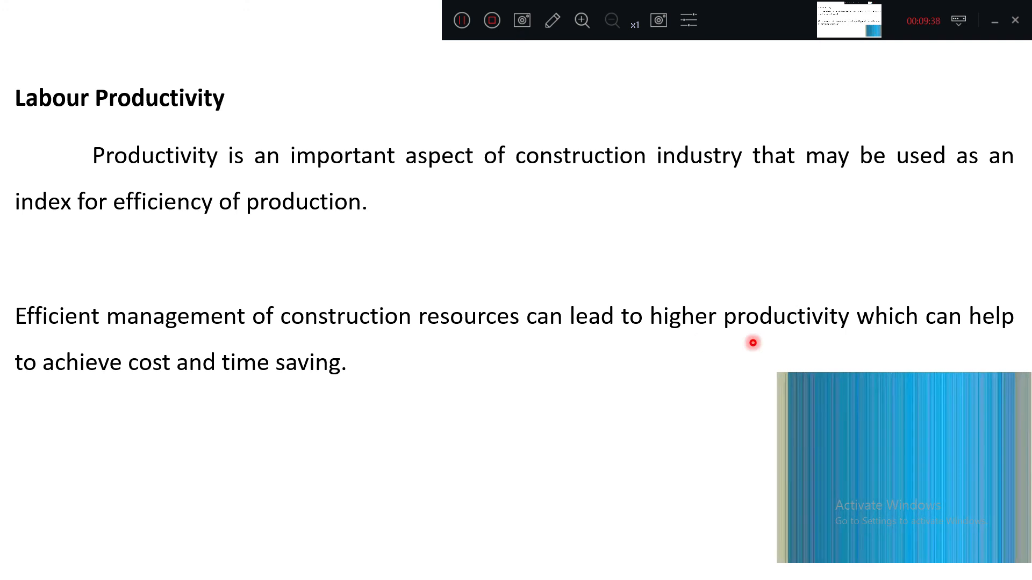
mouse_move(272, 334)
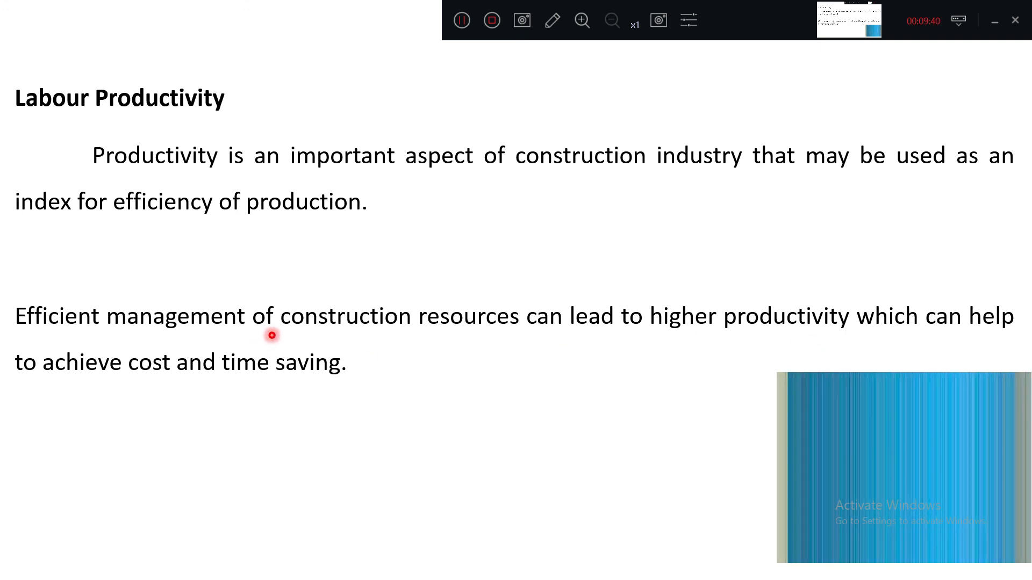
mouse_move(401, 334)
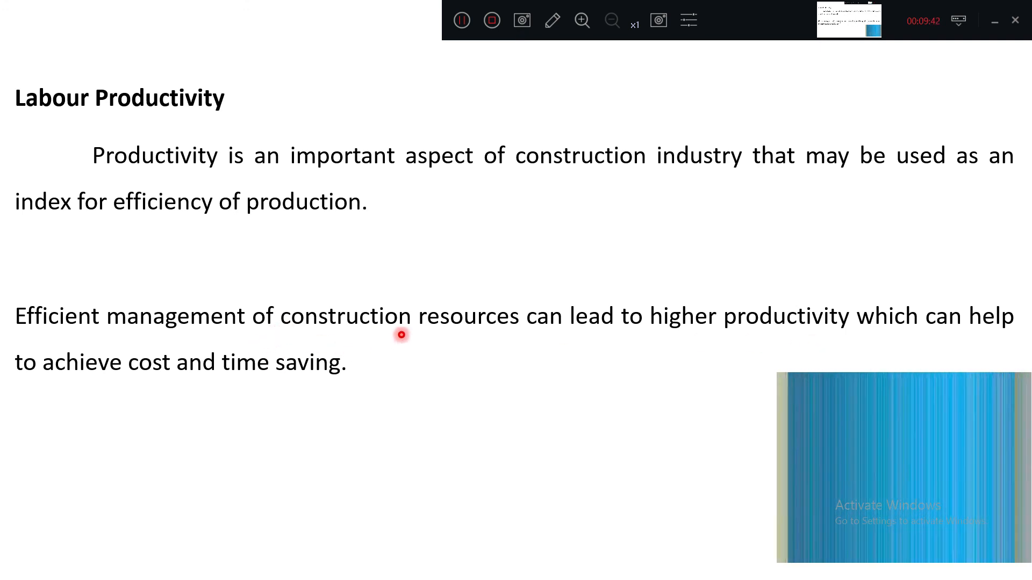
mouse_move(508, 335)
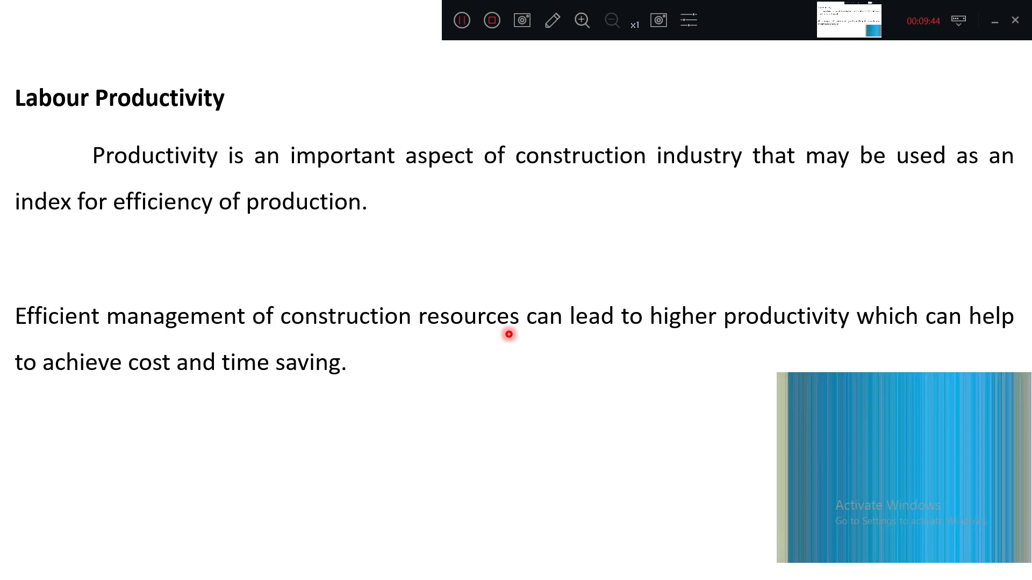
mouse_move(747, 338)
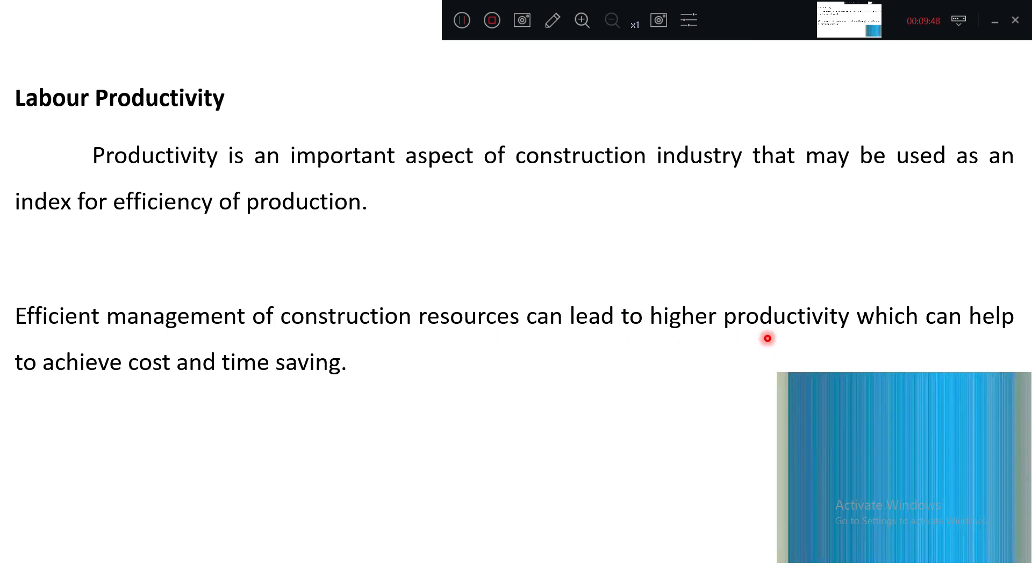
mouse_move(235, 396)
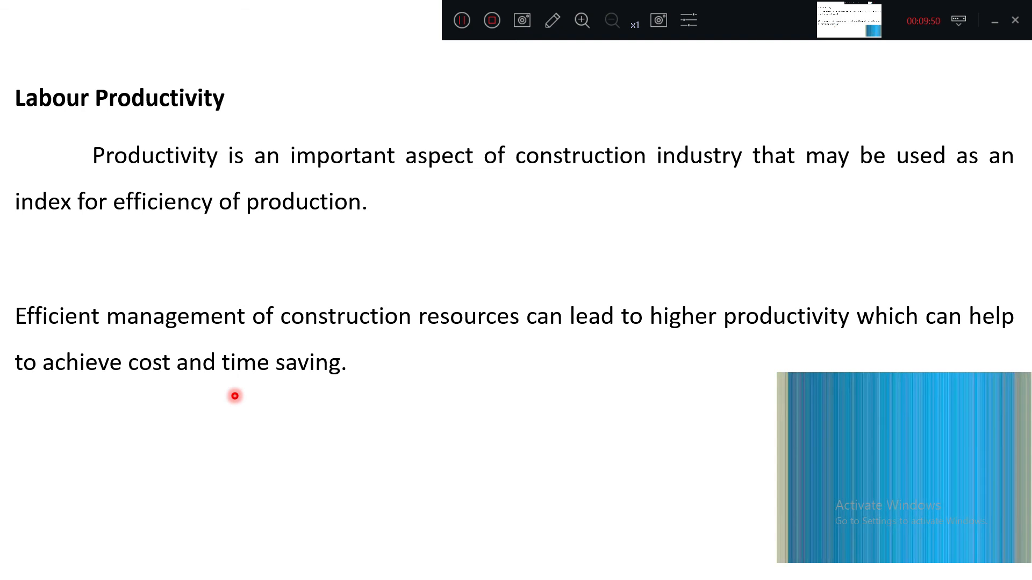
mouse_move(263, 377)
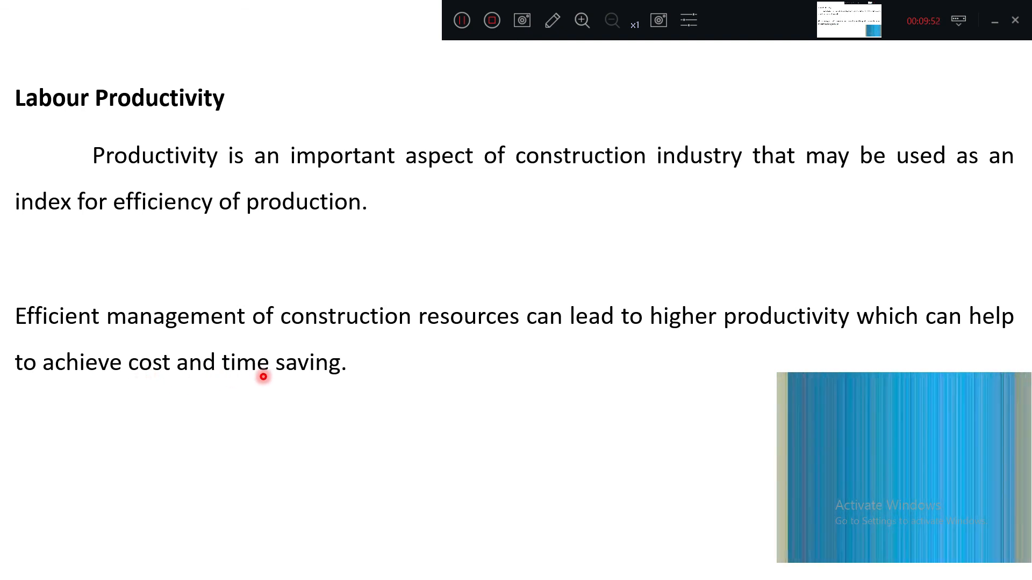
mouse_move(289, 396)
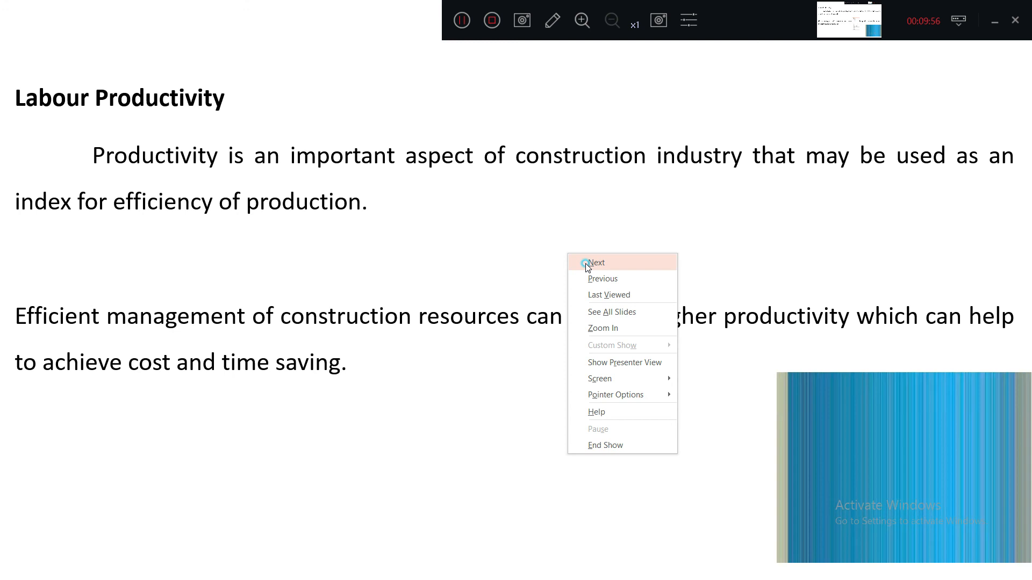
Advance to the slide stating construction is labour oriented and relies on workforce skills
click(596, 262)
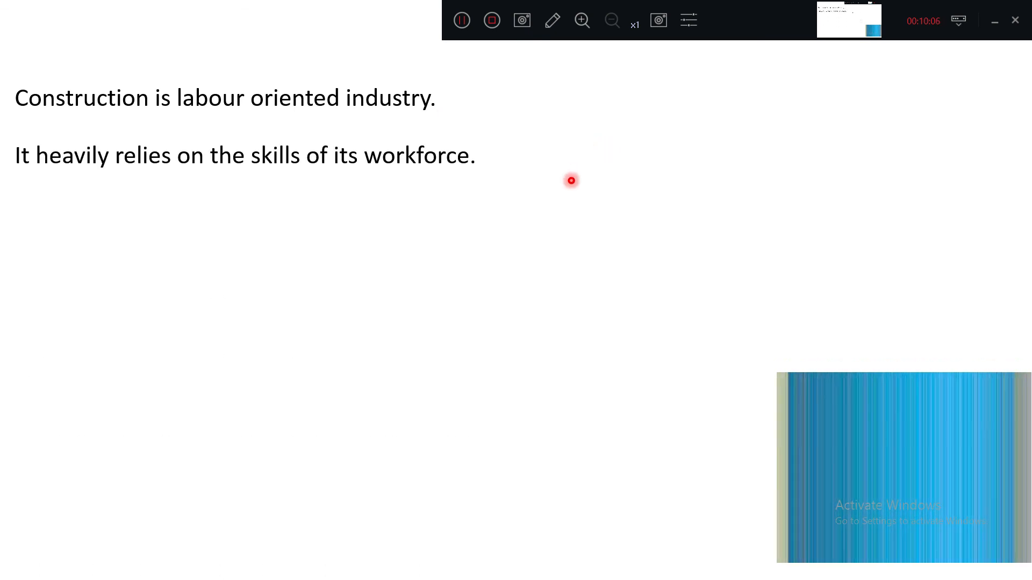
mouse_move(132, 179)
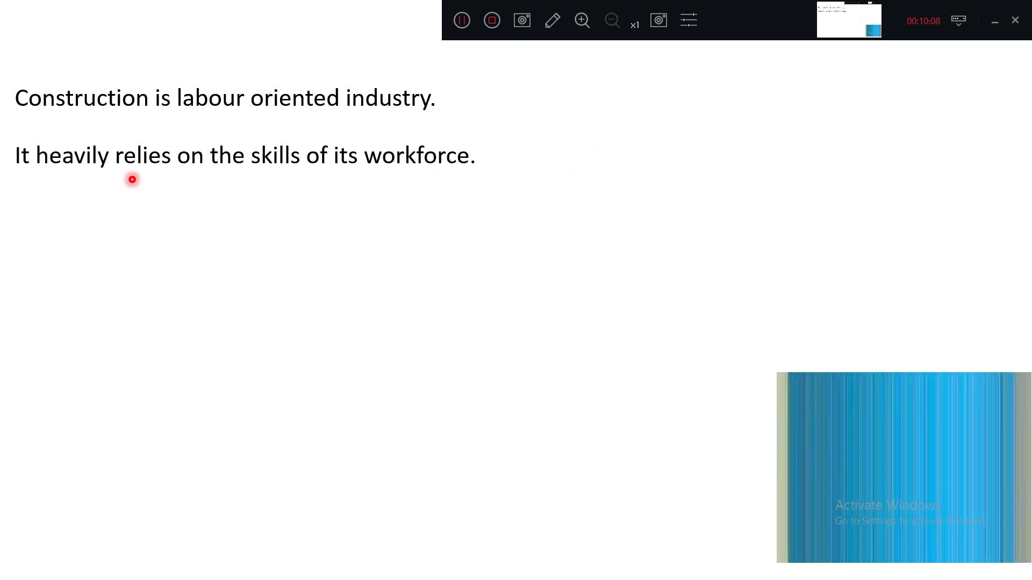
mouse_move(352, 182)
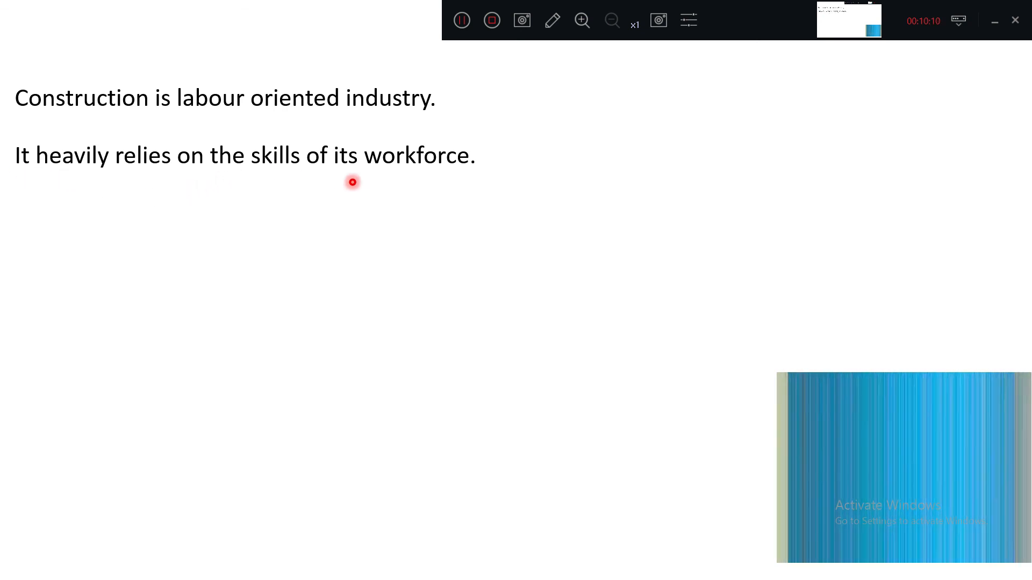
mouse_move(434, 185)
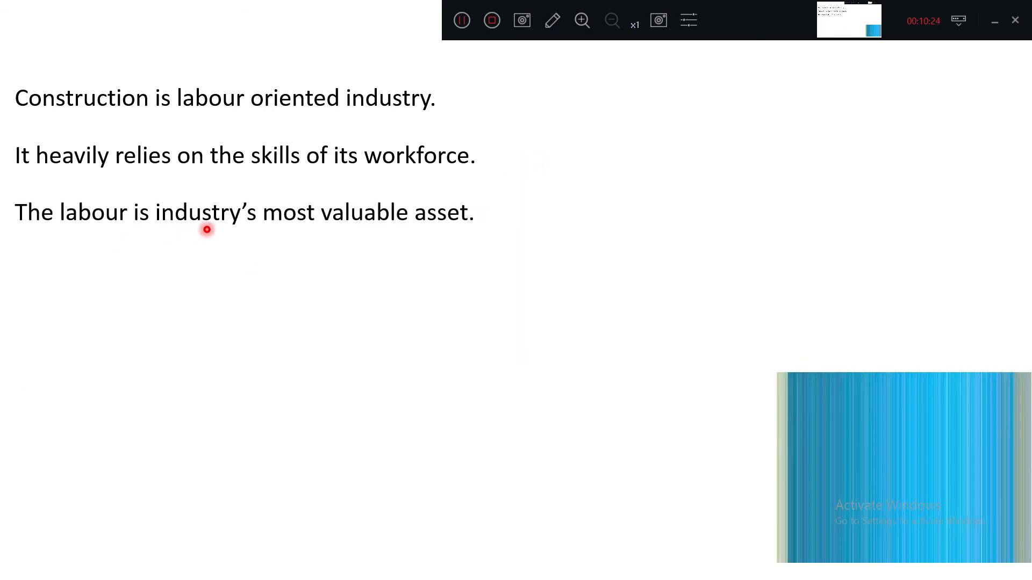
mouse_move(478, 245)
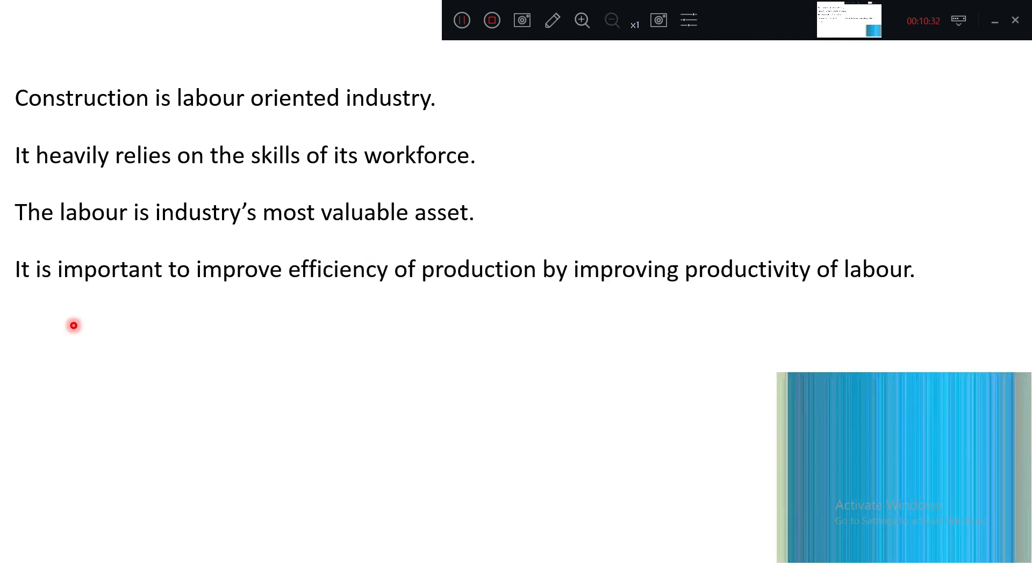
mouse_move(389, 282)
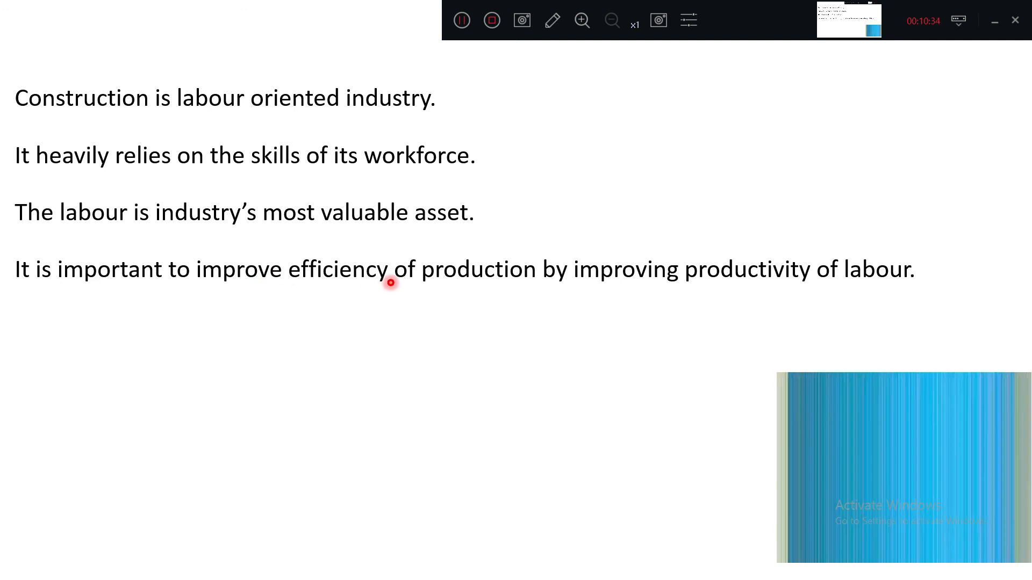
mouse_move(813, 274)
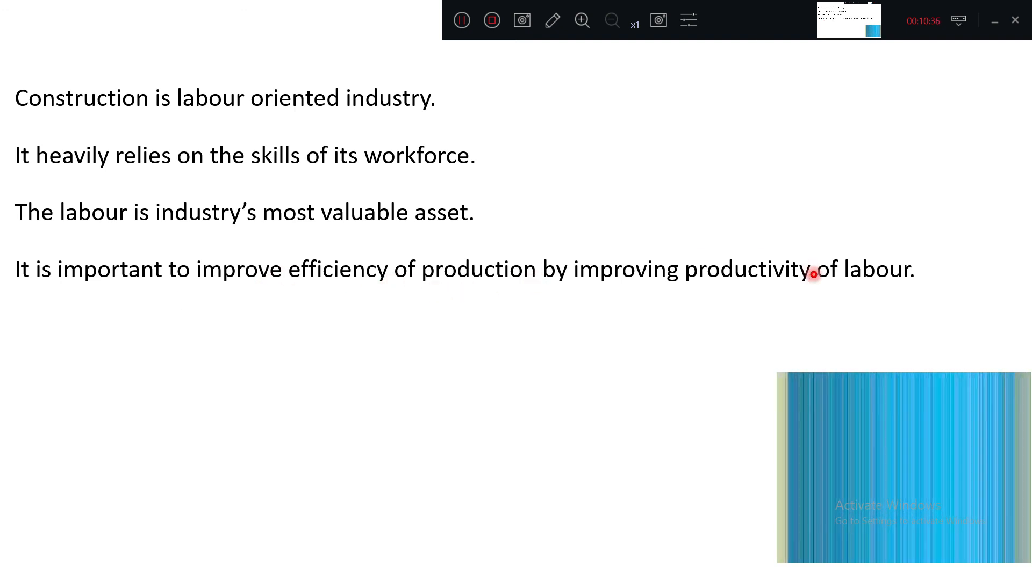
mouse_move(875, 272)
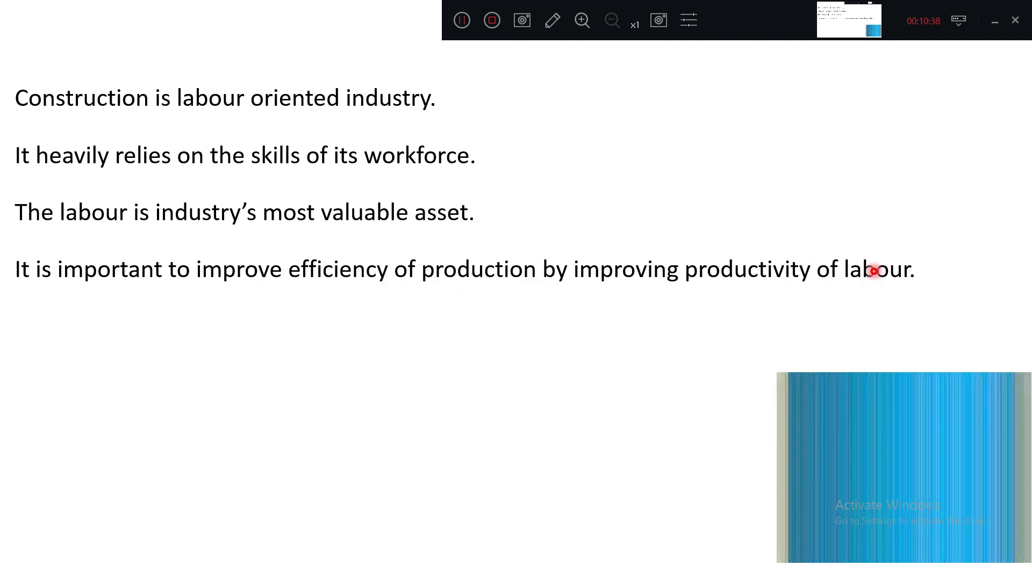
mouse_move(756, 299)
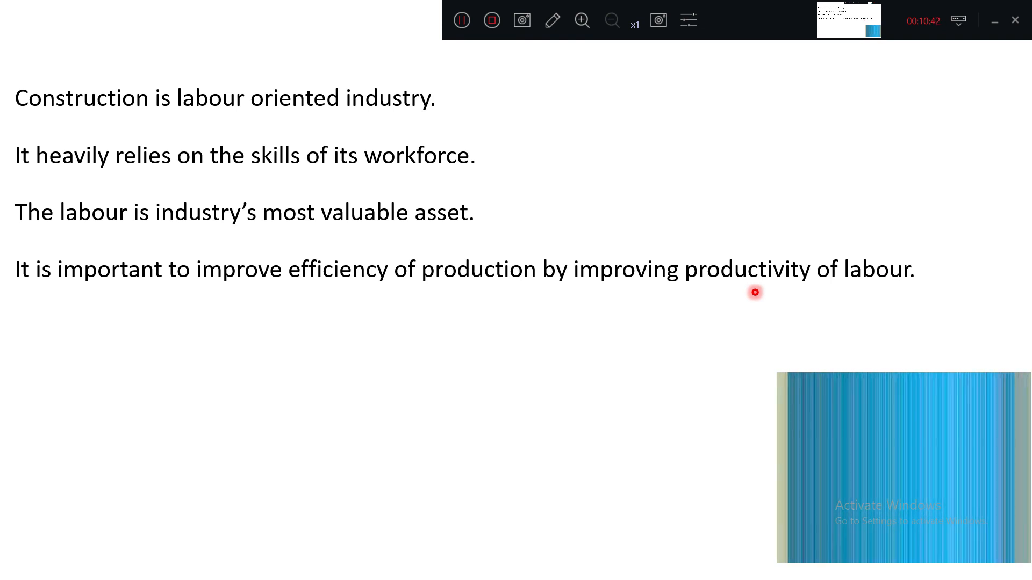
mouse_move(760, 285)
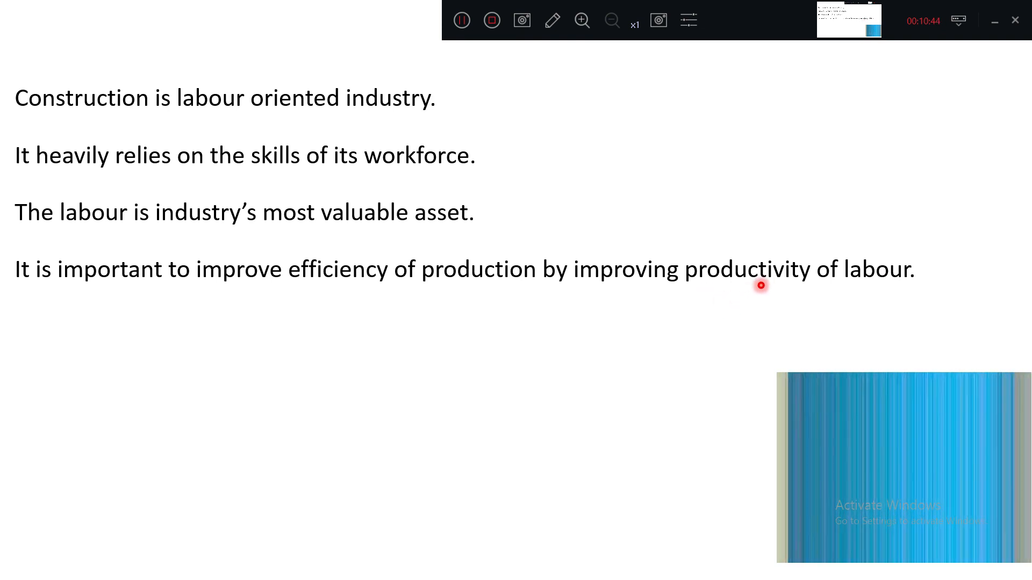
mouse_move(372, 300)
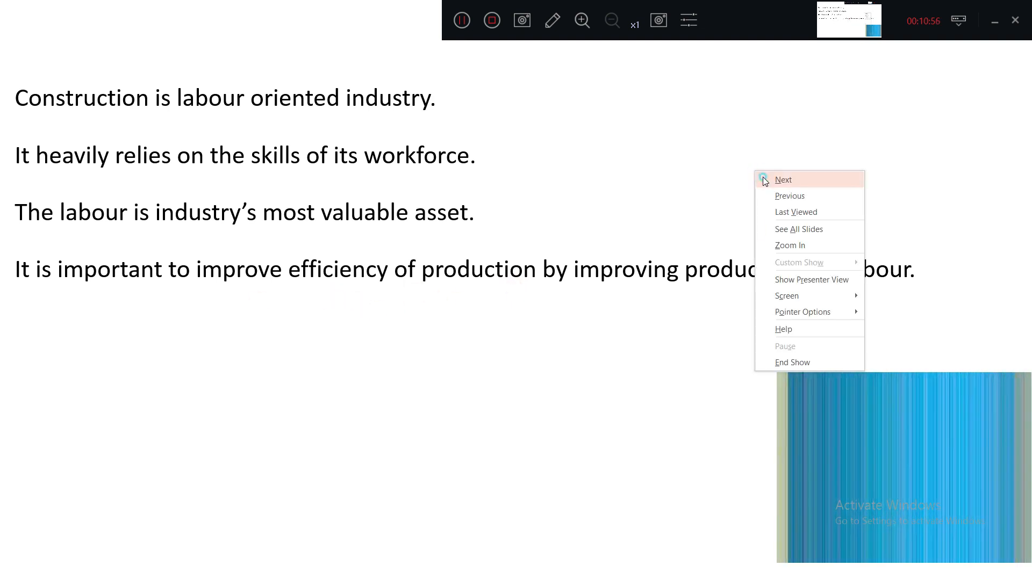
Reveal the line that declining project productivity is a major construction concern
click(783, 179)
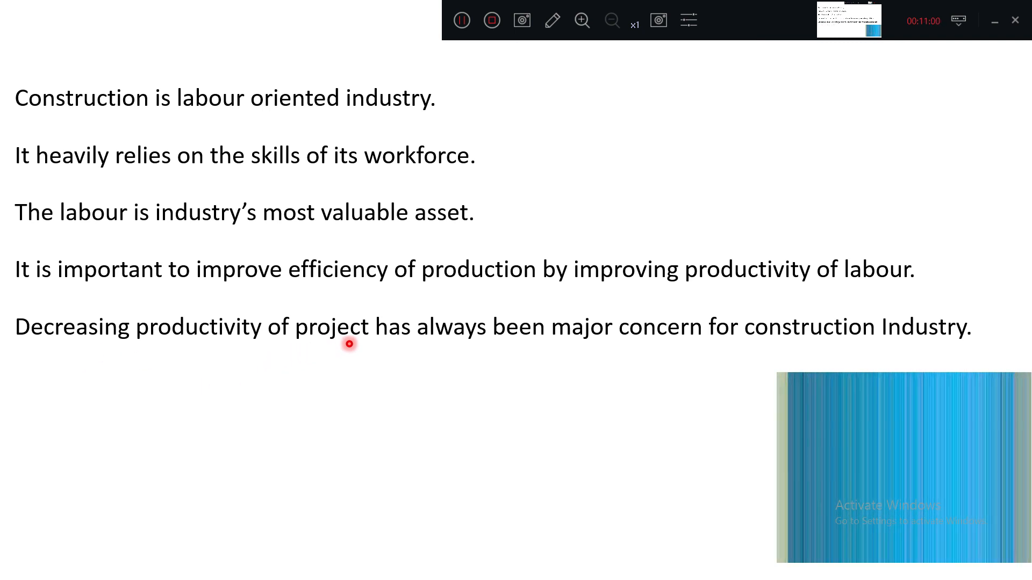
mouse_move(774, 340)
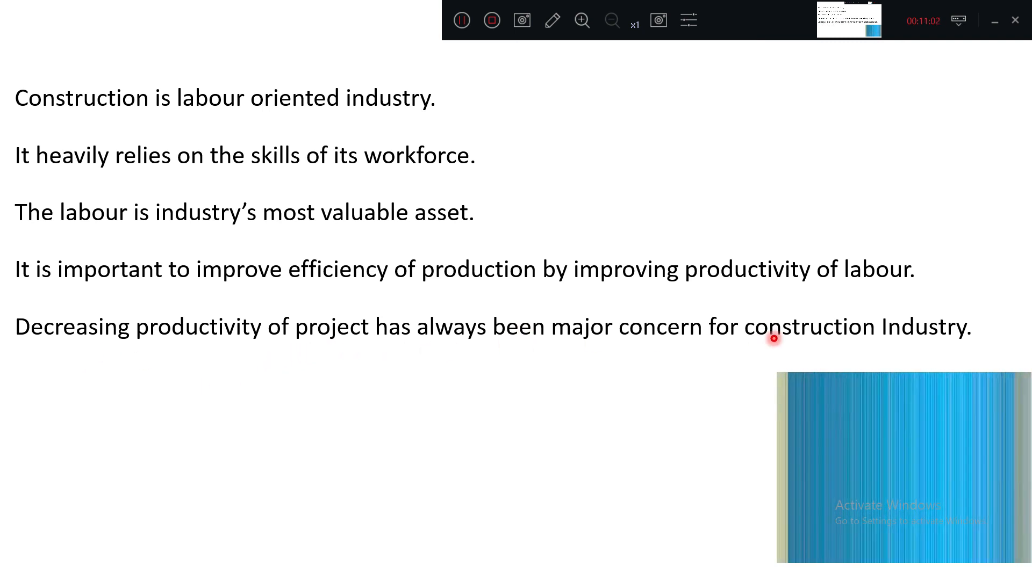
mouse_move(212, 322)
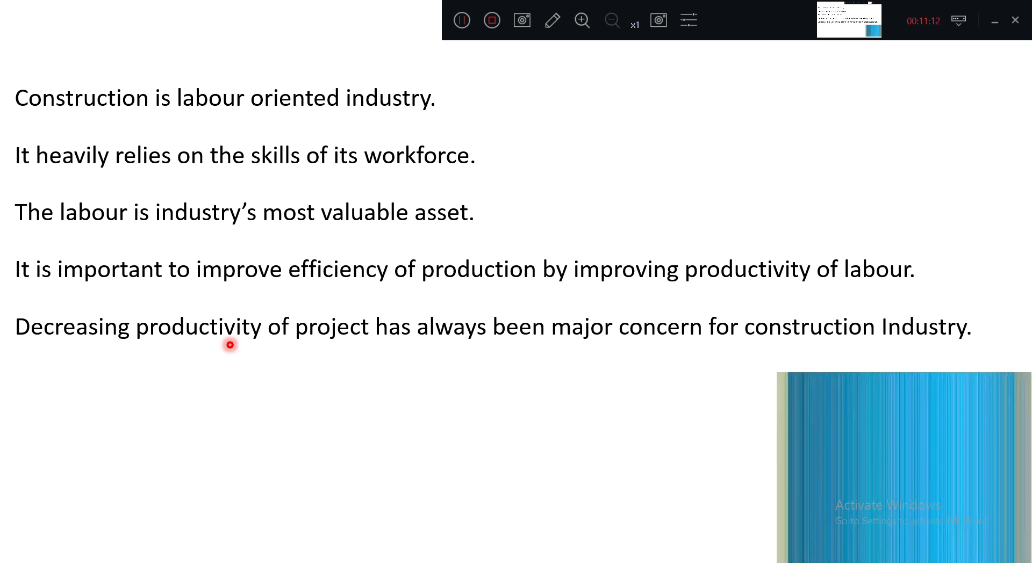
mouse_move(319, 312)
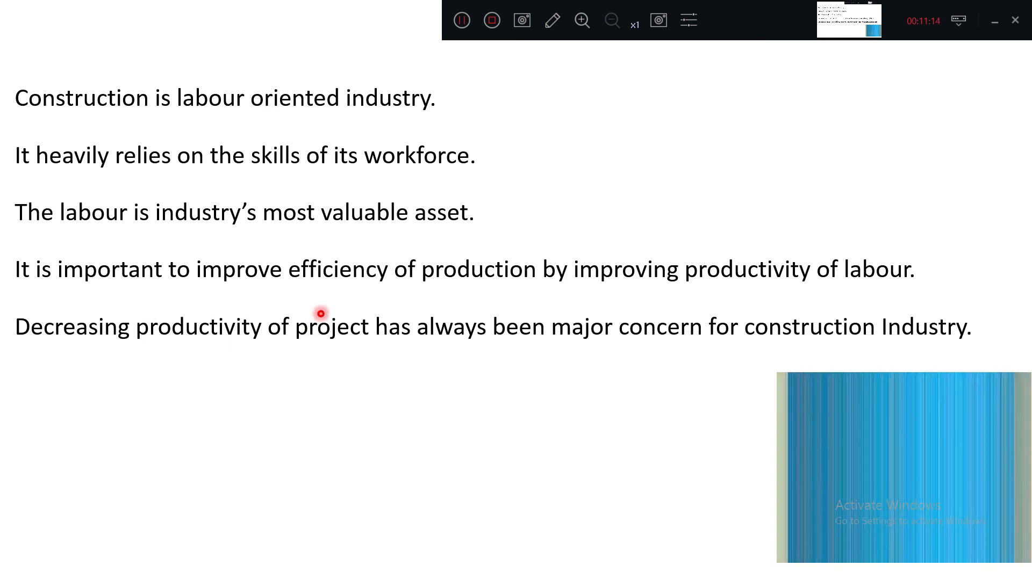
mouse_move(449, 245)
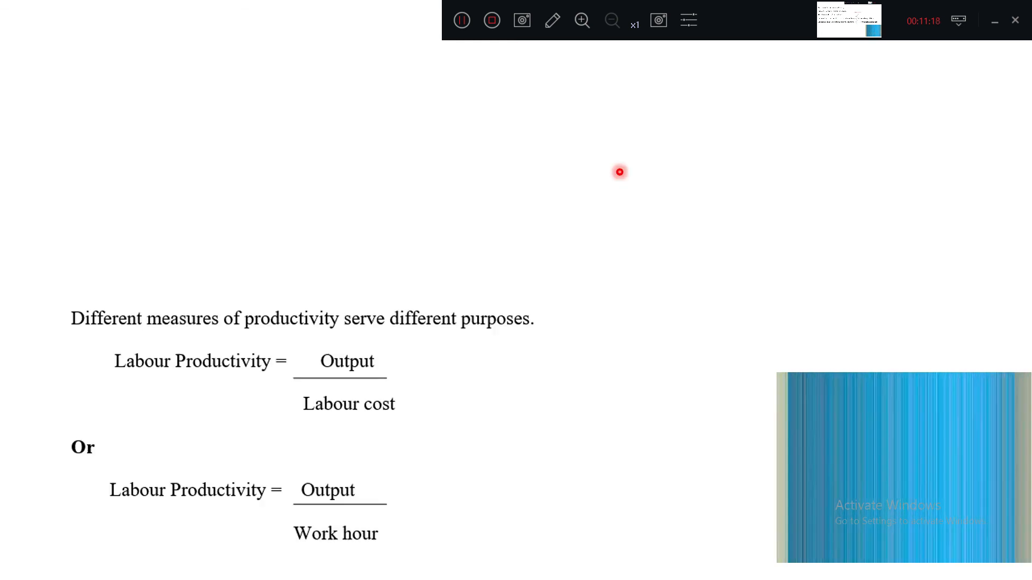
mouse_move(158, 360)
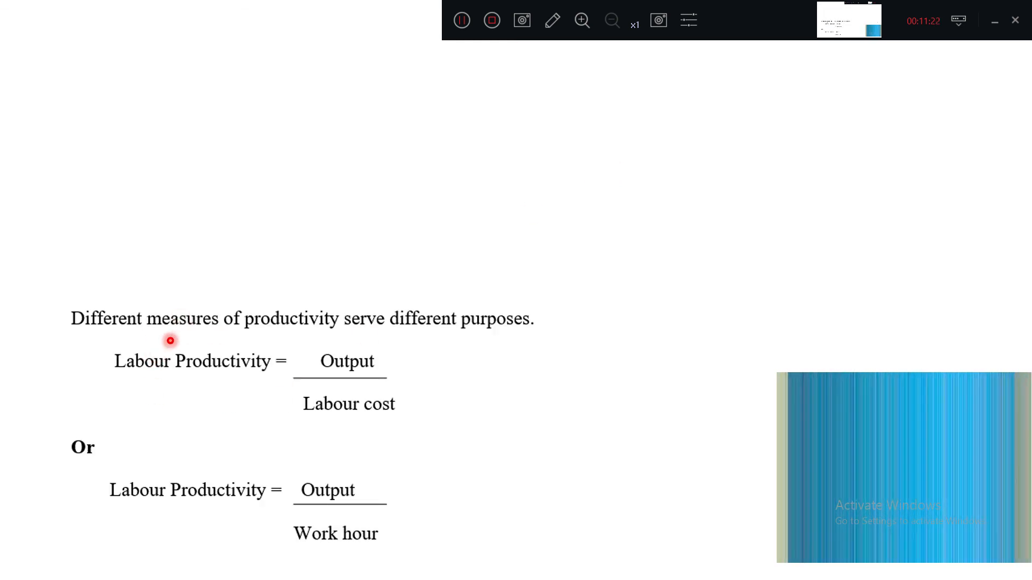
mouse_move(386, 333)
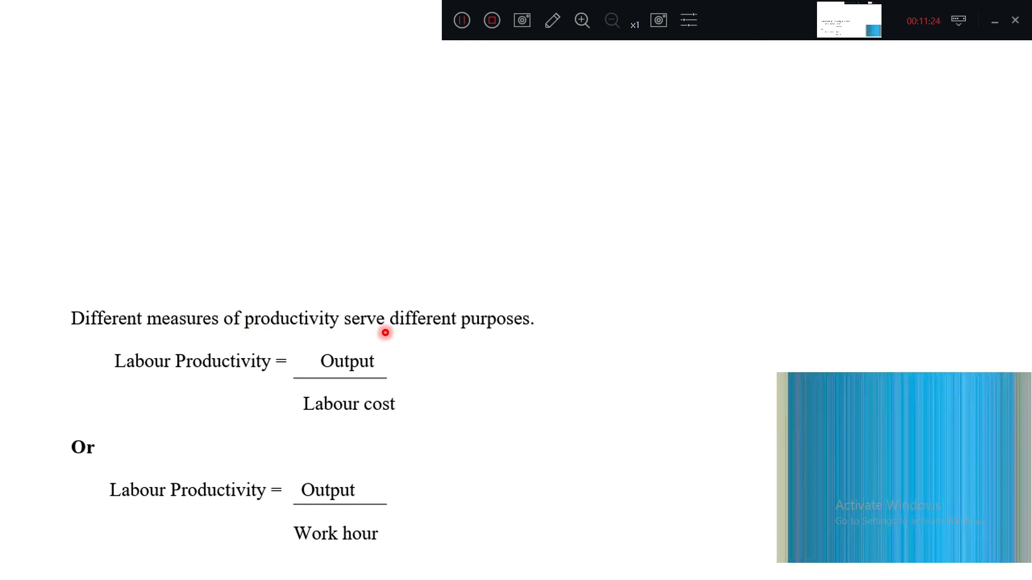
mouse_move(220, 382)
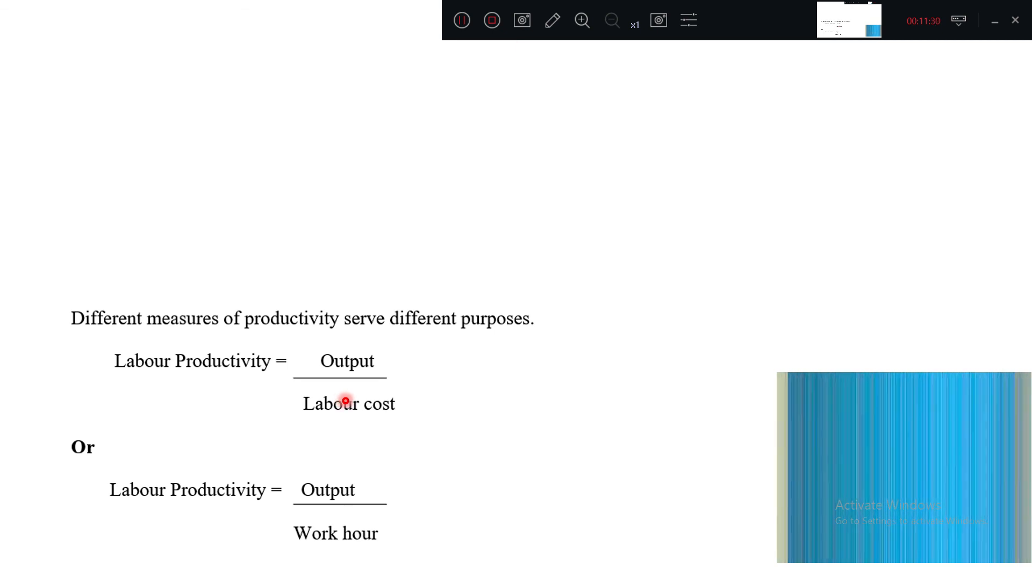
mouse_move(333, 501)
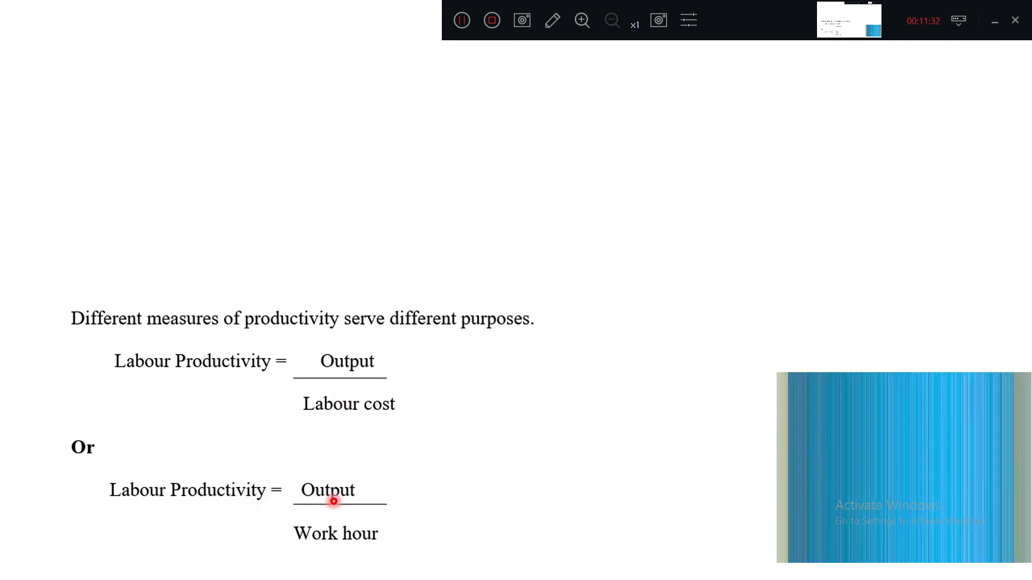
mouse_move(320, 533)
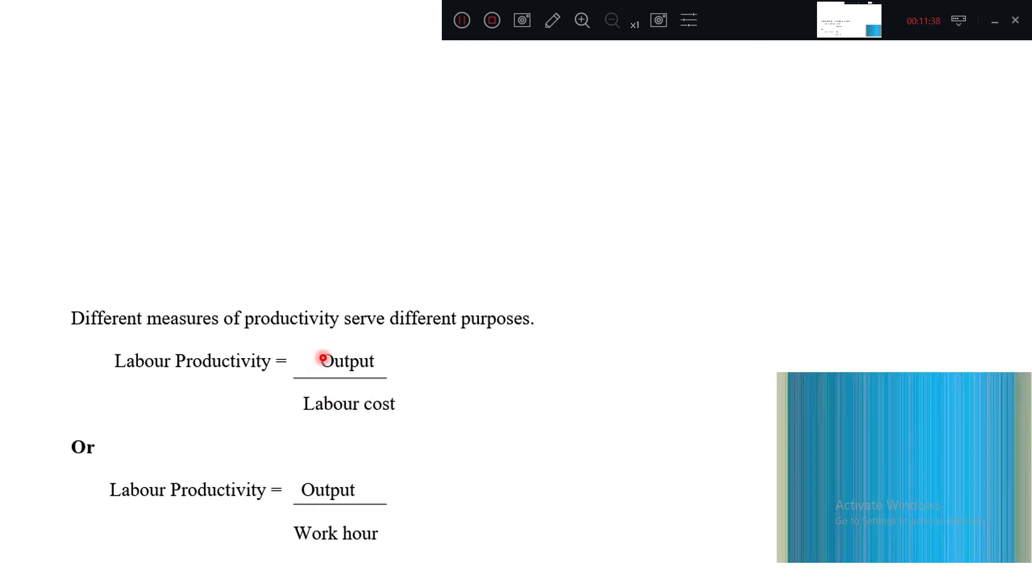
mouse_move(373, 554)
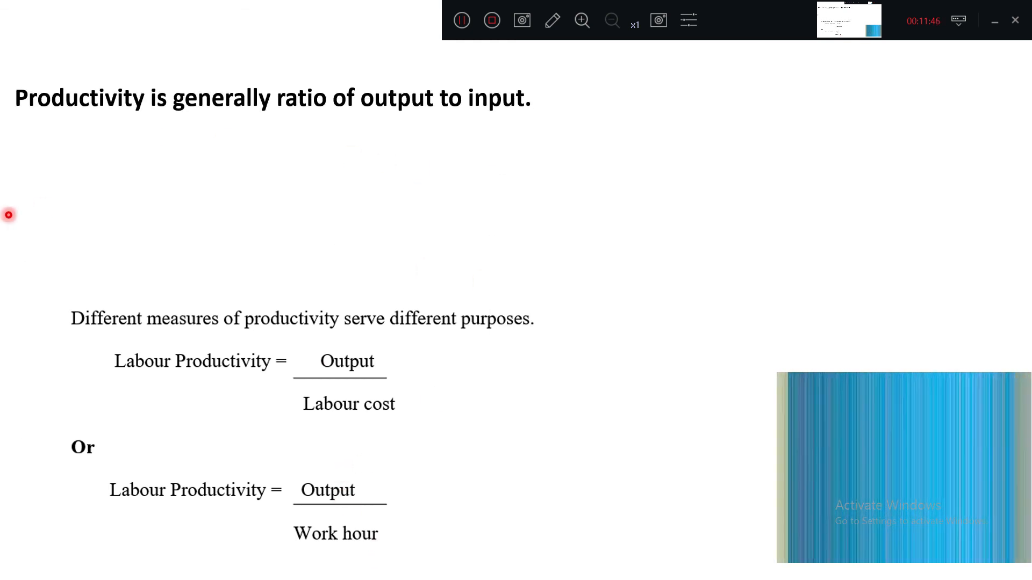
mouse_move(400, 122)
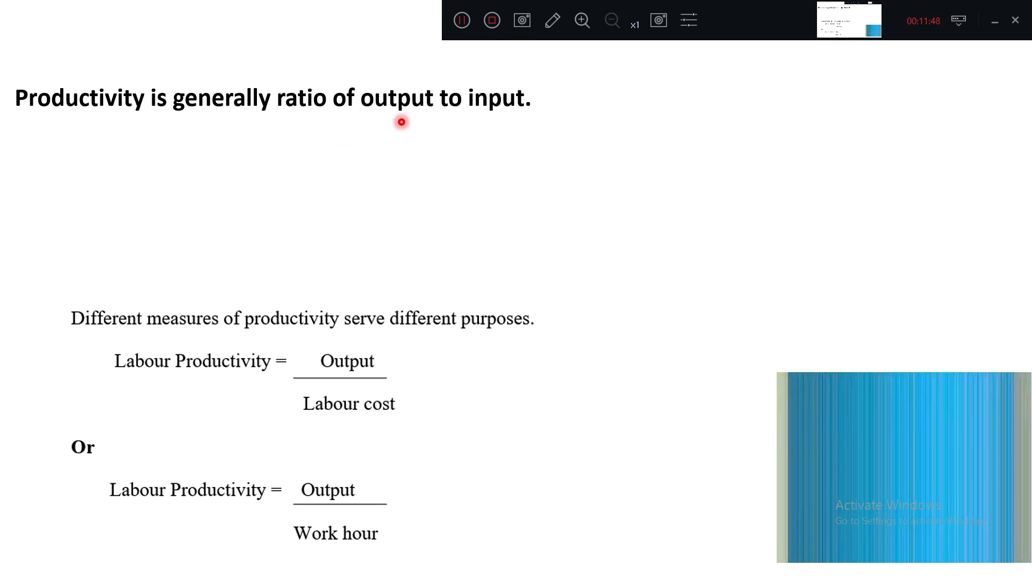
mouse_move(549, 122)
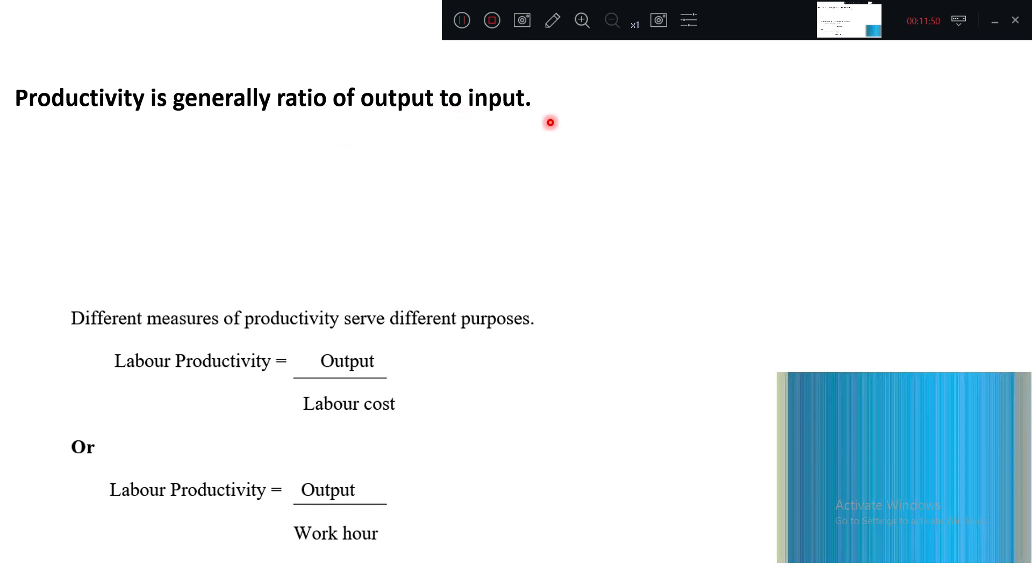
Reveal the equation line: productivity equals output over input, or total output over work done
right_click(549, 123)
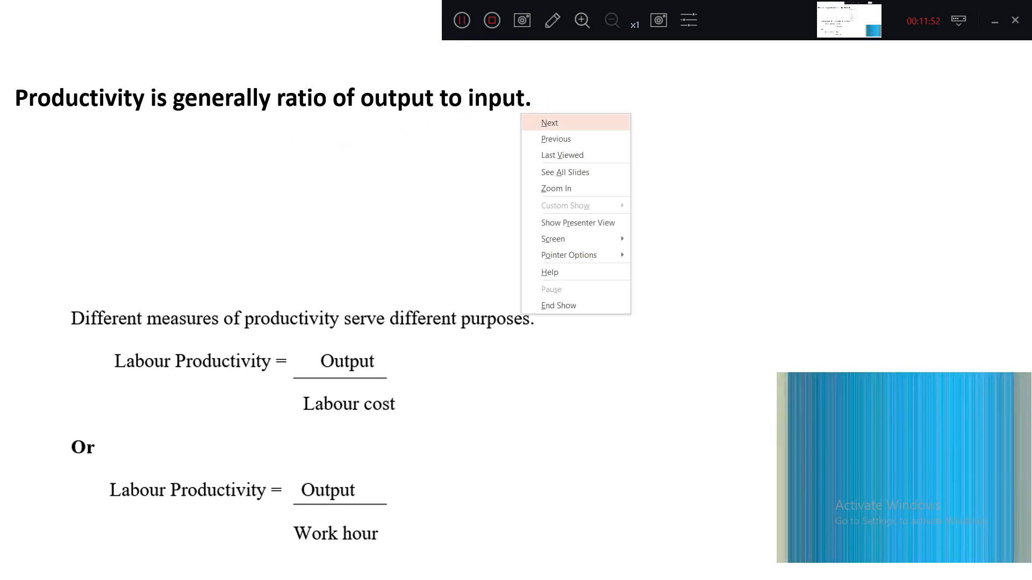
click(548, 122)
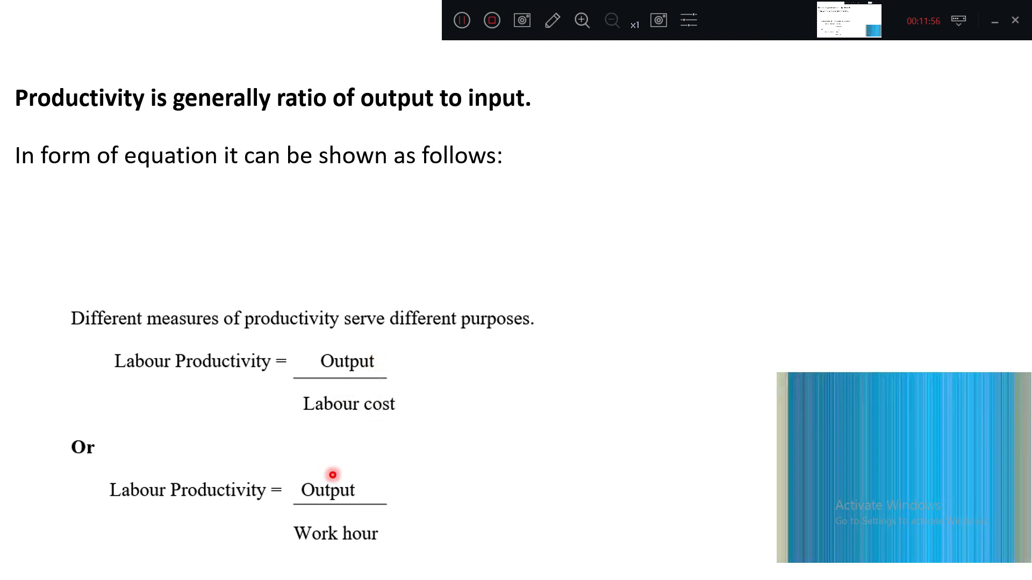
mouse_move(128, 167)
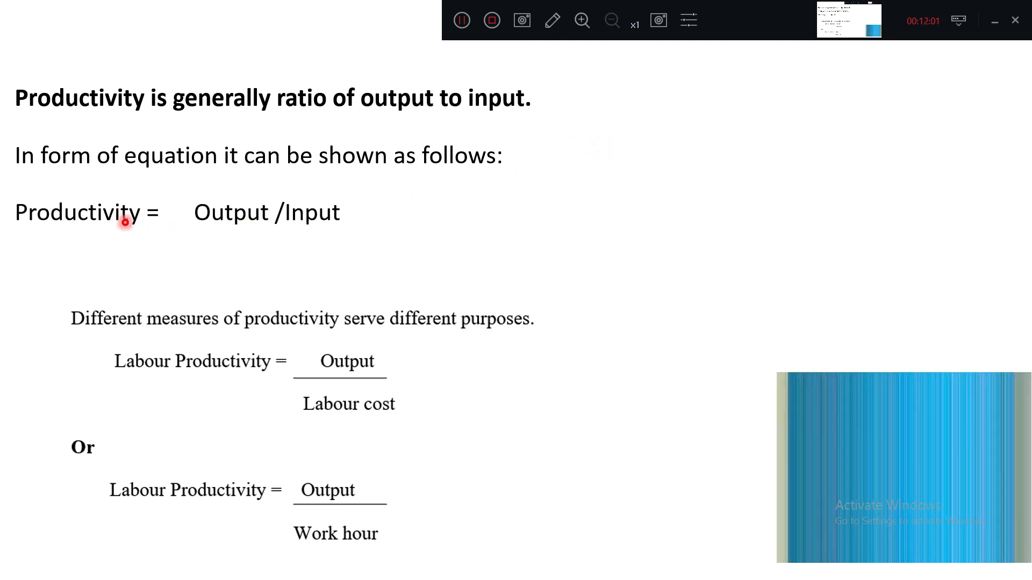
mouse_move(650, 121)
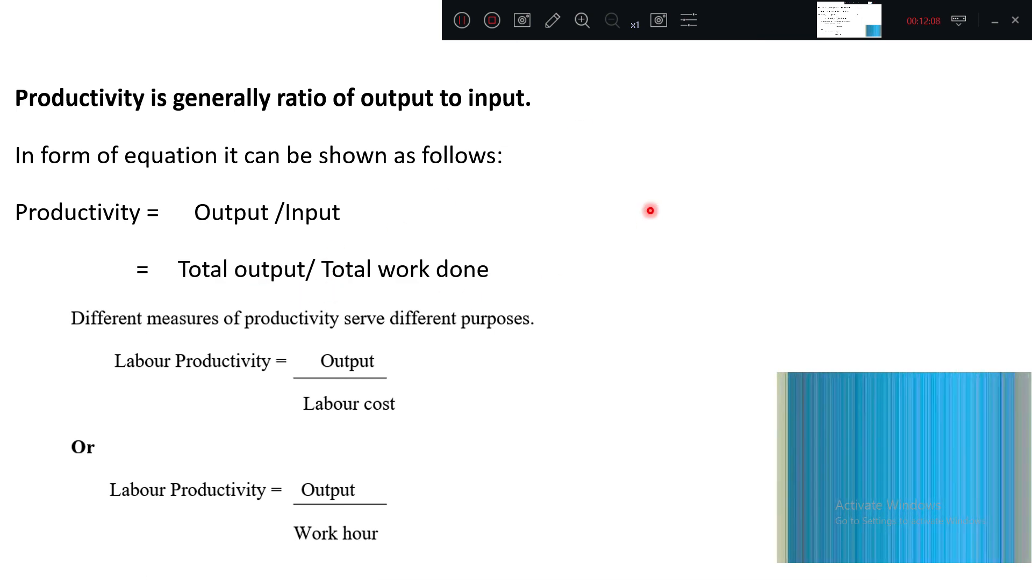
right_click(372, 288)
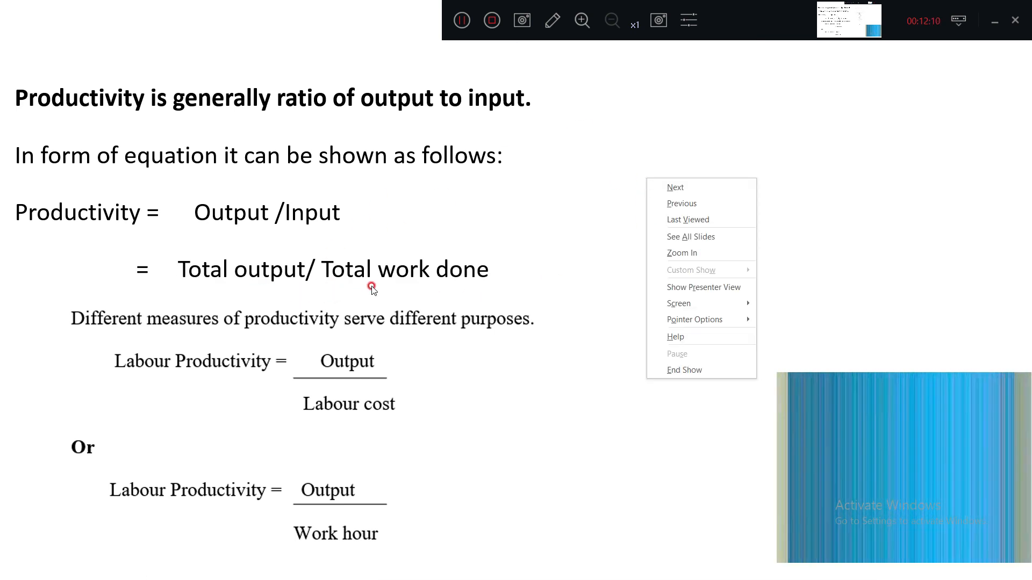